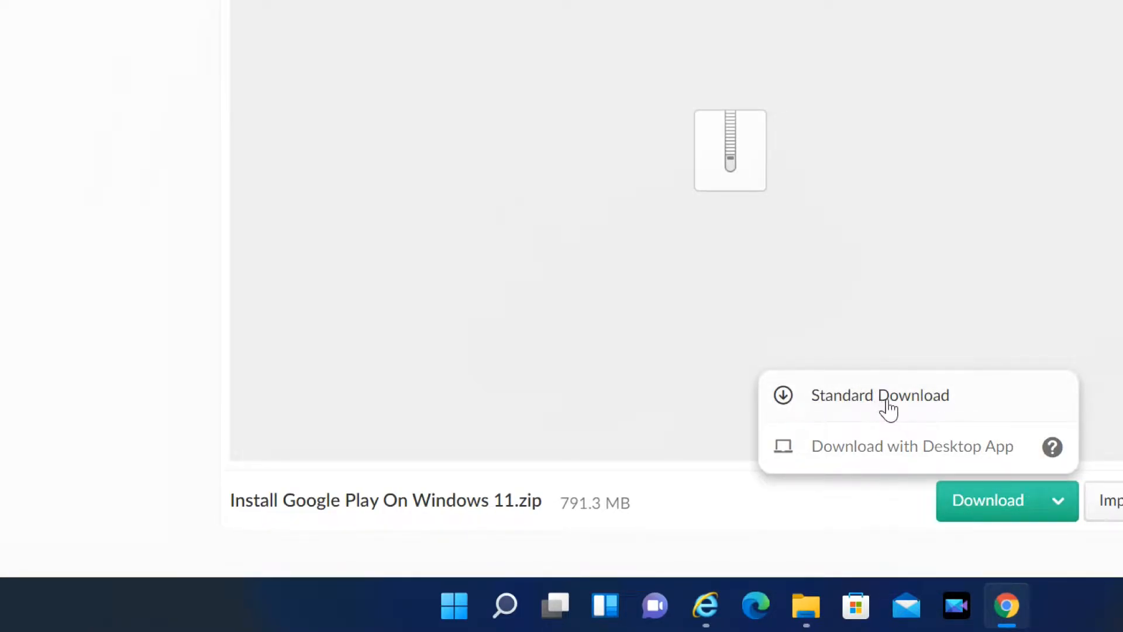
# Download the Install Google Play On Windows 11.zip archive as a standard browser download.
pyautogui.click(879, 395)
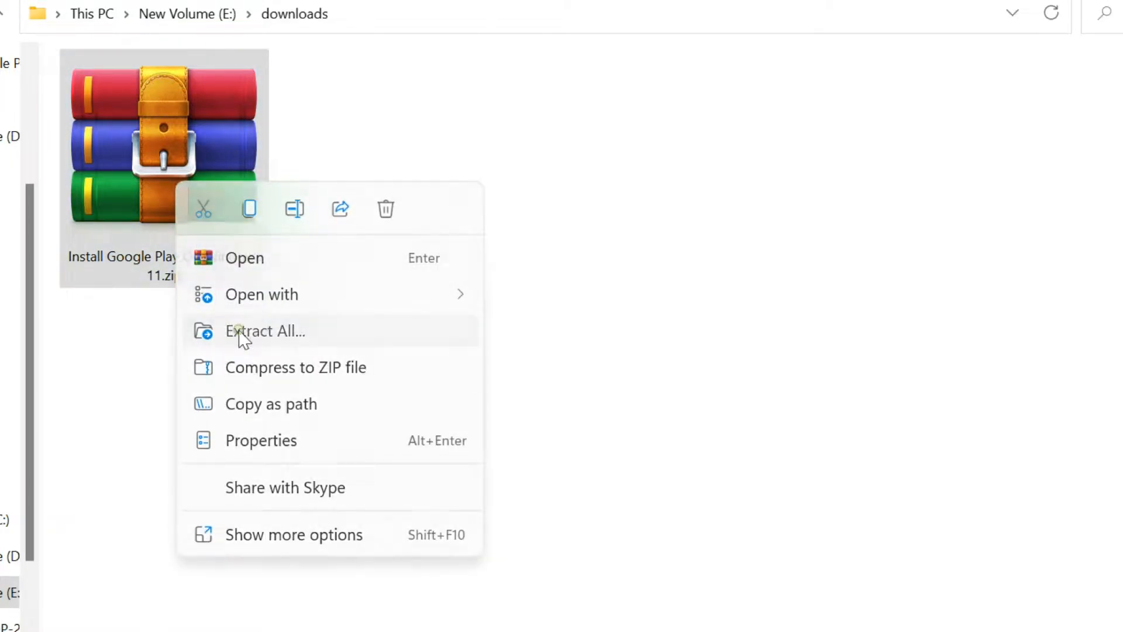
# Extract the Install Google Play On Windows 11 zip to its default folder and go into it.
pyautogui.click(248, 331)
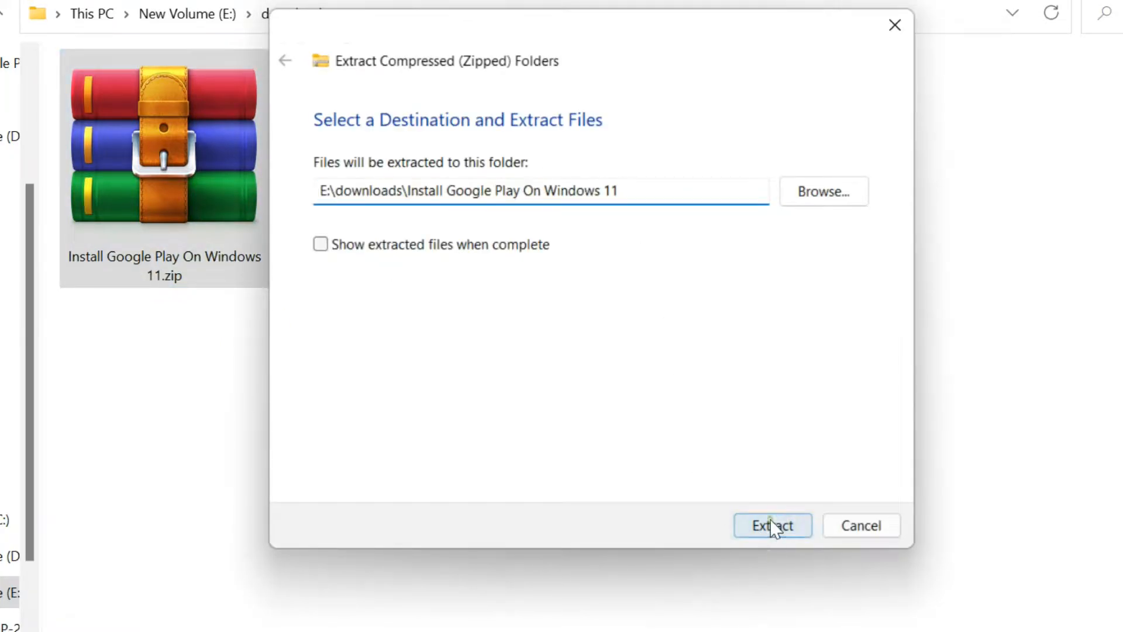
pyautogui.click(772, 526)
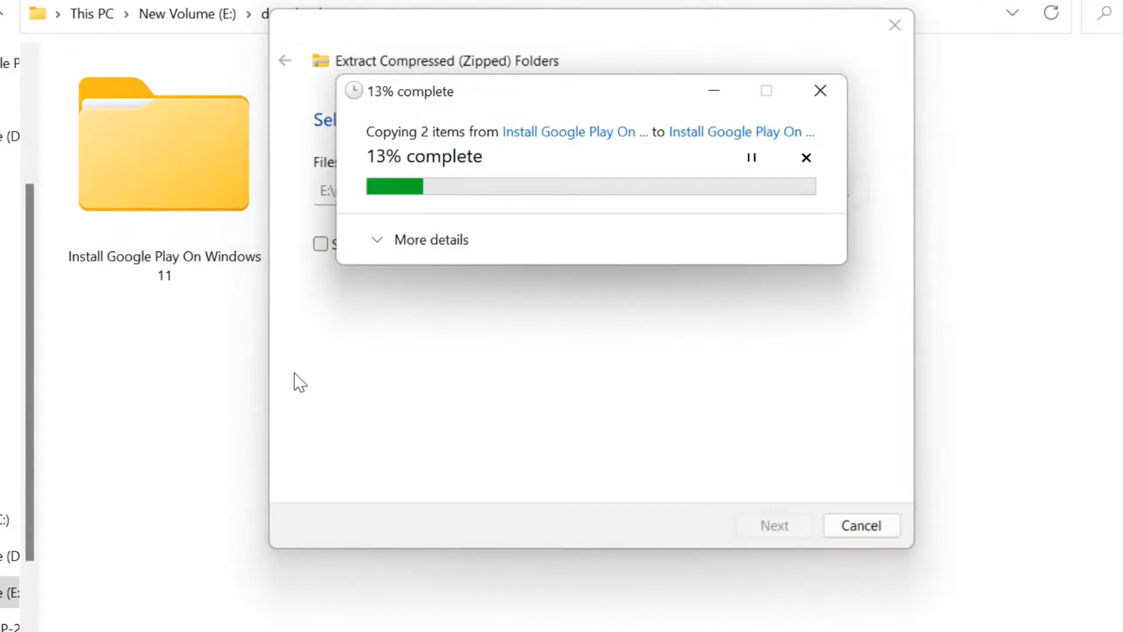
pyautogui.moveTo(189, 353)
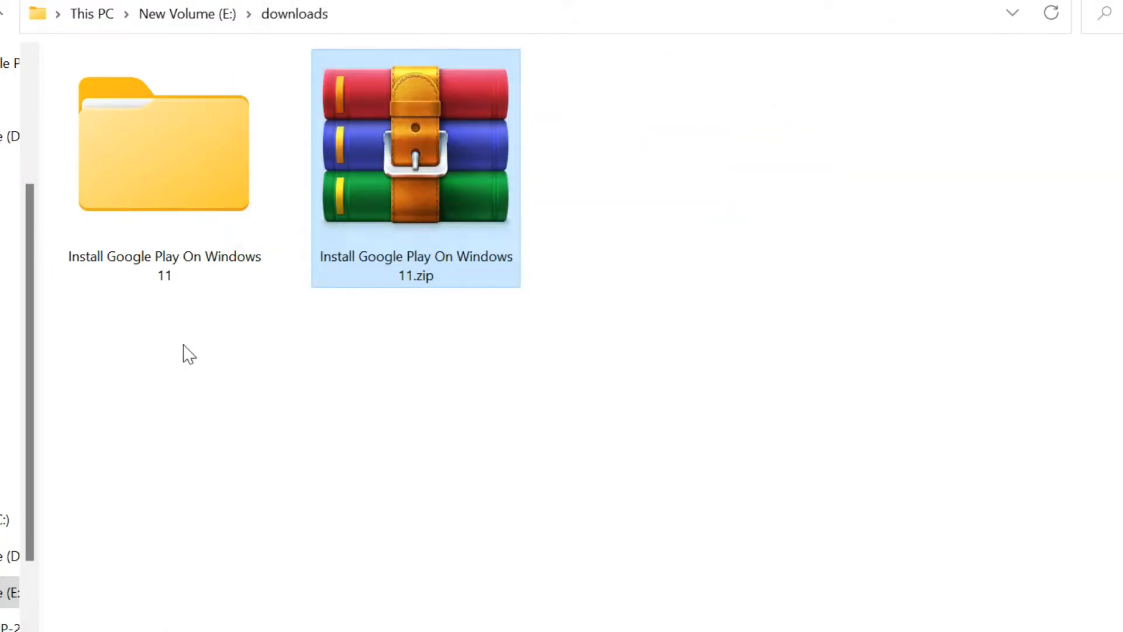
pyautogui.click(164, 146)
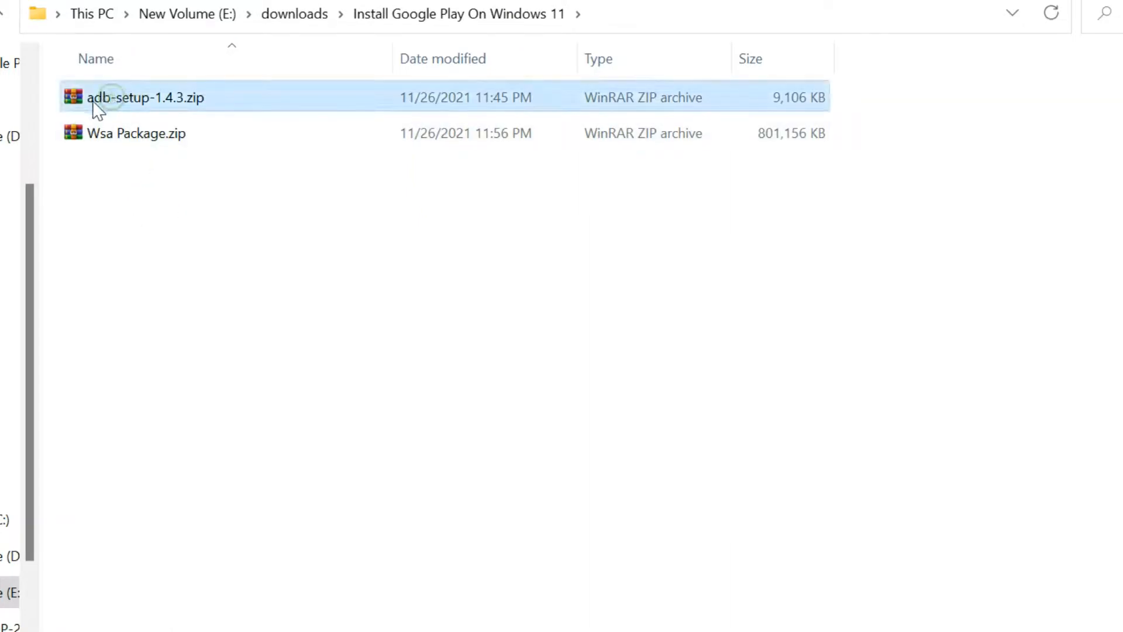
pyautogui.moveTo(158, 103)
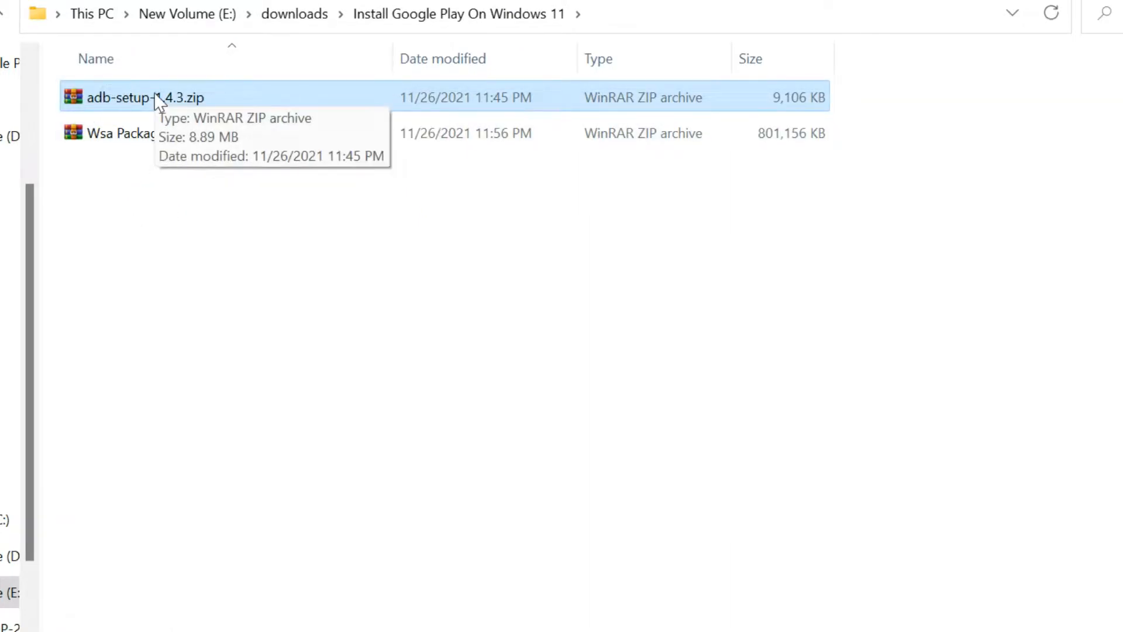
# Extract the adb-setup-1.4.3 and Wsa Package zips into their own folders.
pyautogui.rightClick(155, 97)
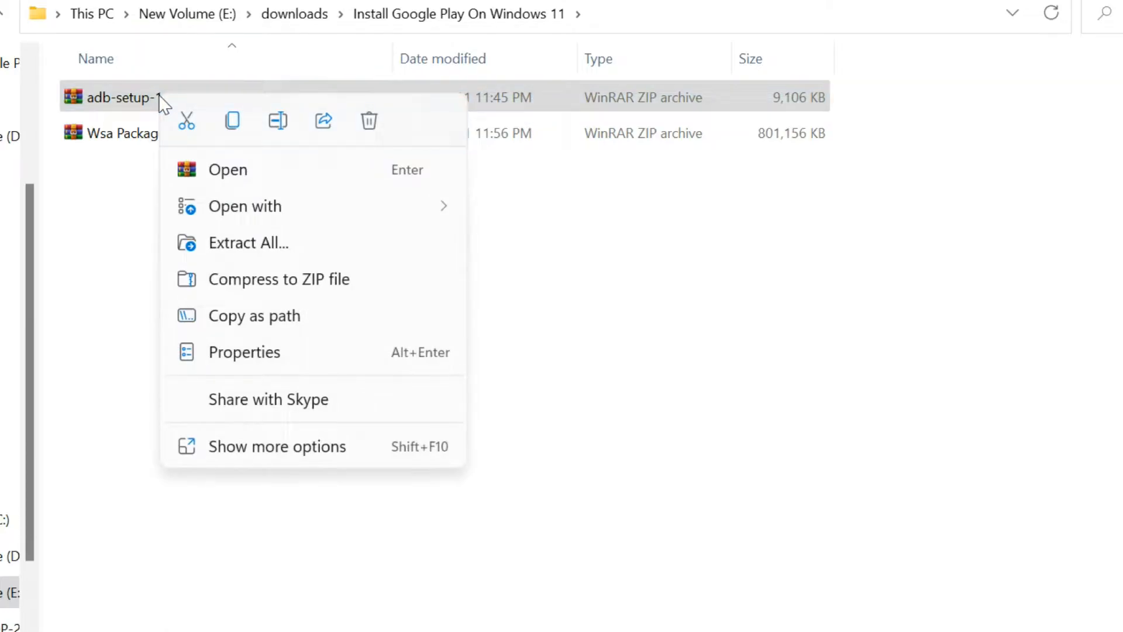
pyautogui.click(248, 242)
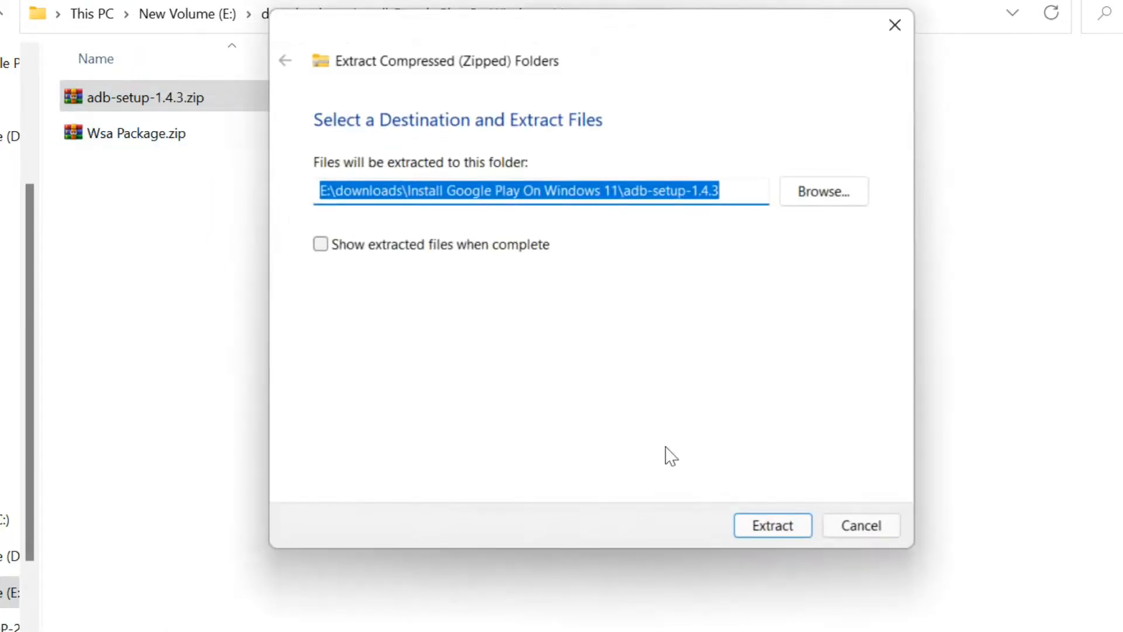
pyautogui.click(772, 526)
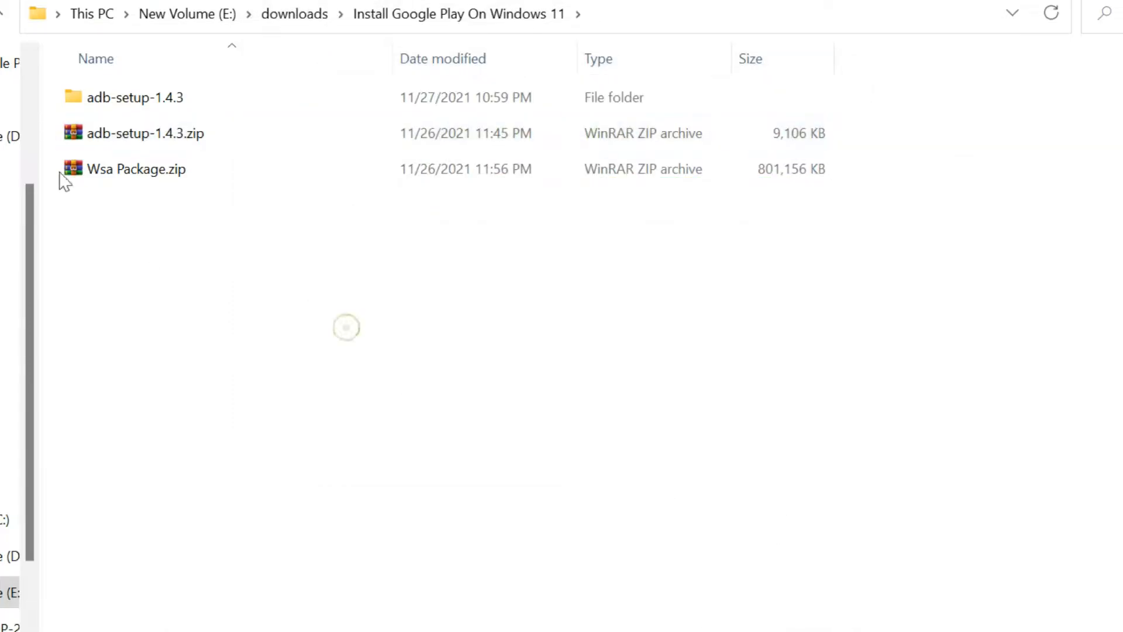
pyautogui.rightClick(137, 169)
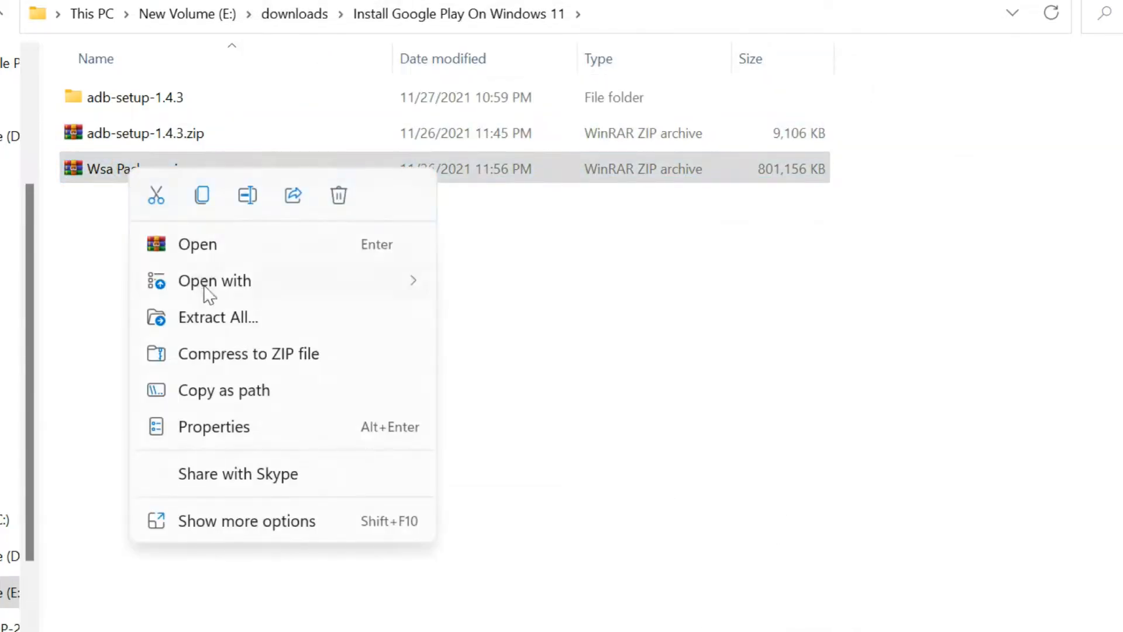
pyautogui.click(218, 317)
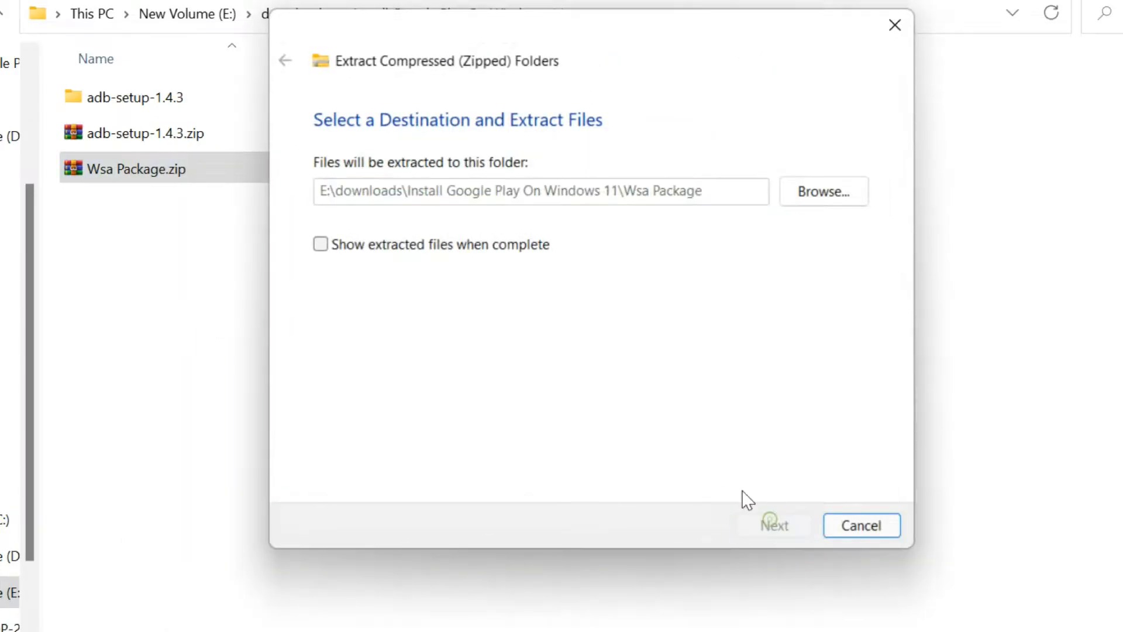
pyautogui.click(777, 525)
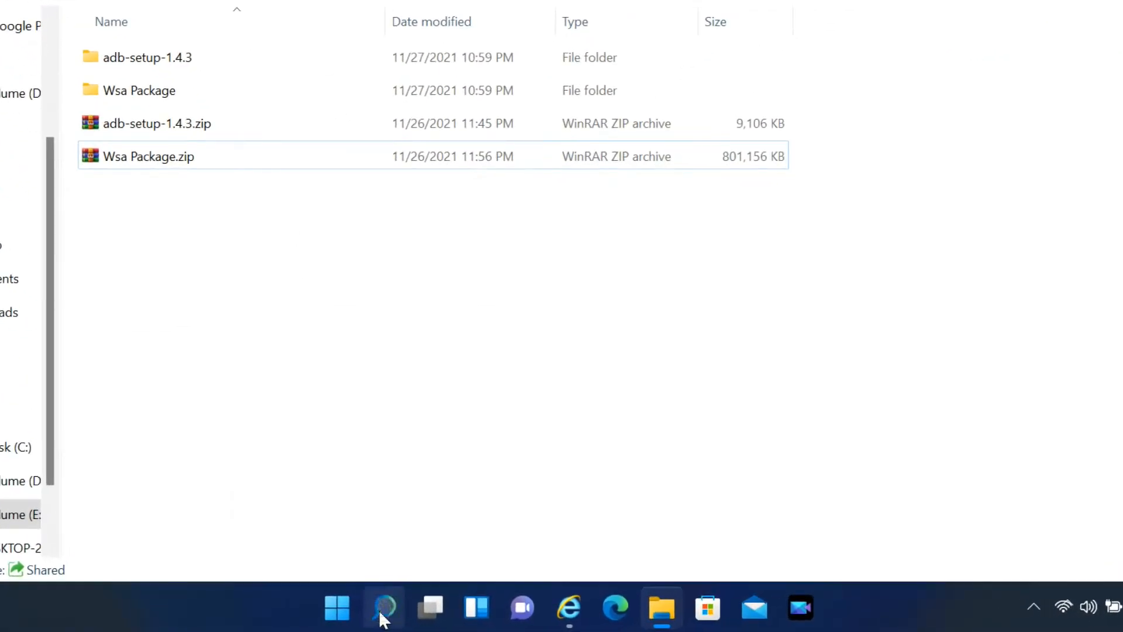
# Launch Control Panel via Windows search for 'control Panel'.
pyautogui.click(382, 623)
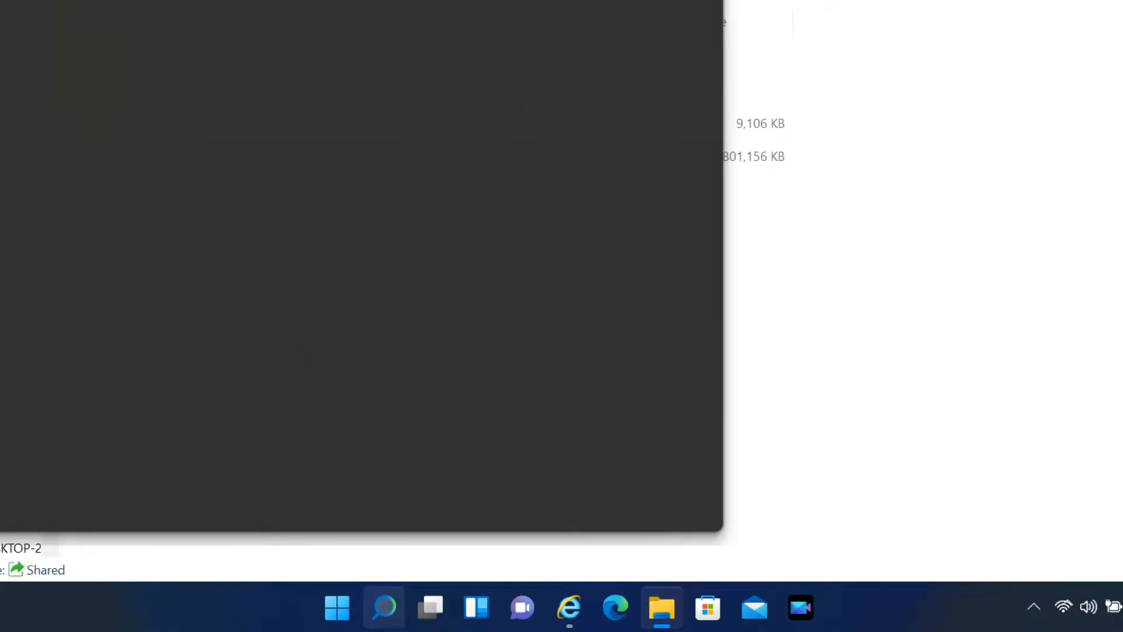
pyautogui.click(384, 606)
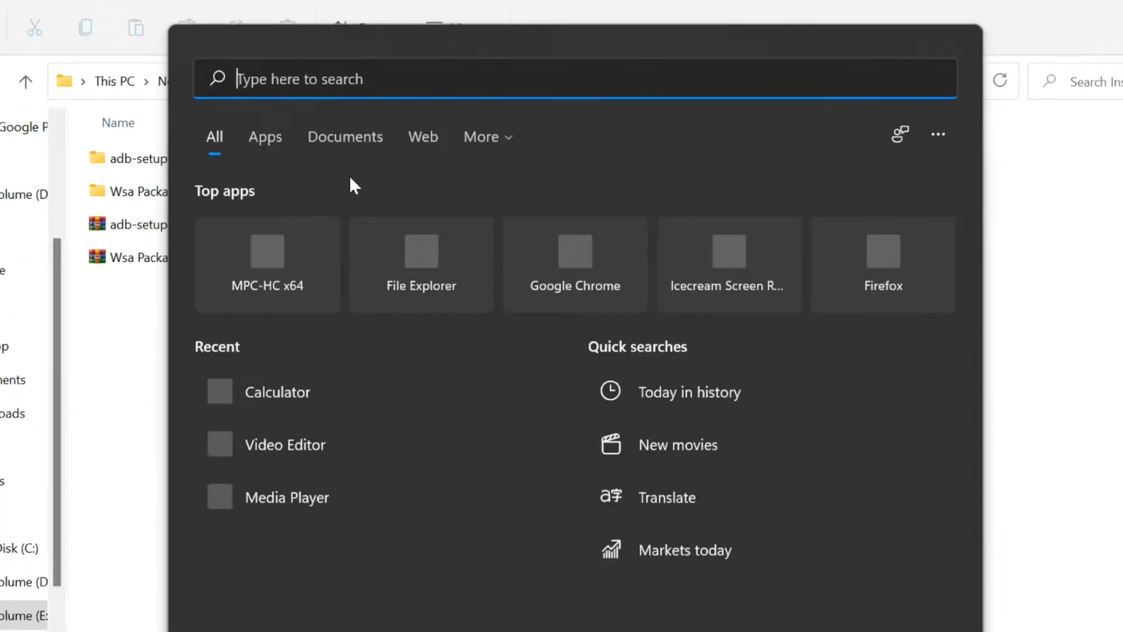
pyautogui.write('control Panel')
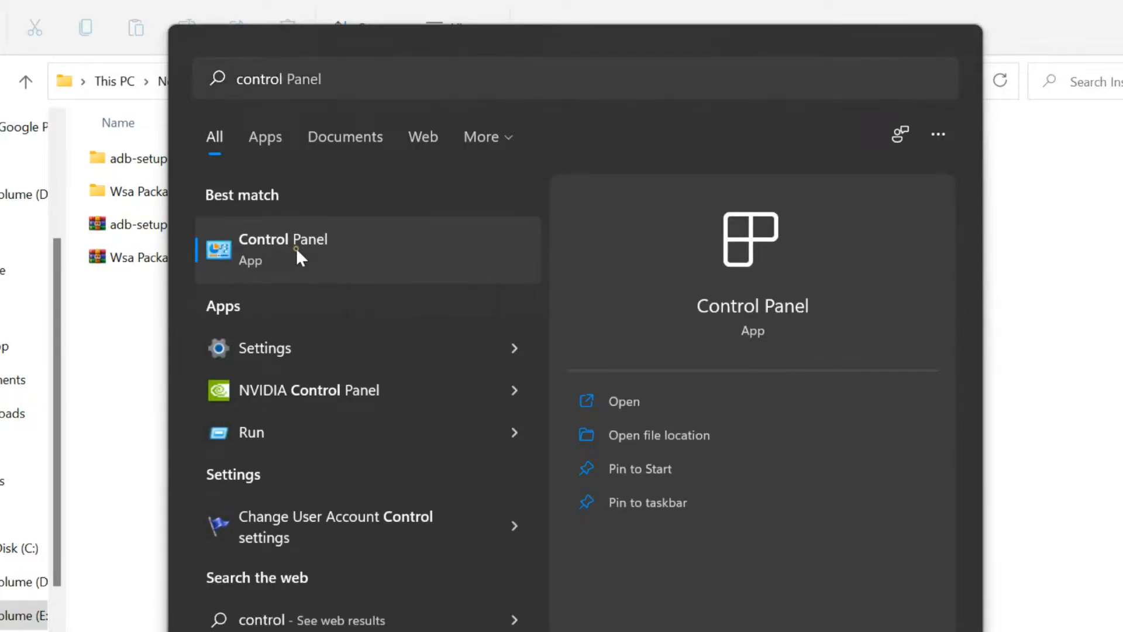
pyautogui.click(283, 249)
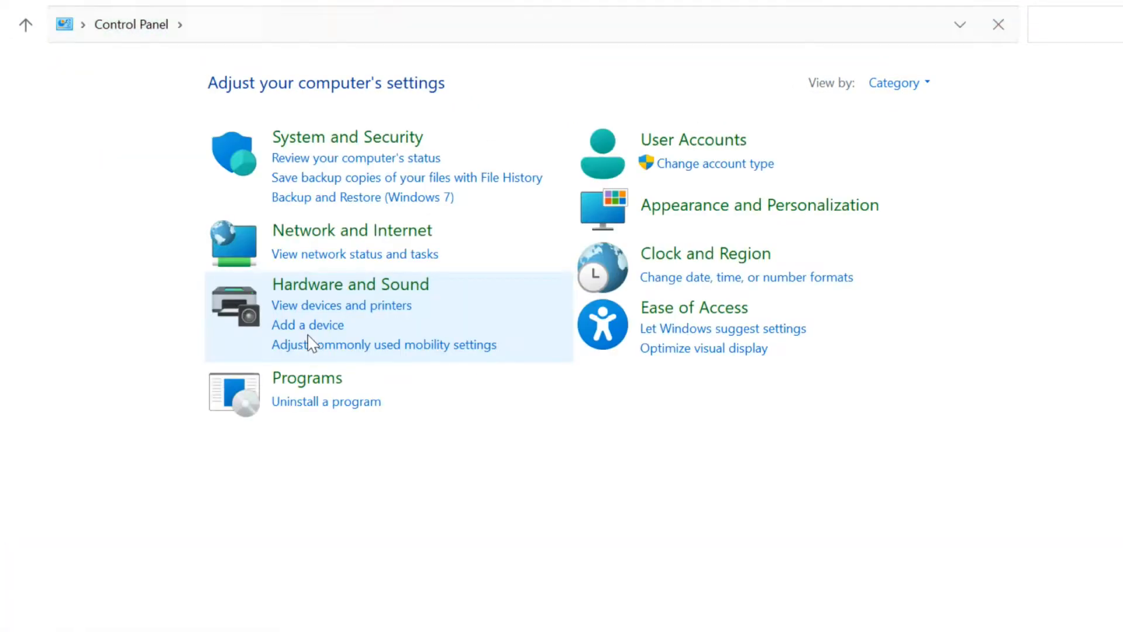
pyautogui.moveTo(620, 447)
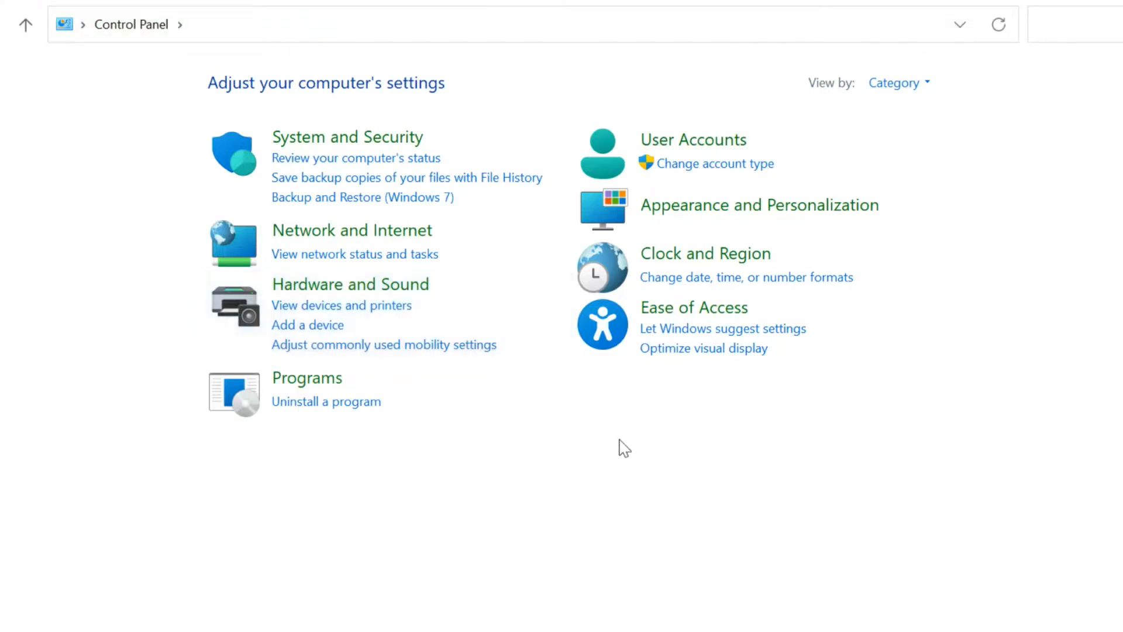
pyautogui.moveTo(297, 391)
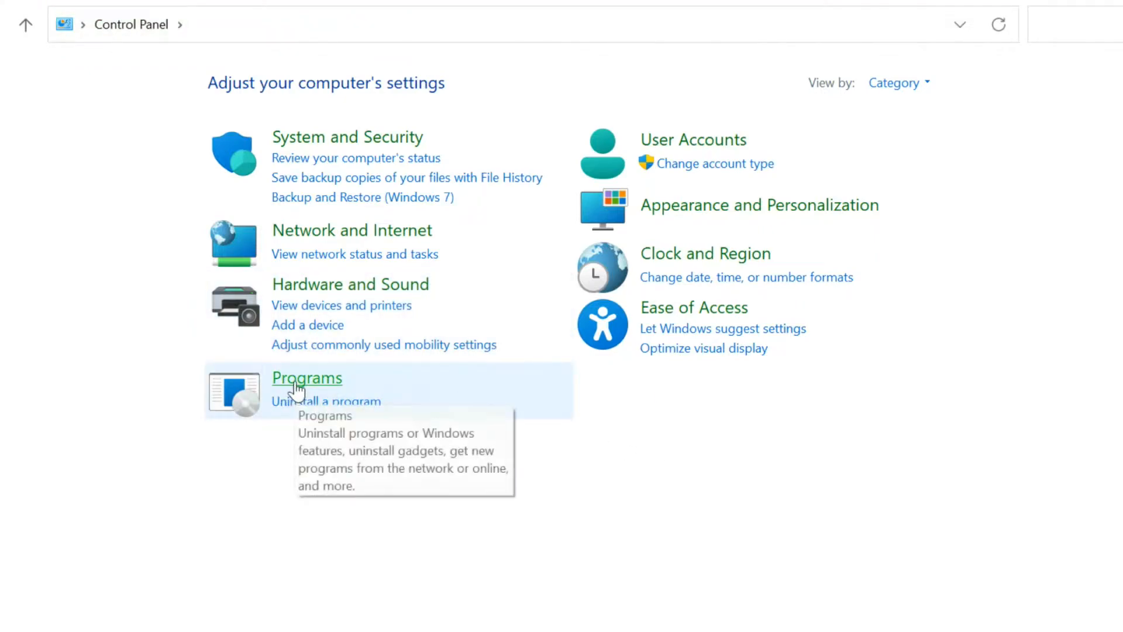
# Go to Programs and show the Turn Windows features on or off list.
pyautogui.click(306, 378)
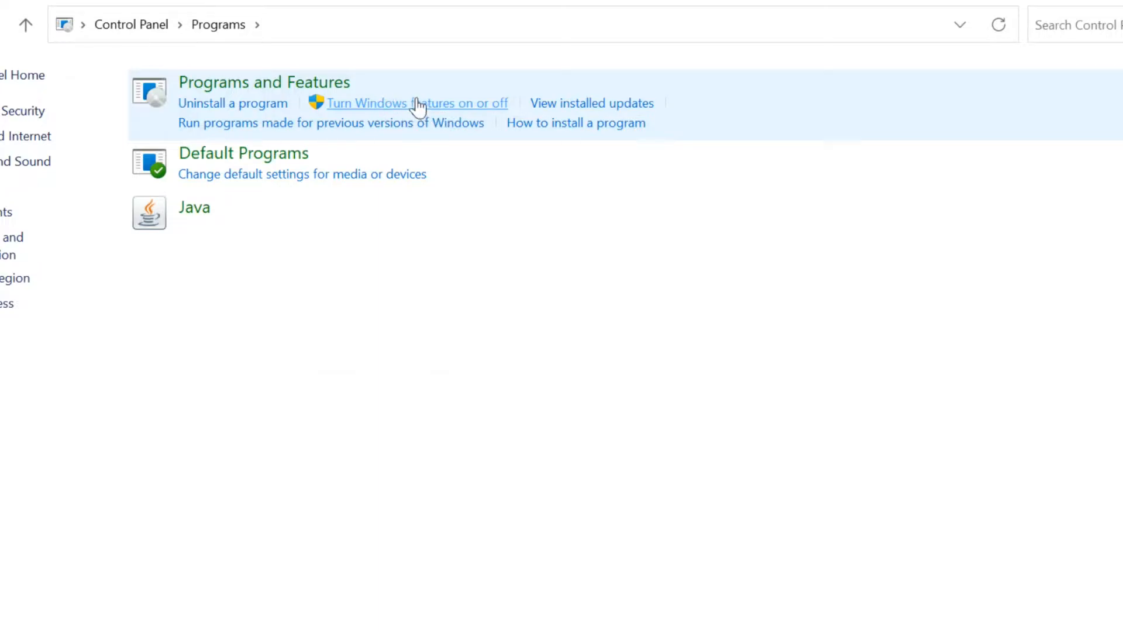
pyautogui.click(417, 103)
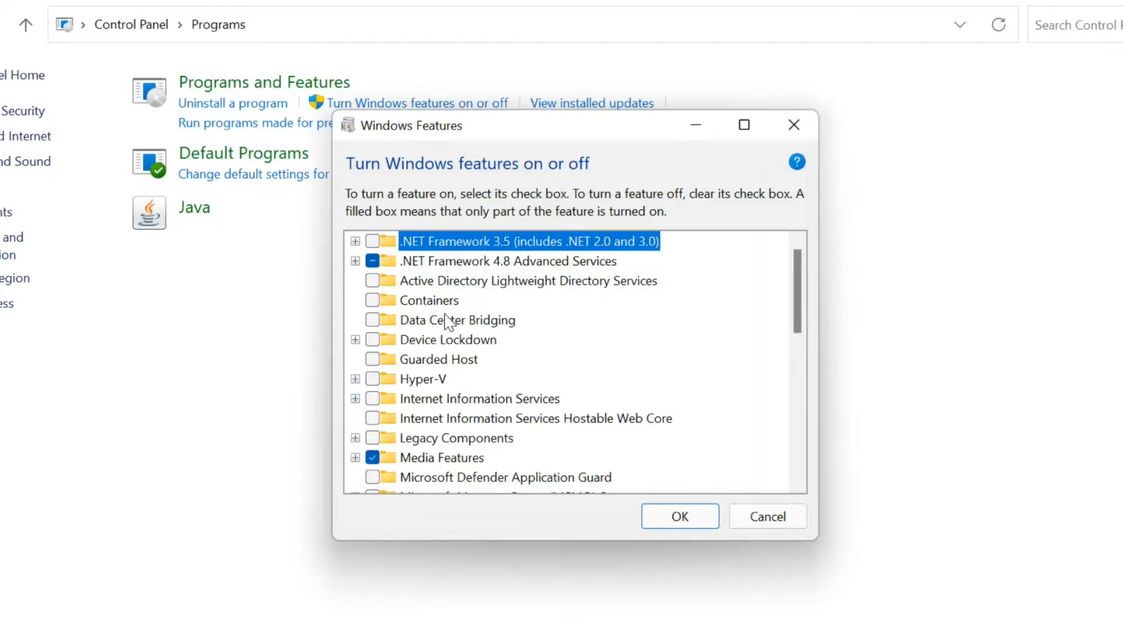
pyautogui.moveTo(456, 349)
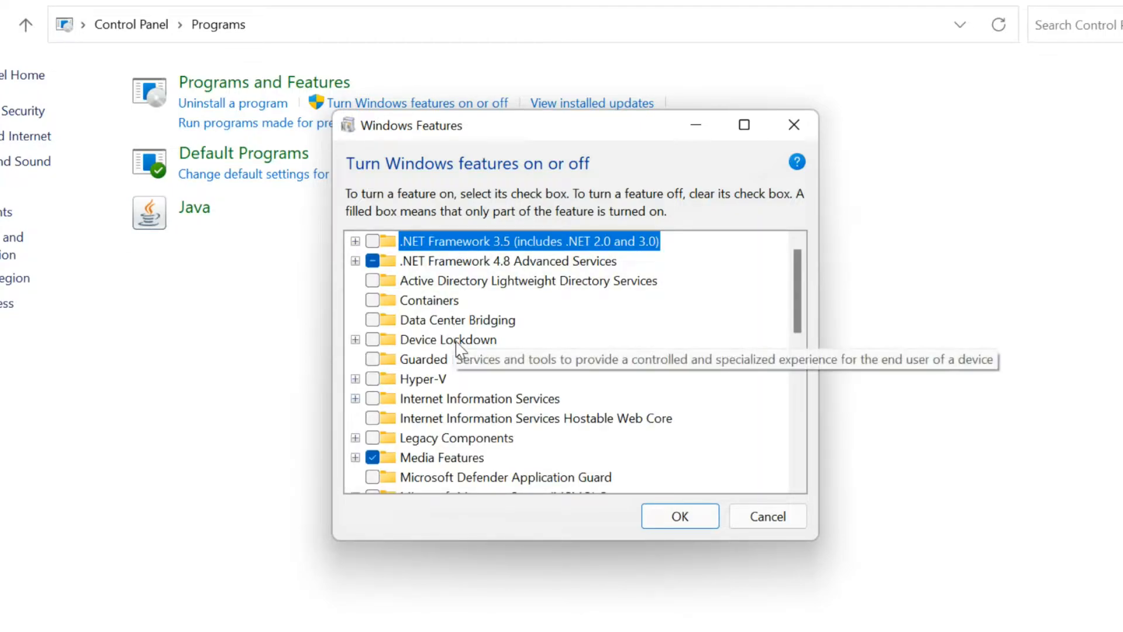
pyautogui.moveTo(356, 381)
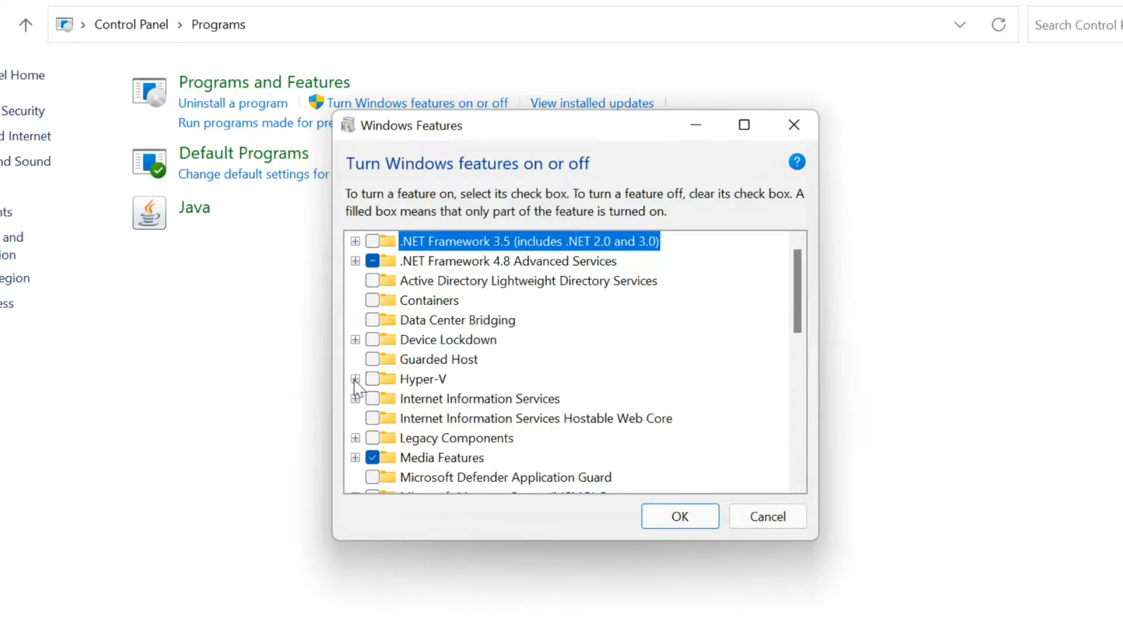
# Enable Hyper-V with all its components and apply the feature change.
pyautogui.click(354, 379)
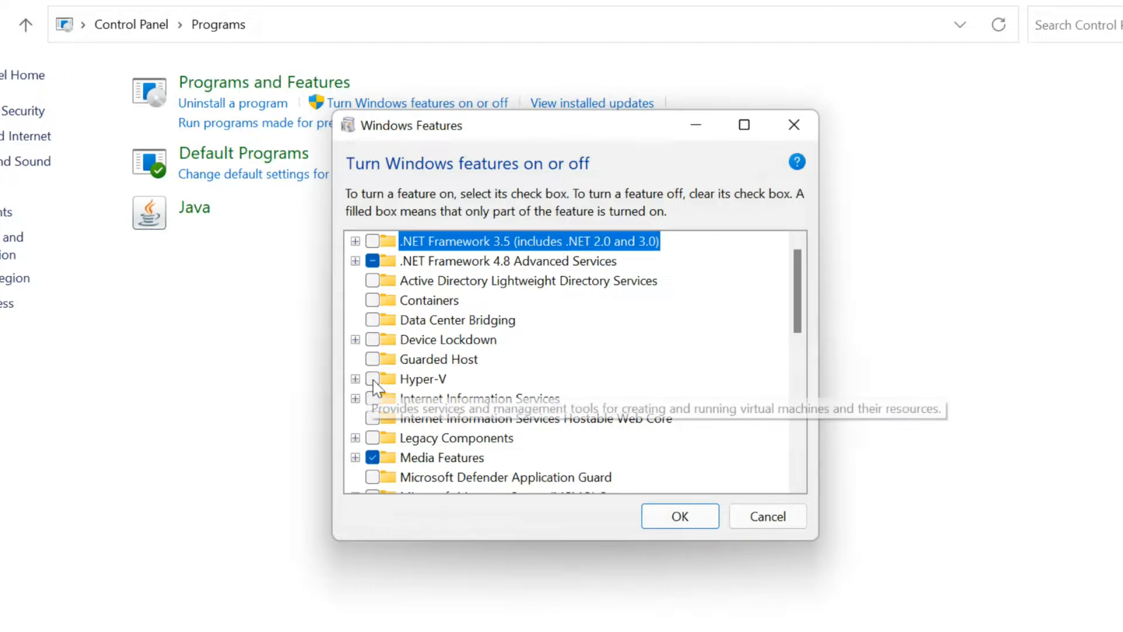
pyautogui.click(372, 379)
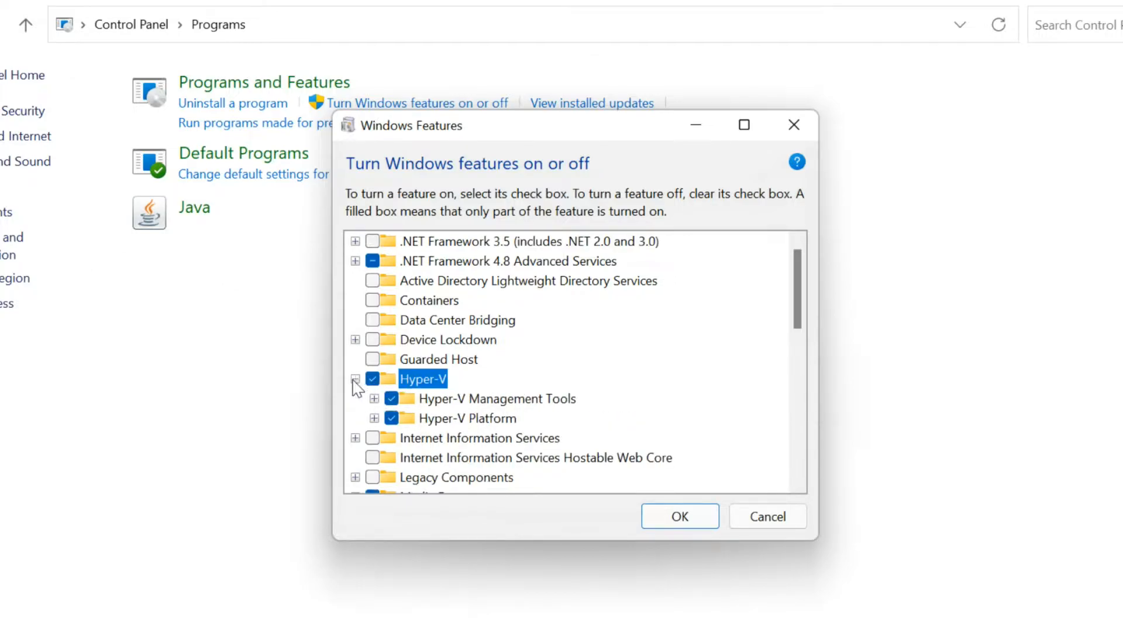
pyautogui.click(355, 379)
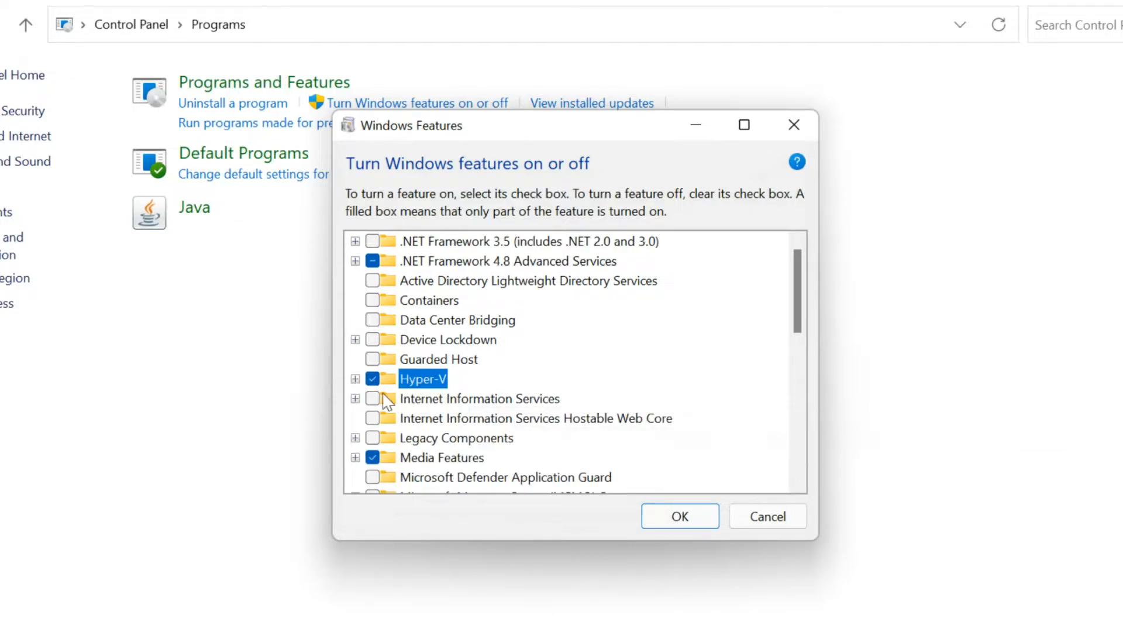
pyautogui.moveTo(694, 554)
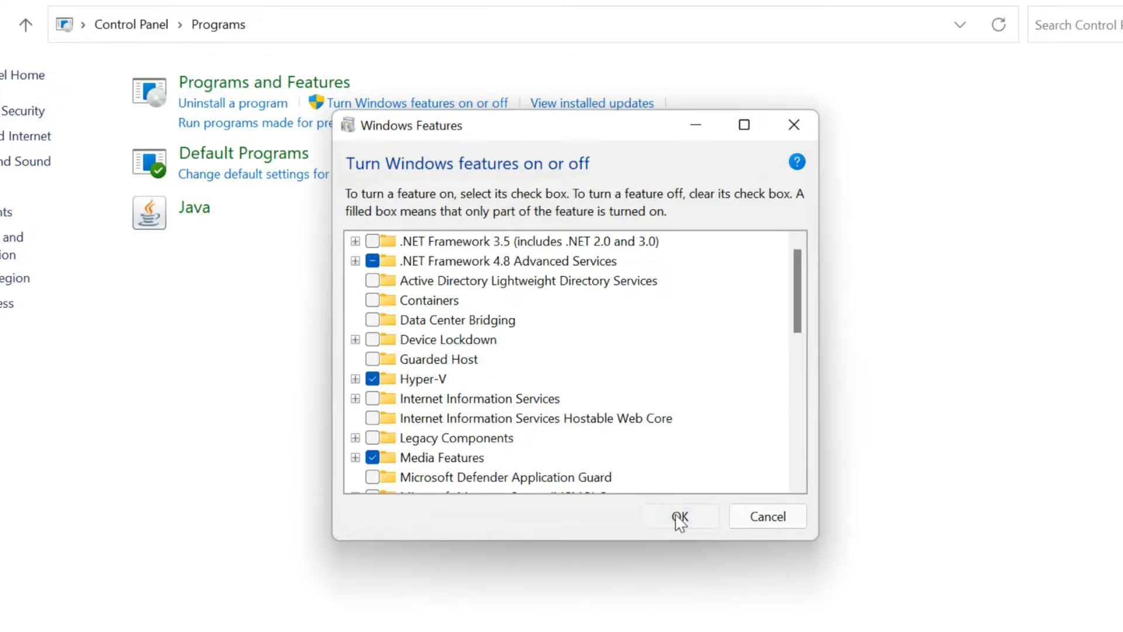
pyautogui.click(680, 516)
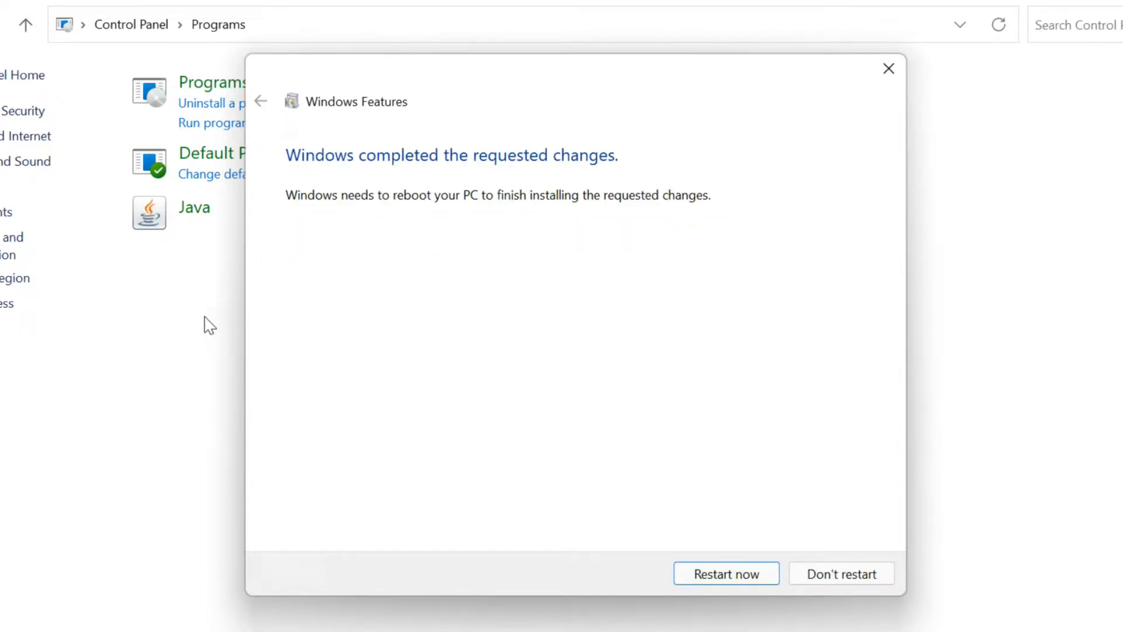
pyautogui.moveTo(728, 573)
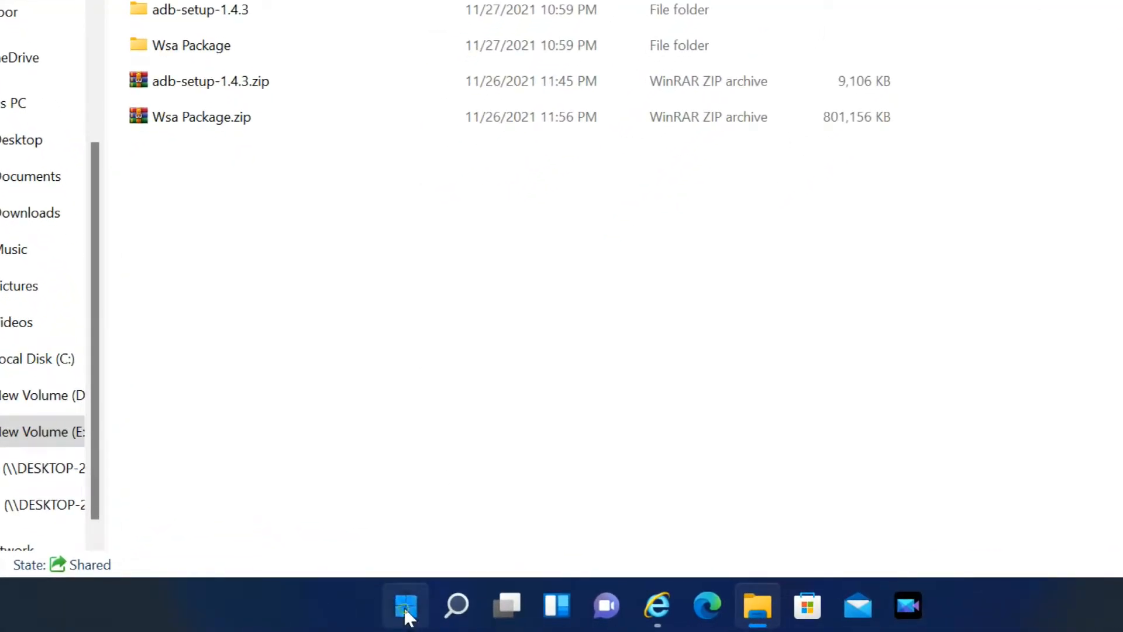
# Navigate to Settings > Privacy & security > For developers.
pyautogui.click(405, 620)
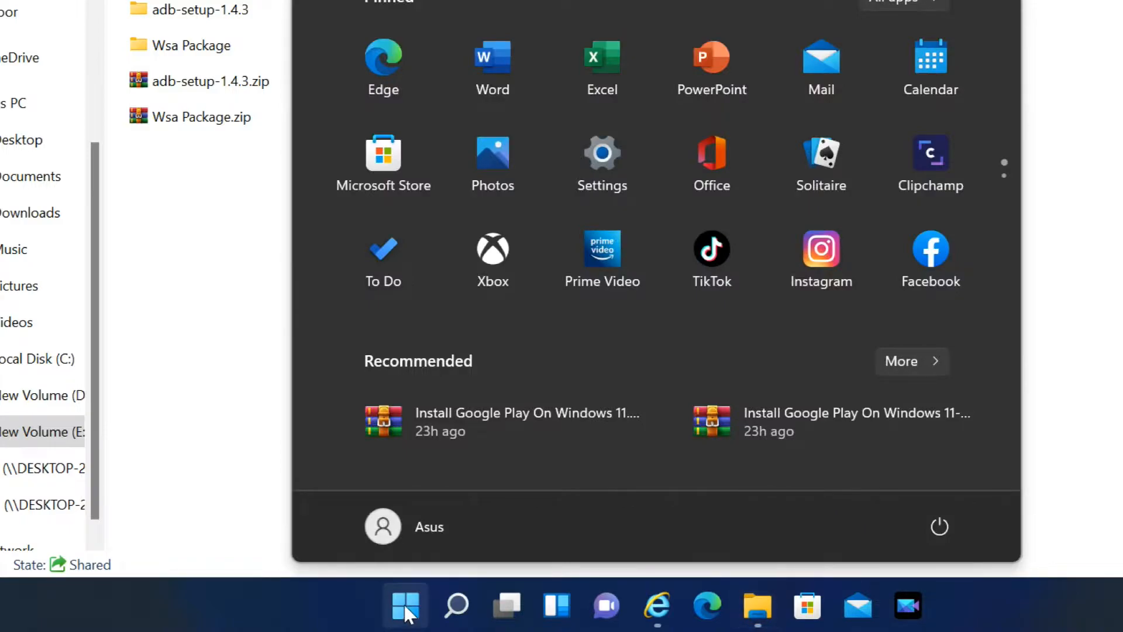
pyautogui.moveTo(593, 173)
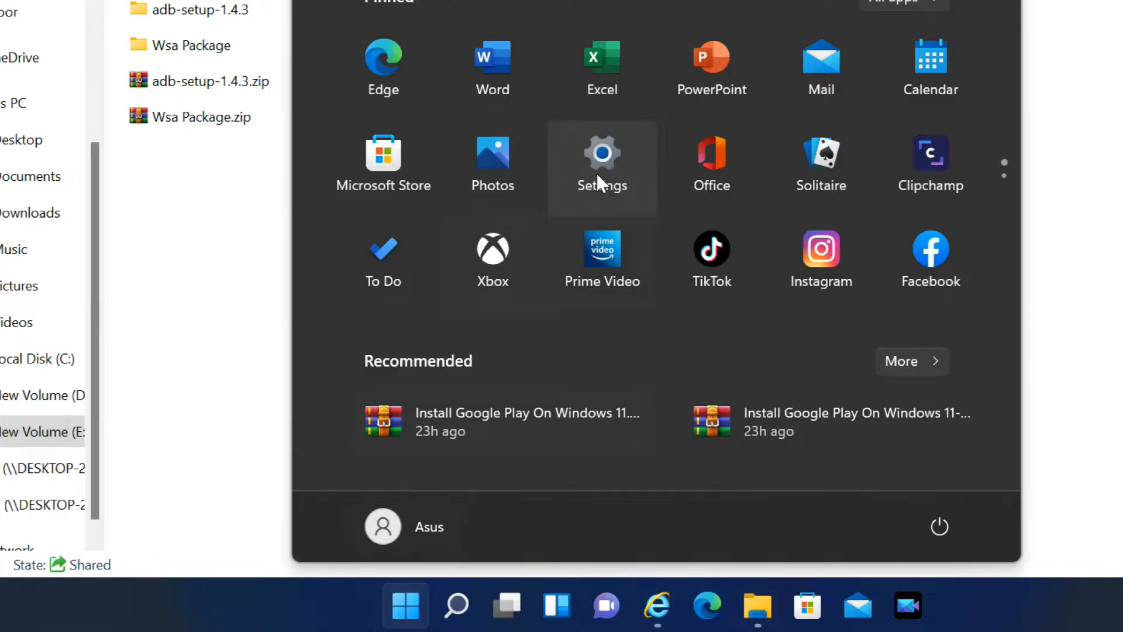
pyautogui.click(602, 155)
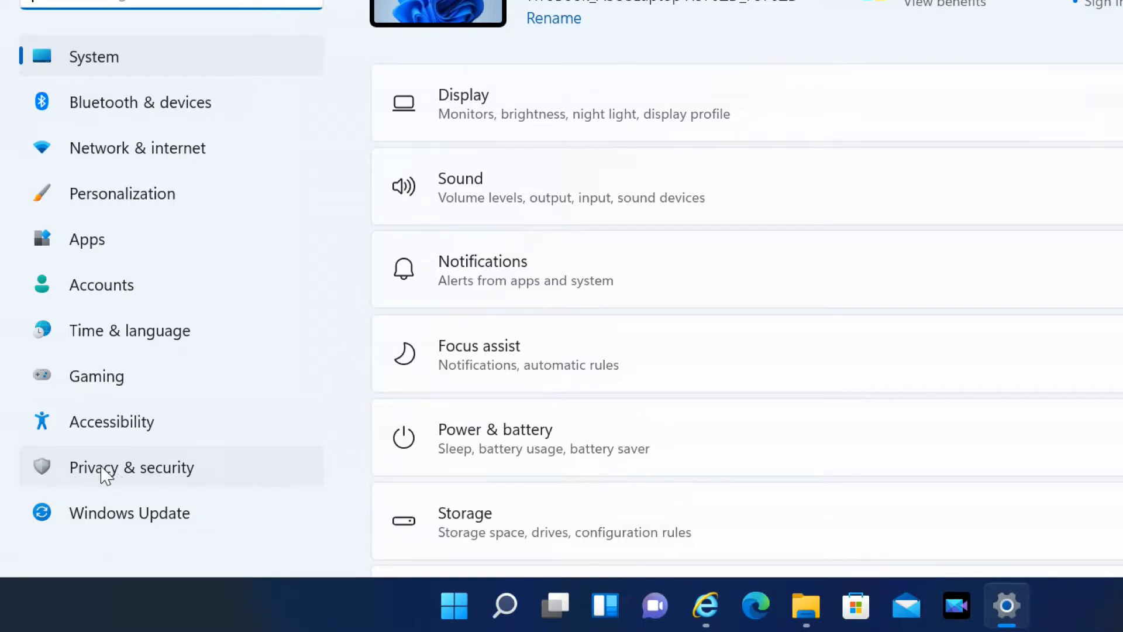
pyautogui.click(131, 468)
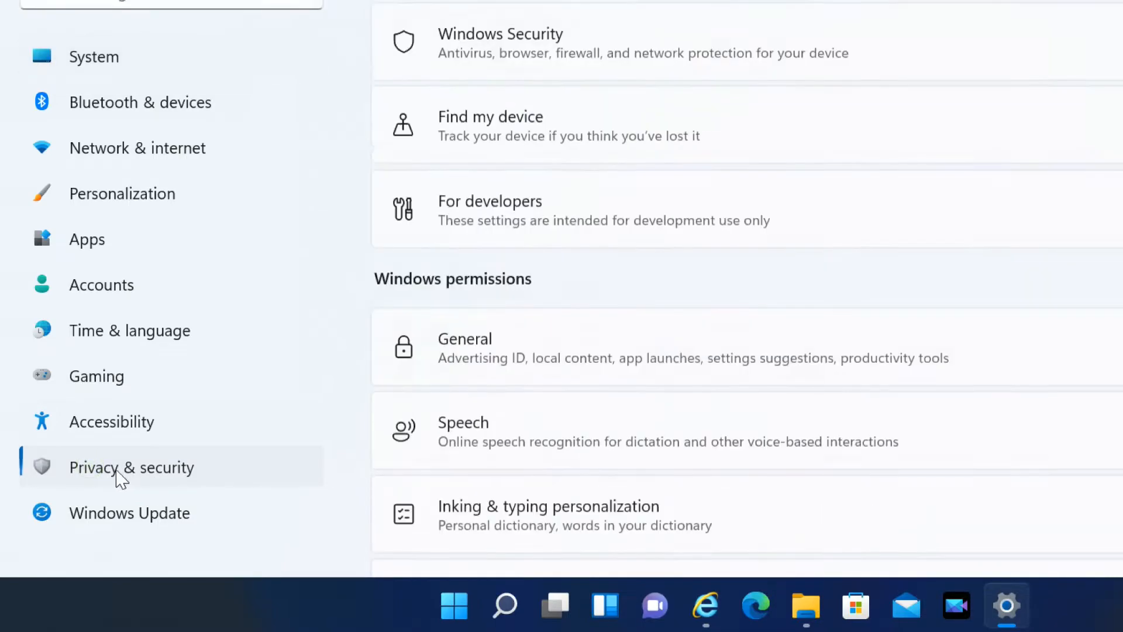
pyautogui.scroll(-3)
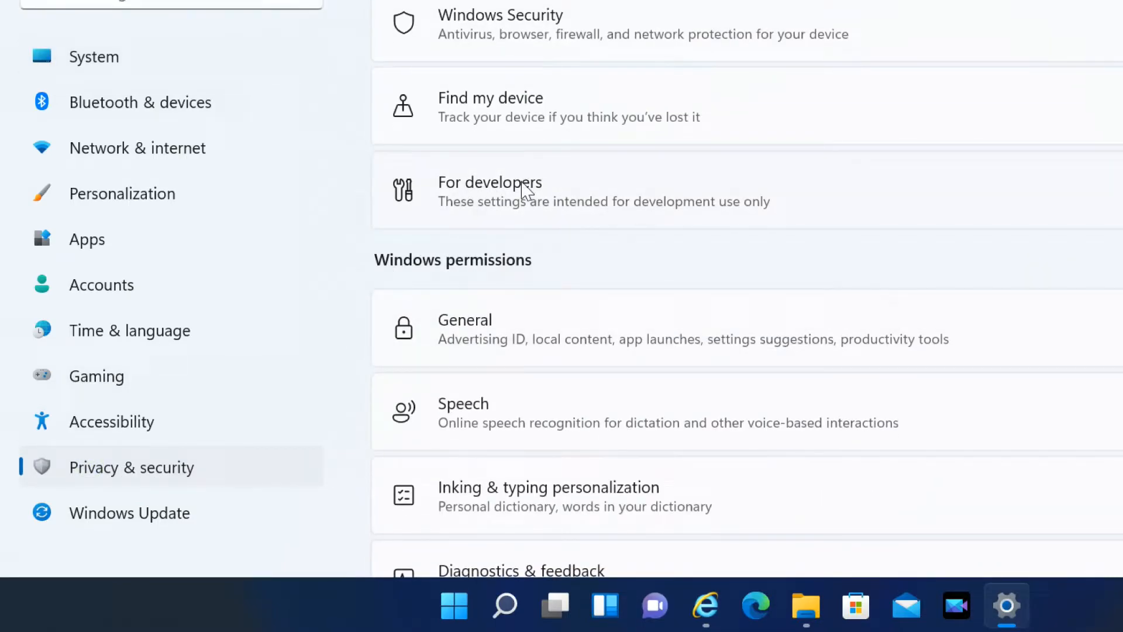
pyautogui.click(488, 181)
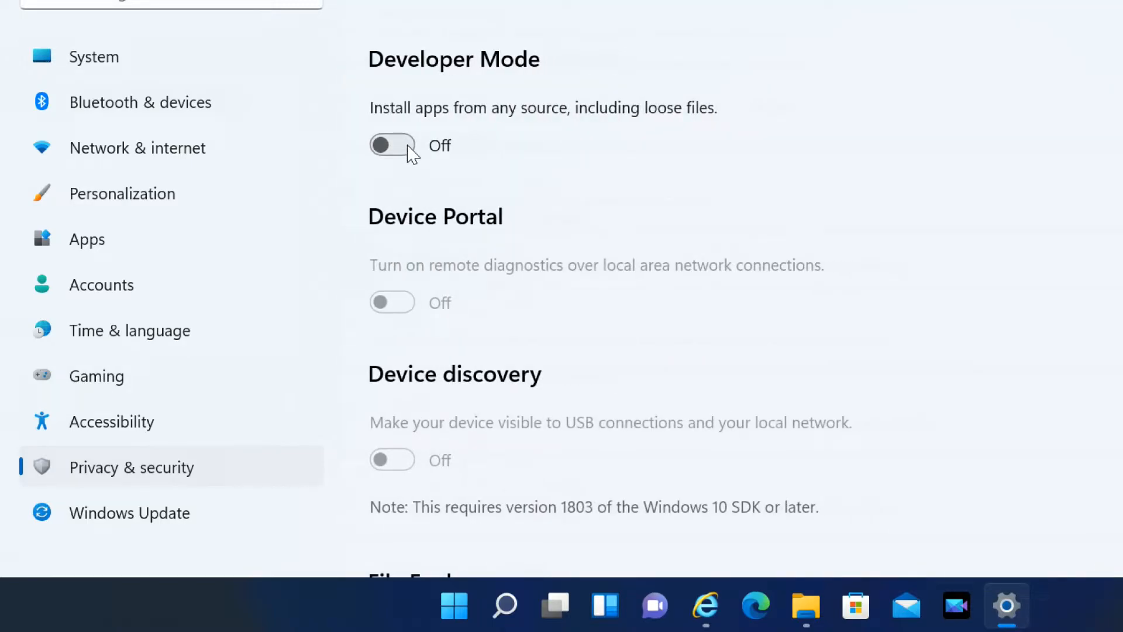
# Switch Developer Mode on and confirm with Yes.
pyautogui.click(391, 145)
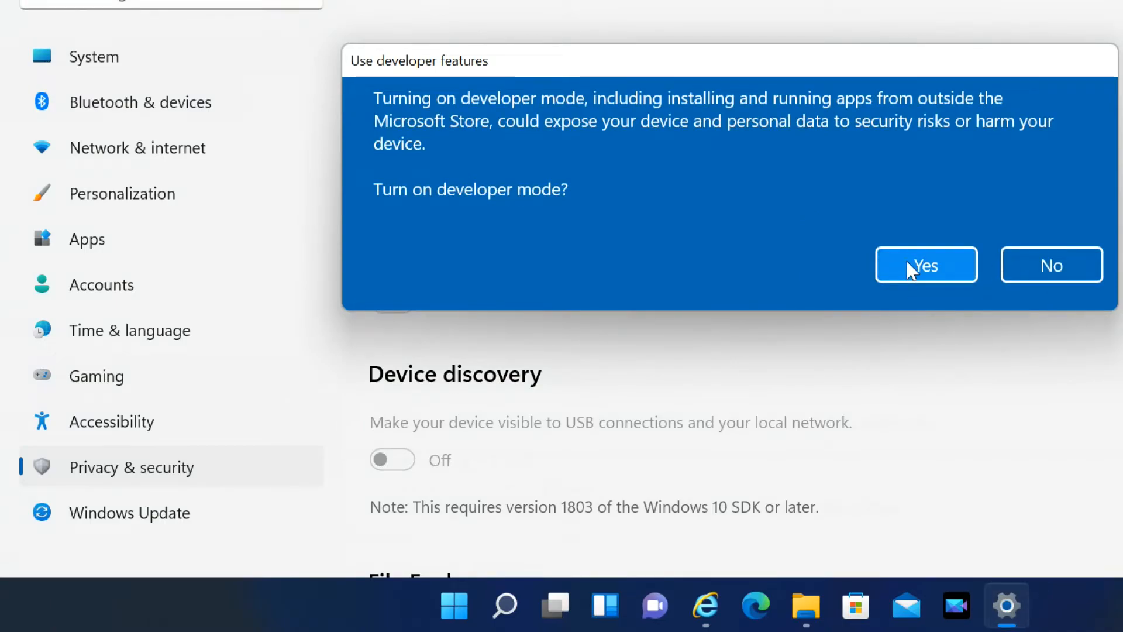
pyautogui.click(926, 264)
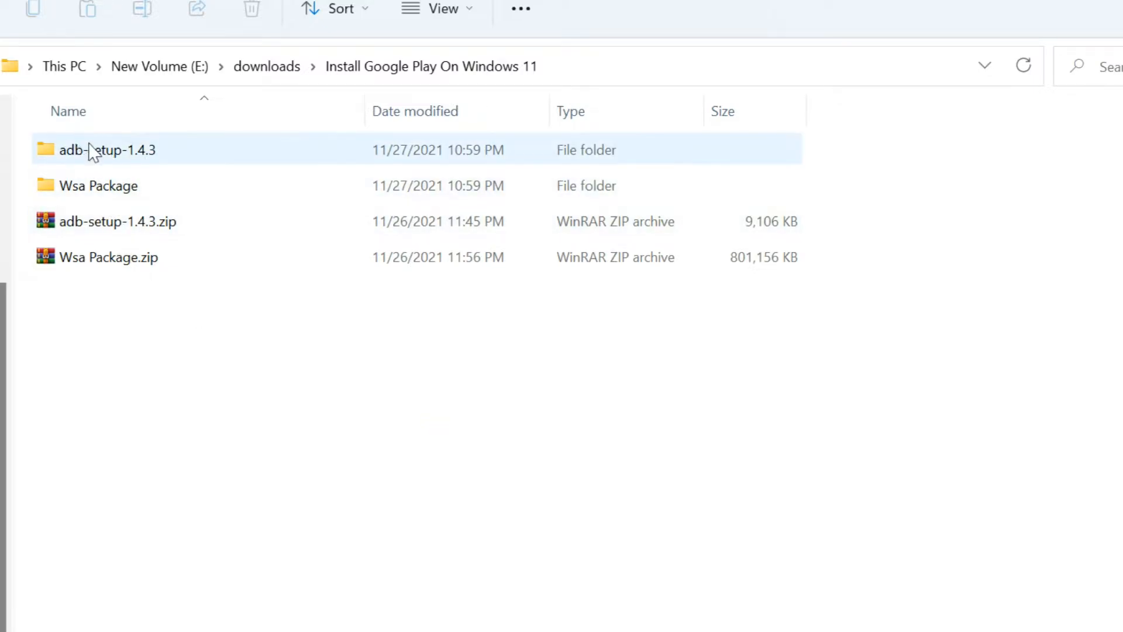
# Go into the adb-setup-1.4.3 folder containing adb-setup-1.4.3.exe.
pyautogui.click(108, 150)
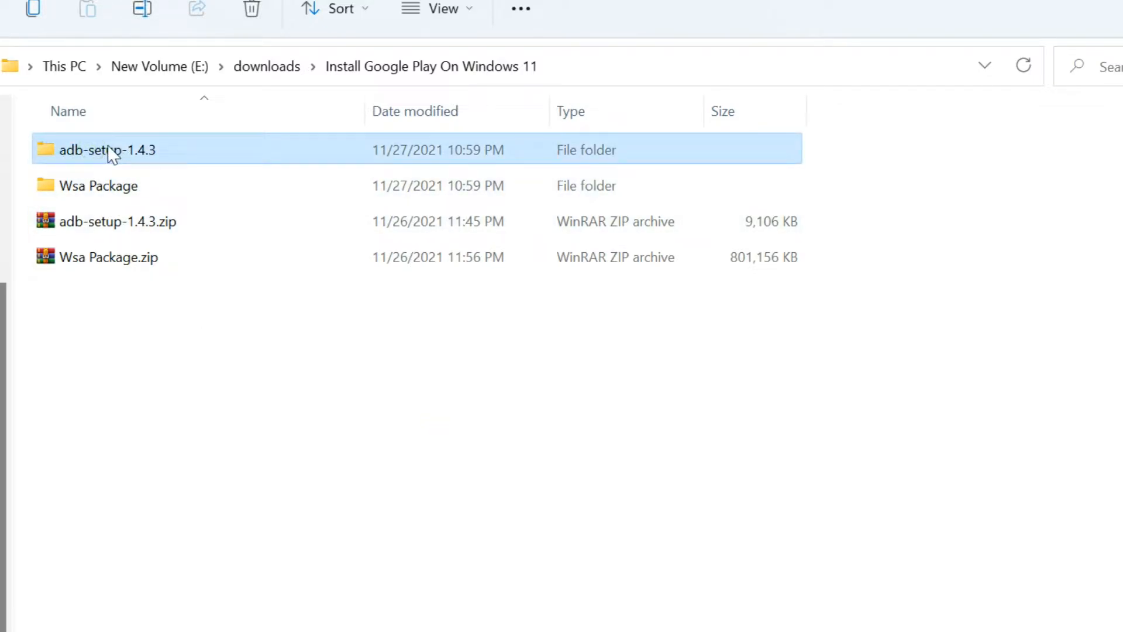
pyautogui.doubleClick(105, 150)
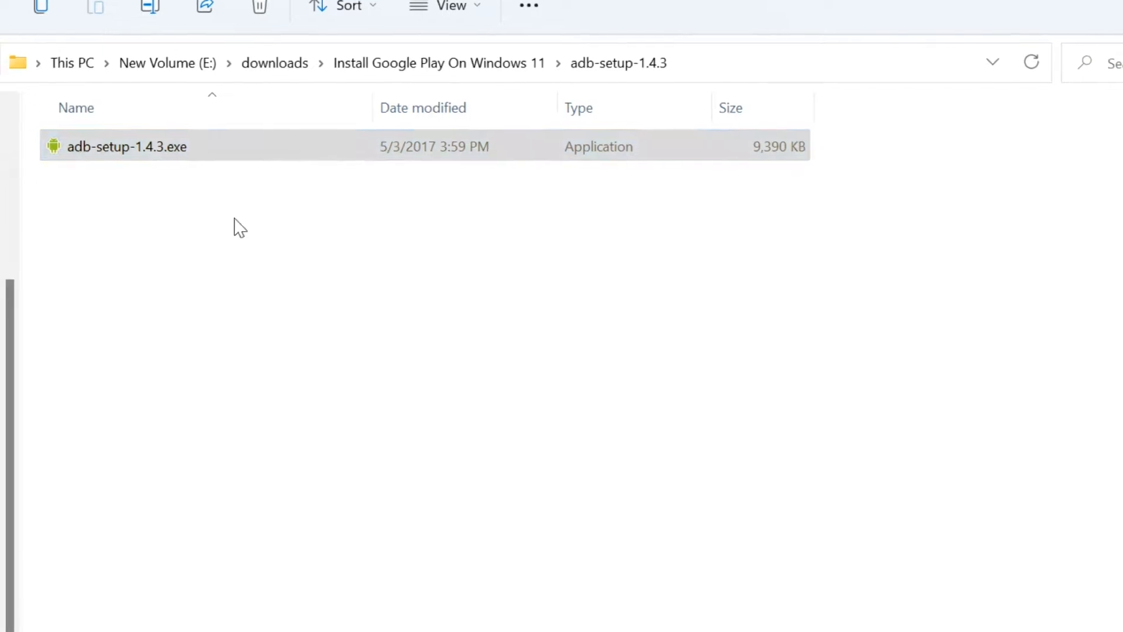
# Run adb-setup-1.4.3.exe and answer y to install ADB and Fastboot system-wide.
pyautogui.doubleClick(127, 146)
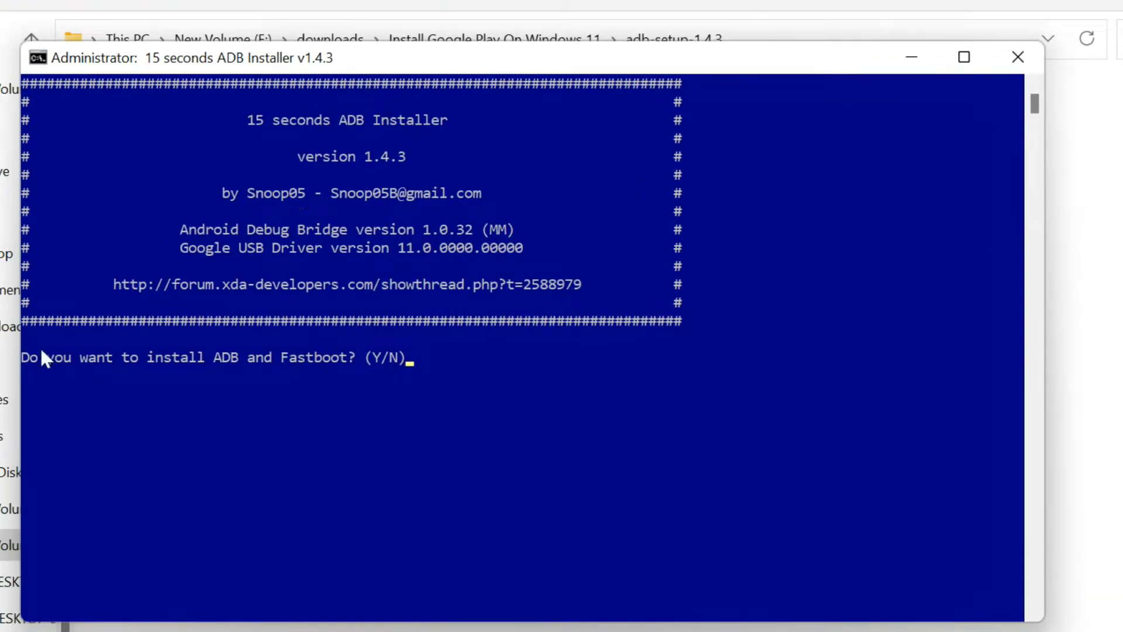
pyautogui.moveTo(491, 454)
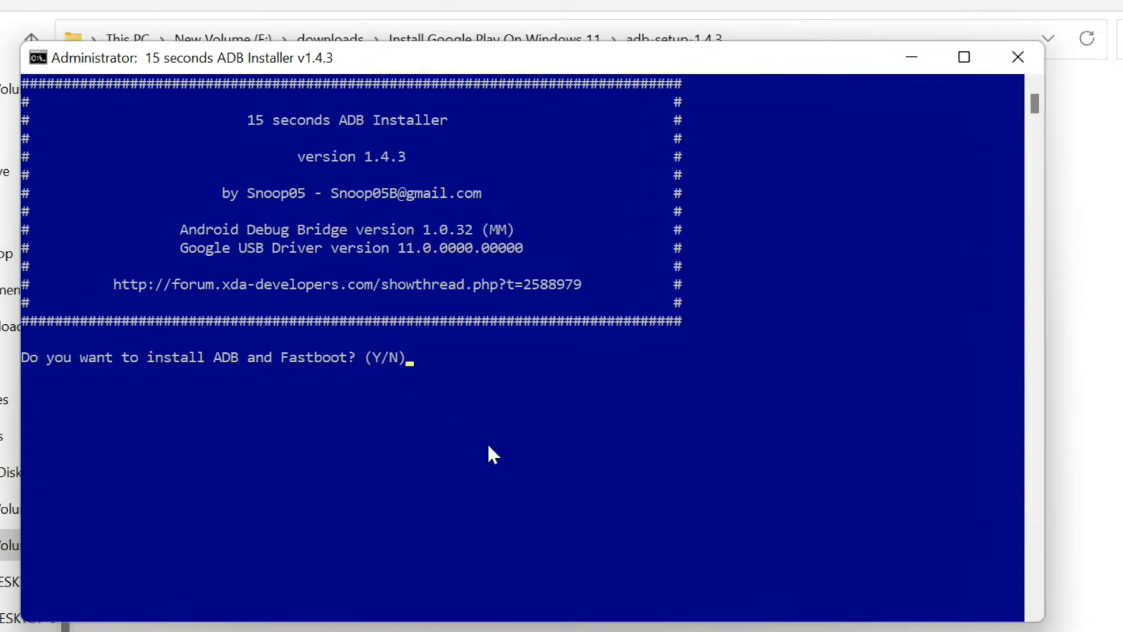
pyautogui.write('y')
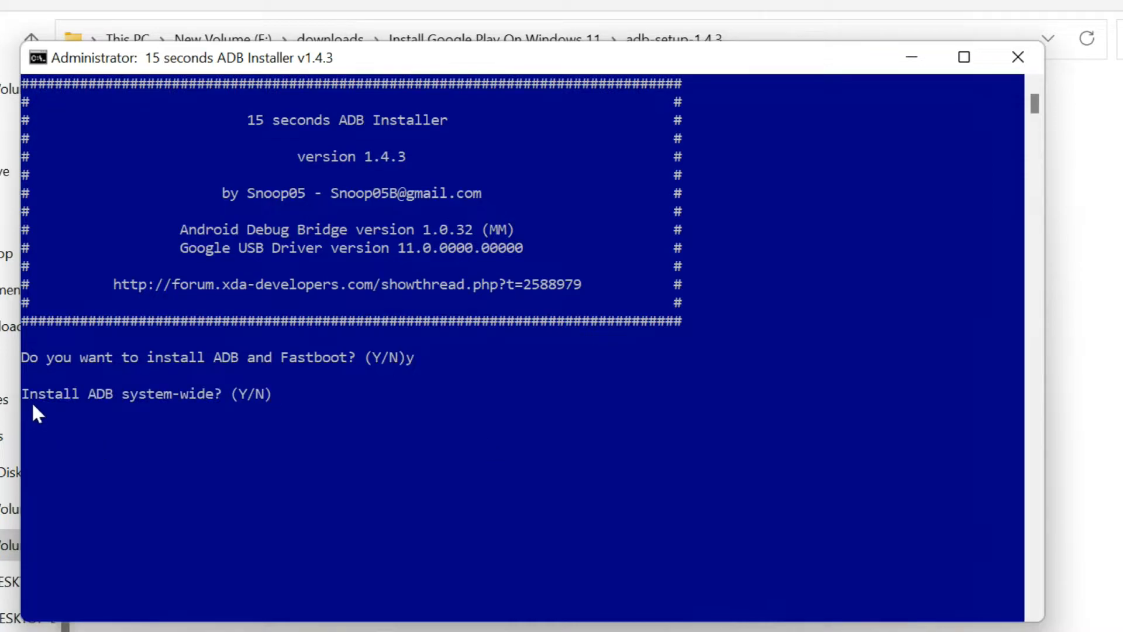
pyautogui.moveTo(396, 428)
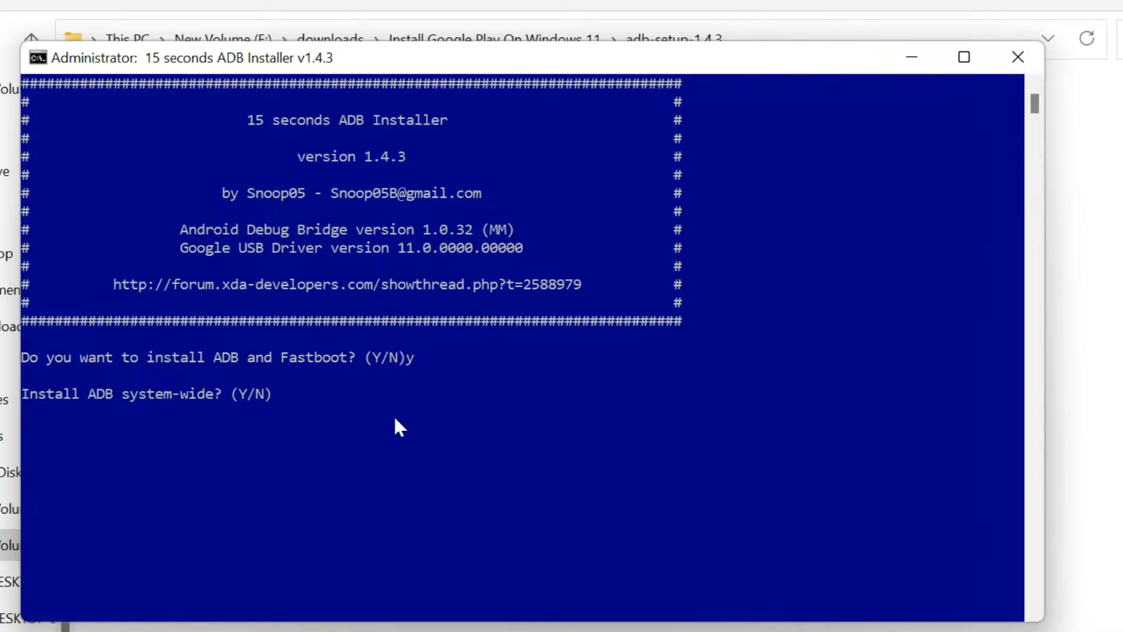
pyautogui.write('y')
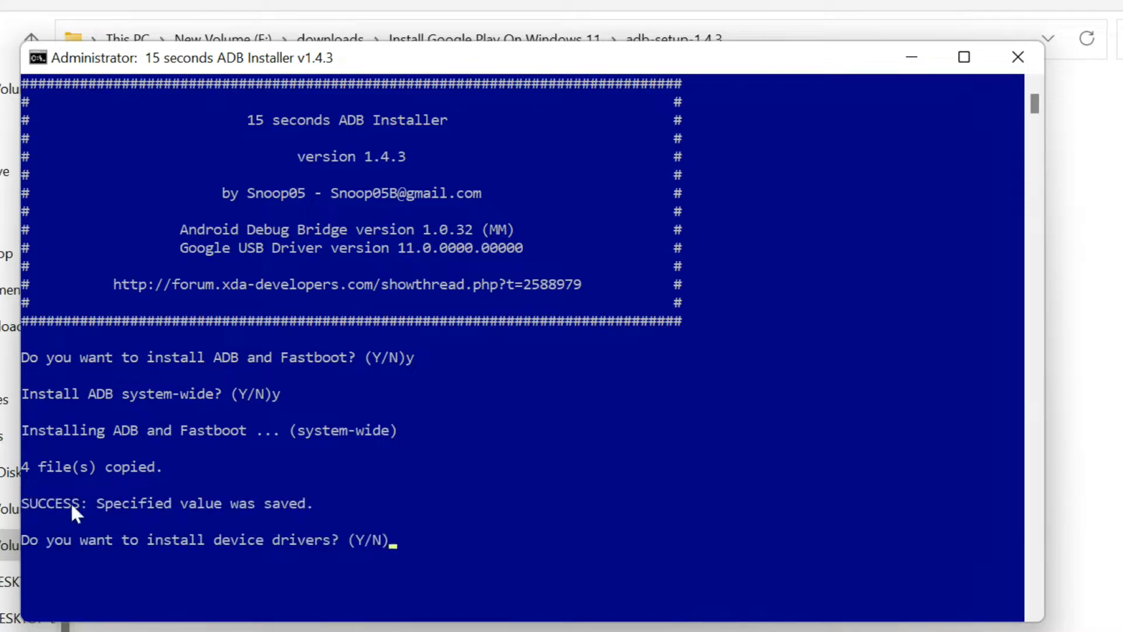
pyautogui.moveTo(503, 517)
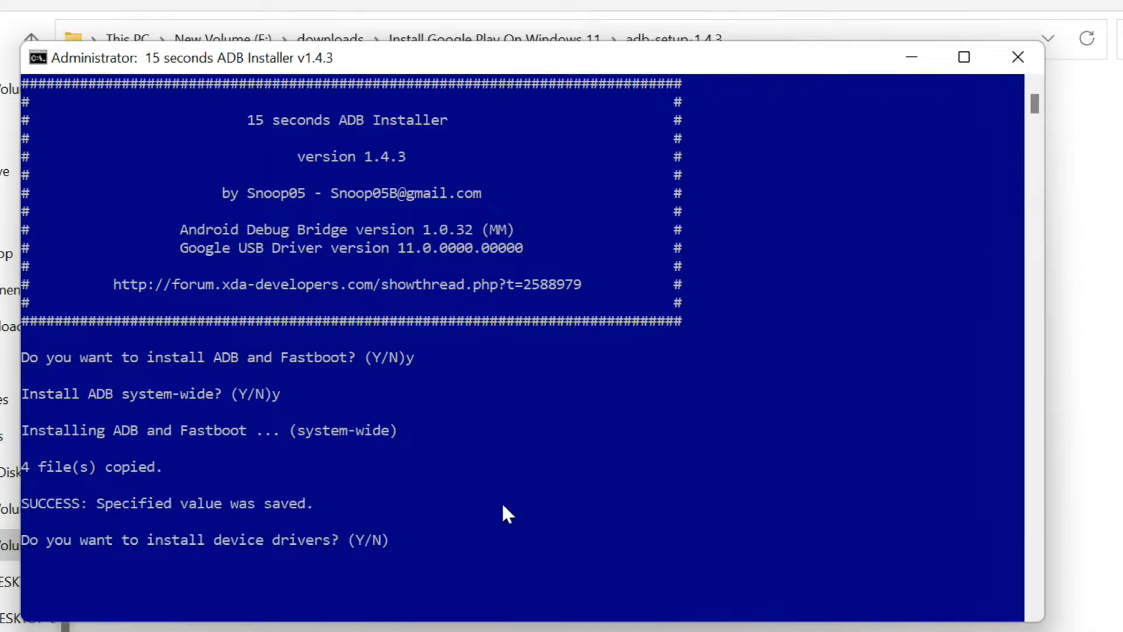
# Answer y for device drivers and complete the Google WinUSB driver wizard through Finish.
pyautogui.write('y')
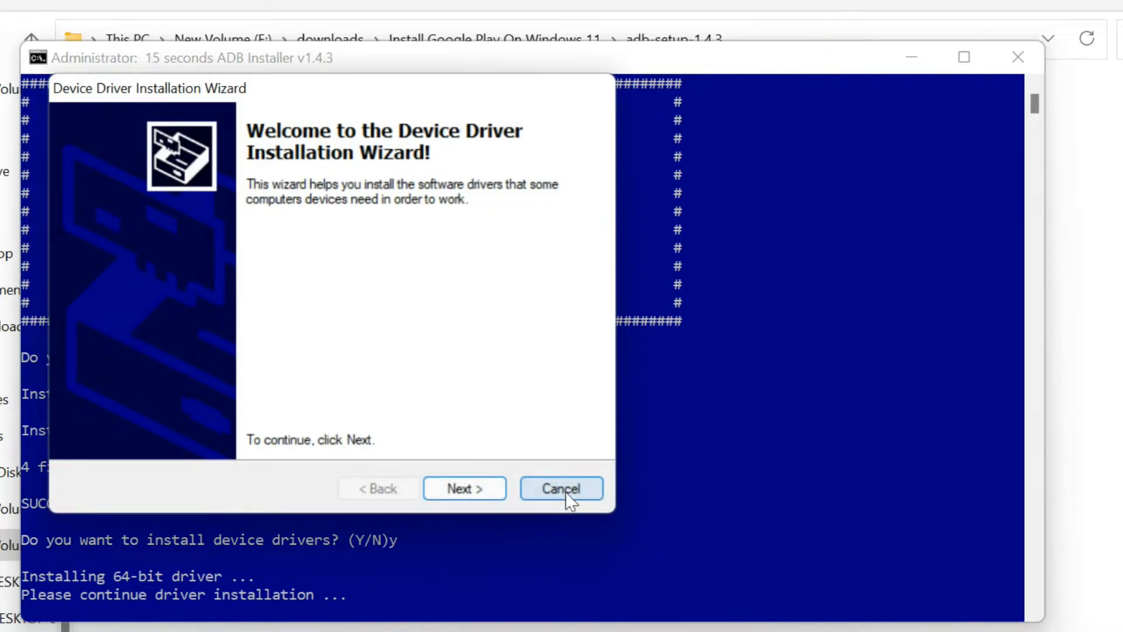
pyautogui.moveTo(468, 497)
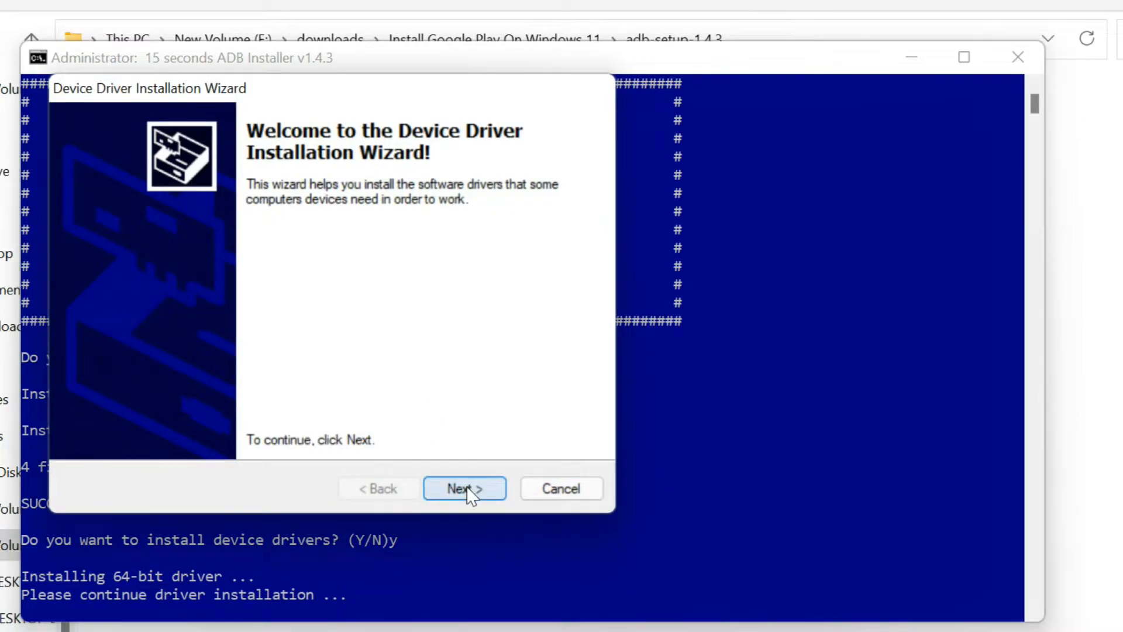
pyautogui.click(463, 488)
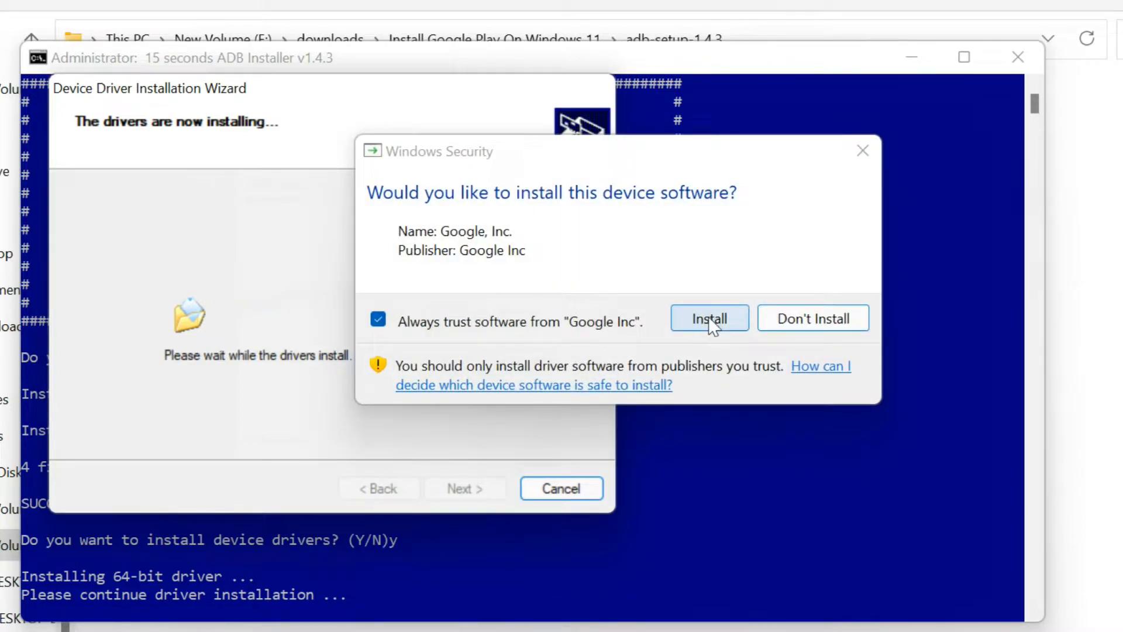
pyautogui.click(709, 318)
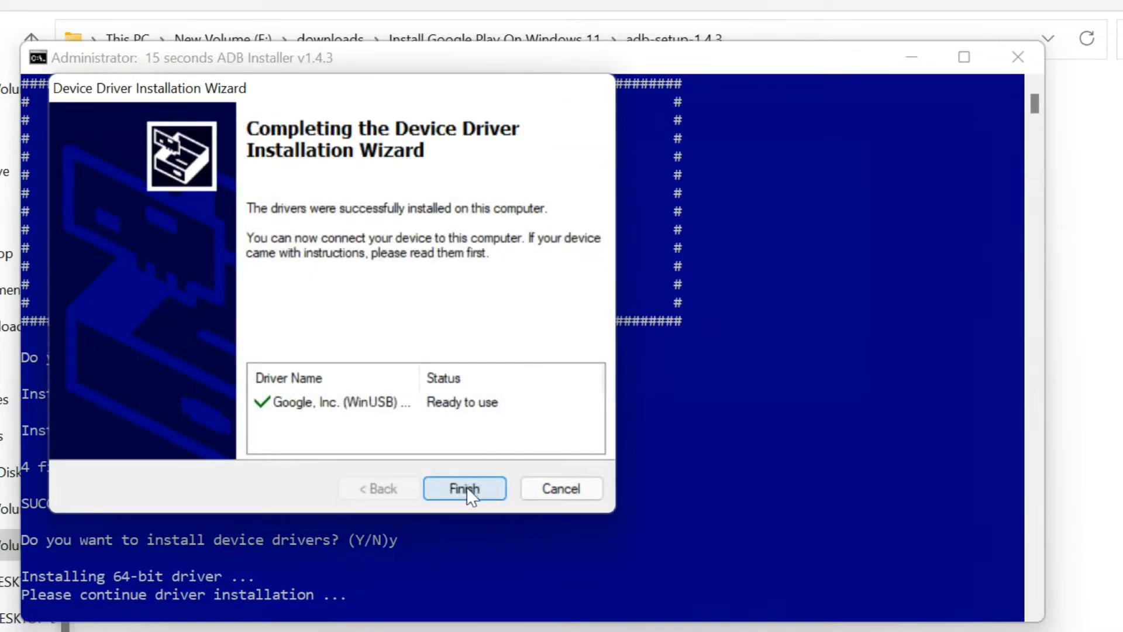
pyautogui.click(465, 488)
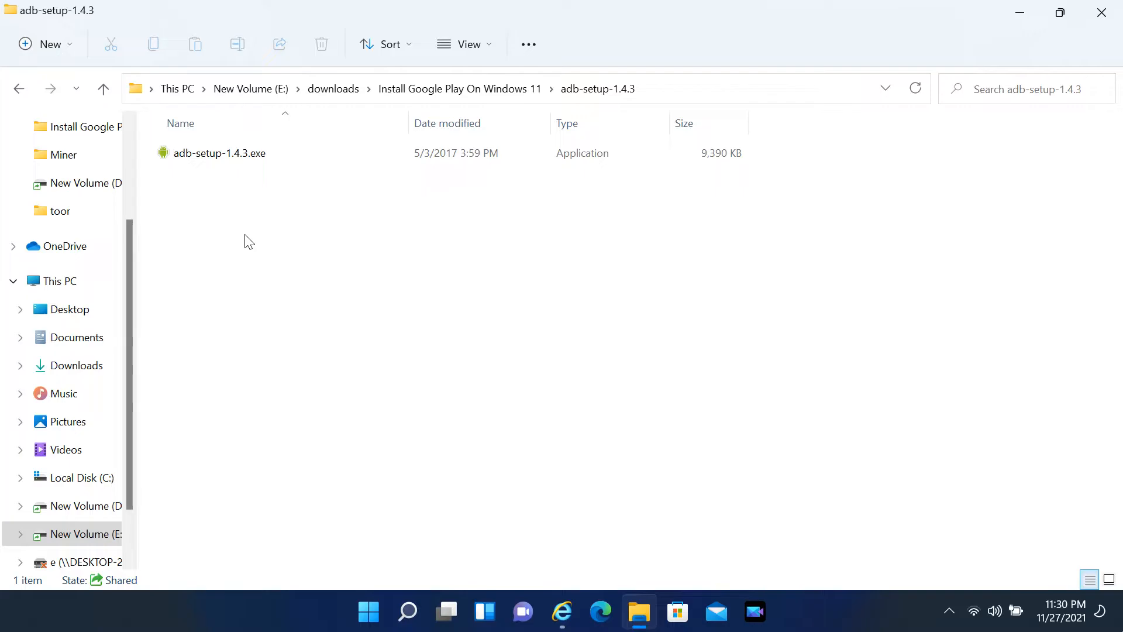
# Search 'powe' from Start to find Windows PowerShell.
pyautogui.click(349, 610)
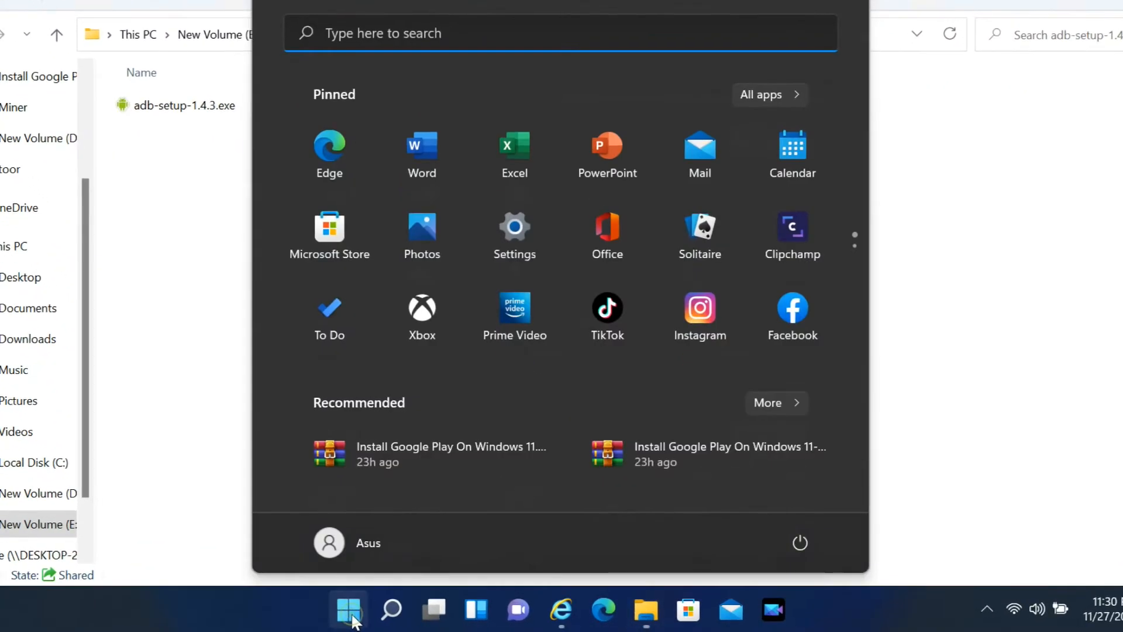
pyautogui.click(392, 610)
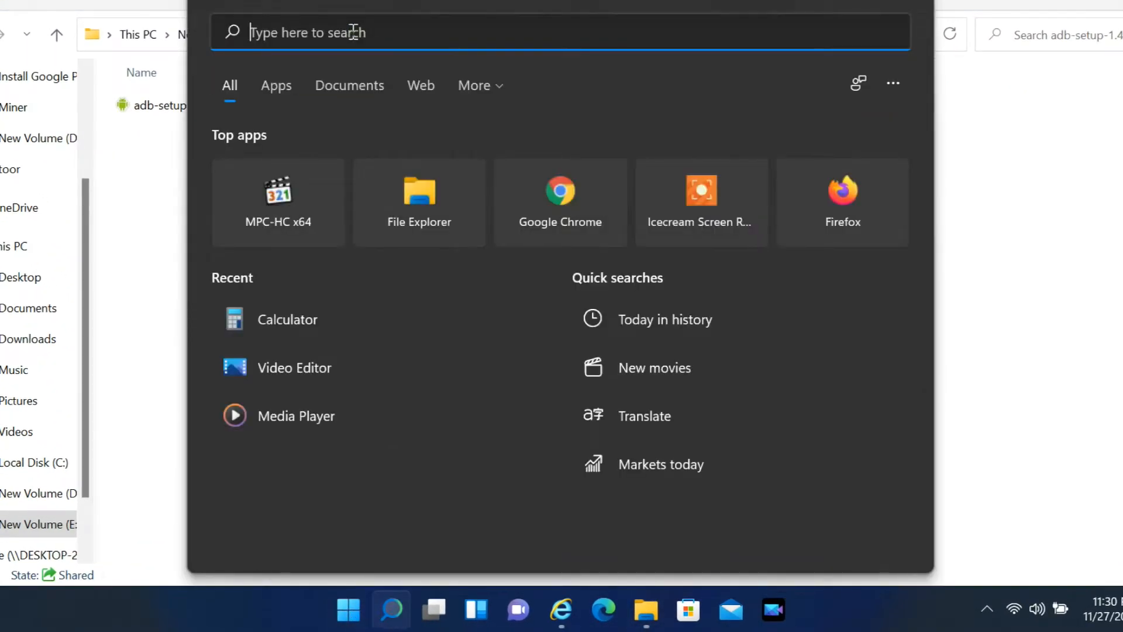
pyautogui.write('powershell')
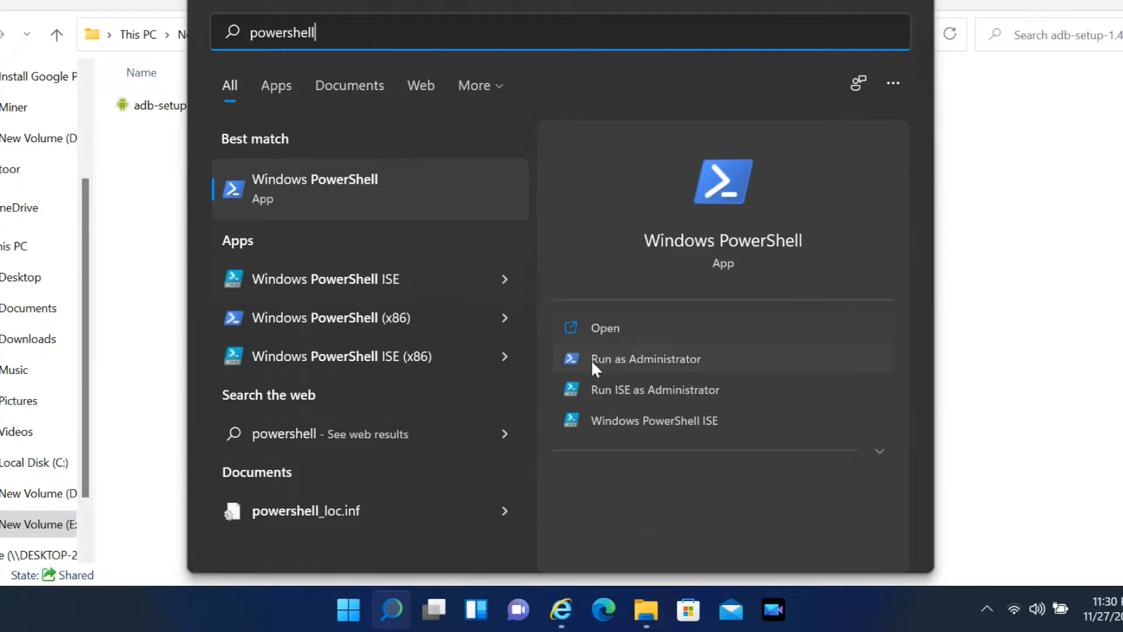
pyautogui.moveTo(683, 362)
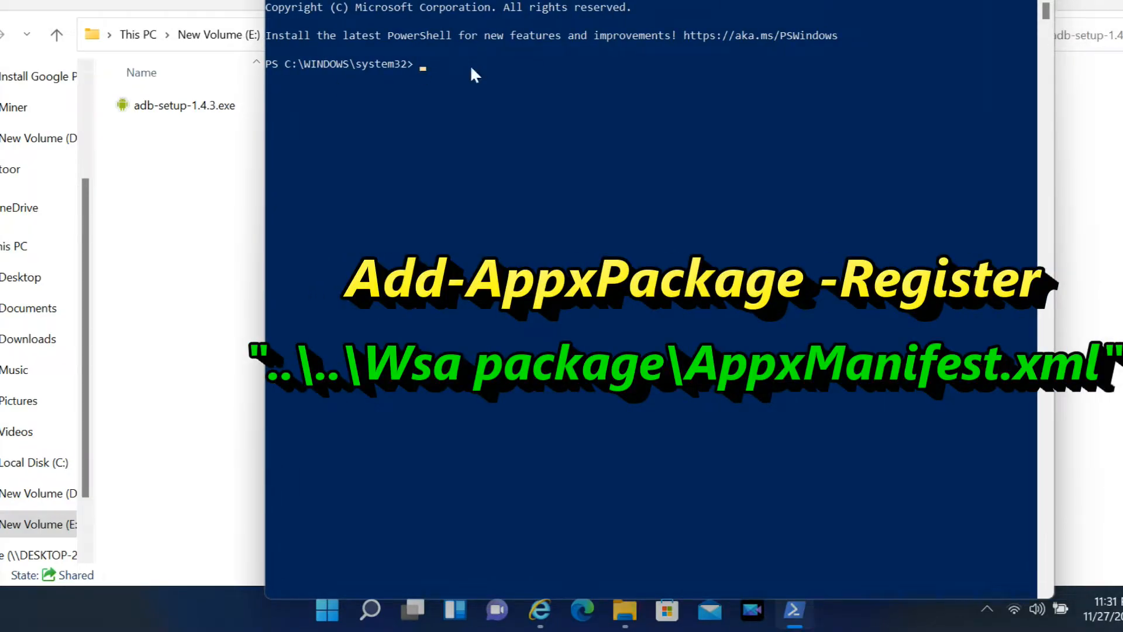
pyautogui.moveTo(439, 74)
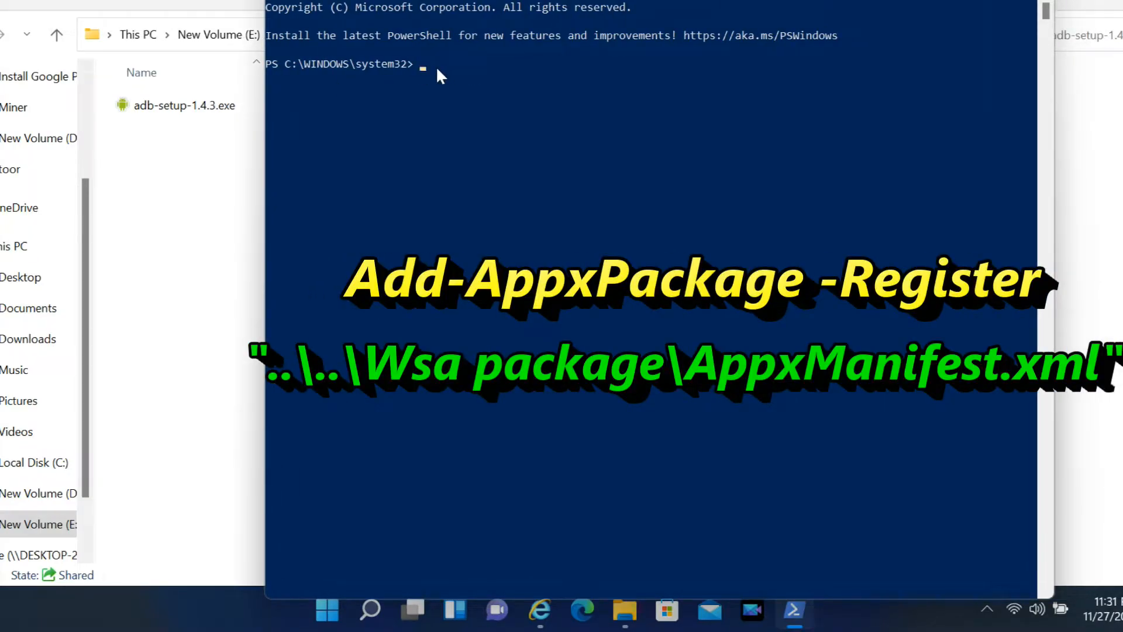
# Enter 'Add-AppxPackage -Register ' at the administrator PowerShell prompt.
pyautogui.write('Add-AppxPackage -')
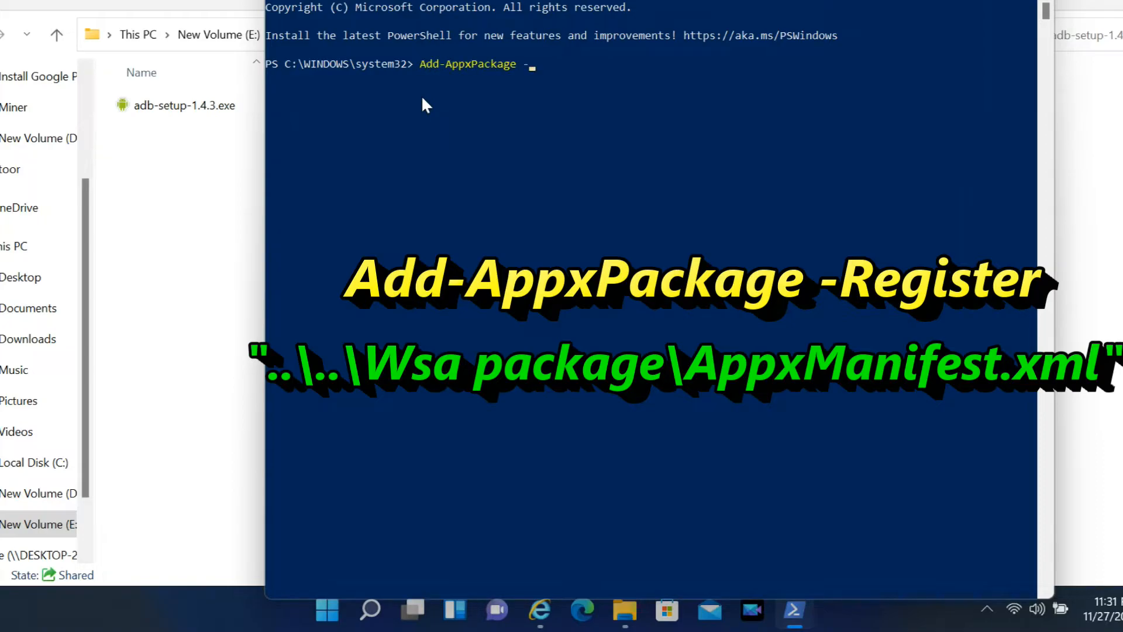
pyautogui.write('Register')
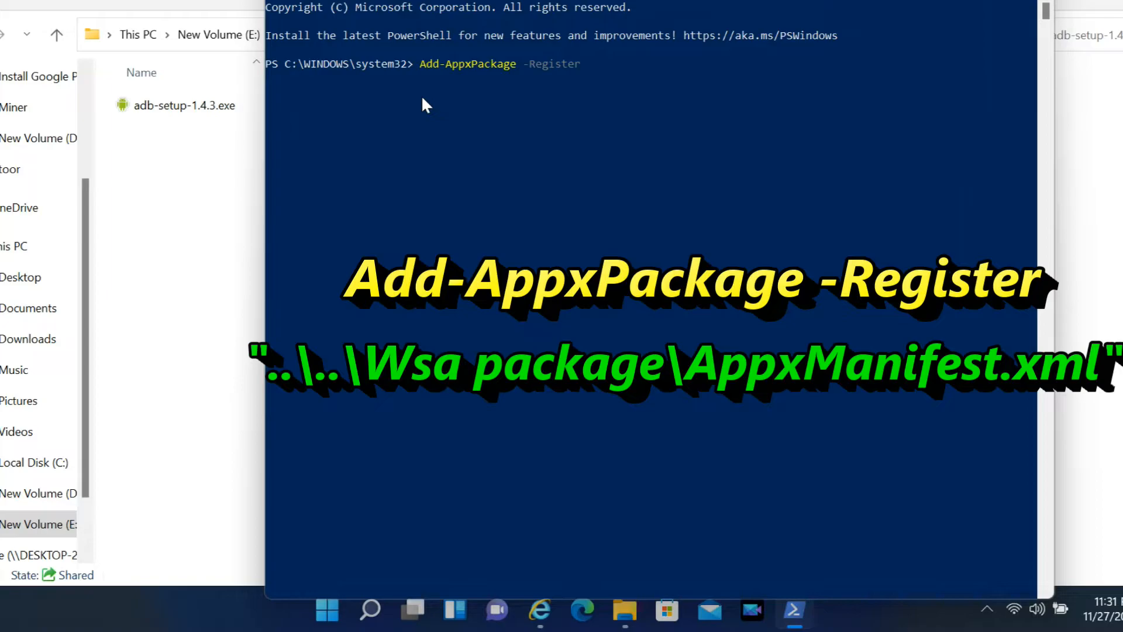
pyautogui.moveTo(557, 79)
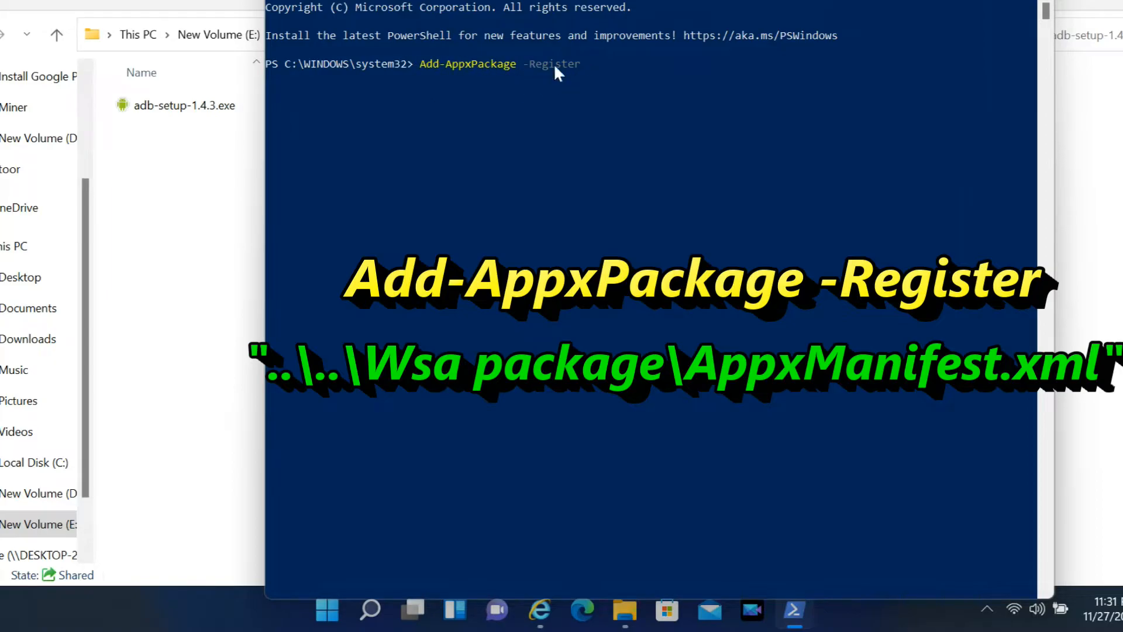
pyautogui.moveTo(178, 156)
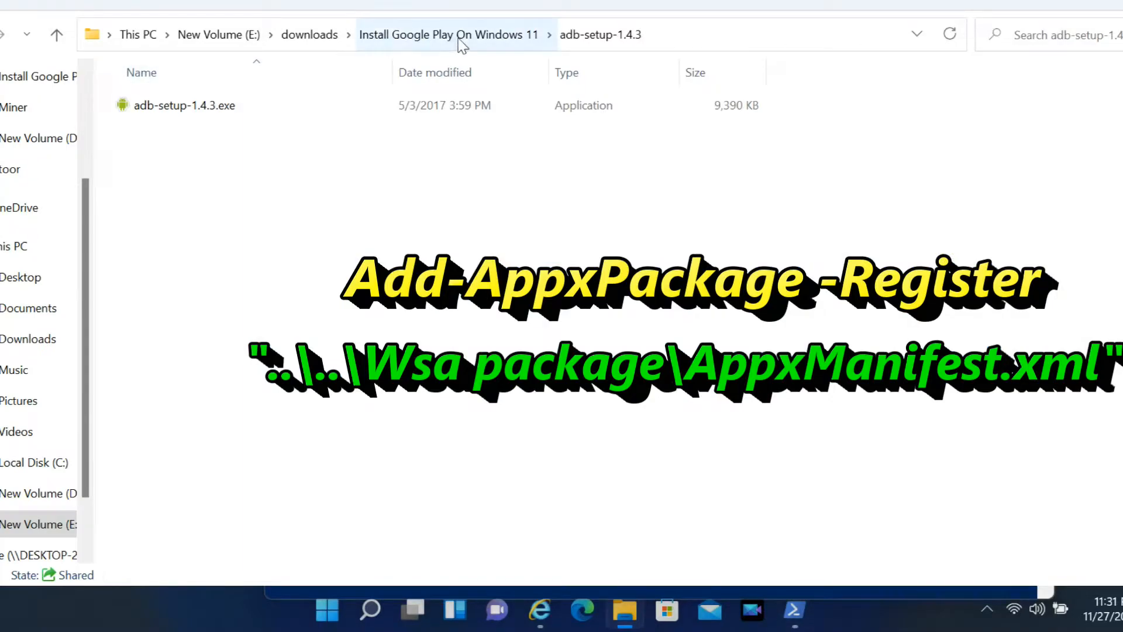
# Navigate from the Install Google Play On Windows 11 folder into the nested Wsa Package folder.
pyautogui.click(447, 34)
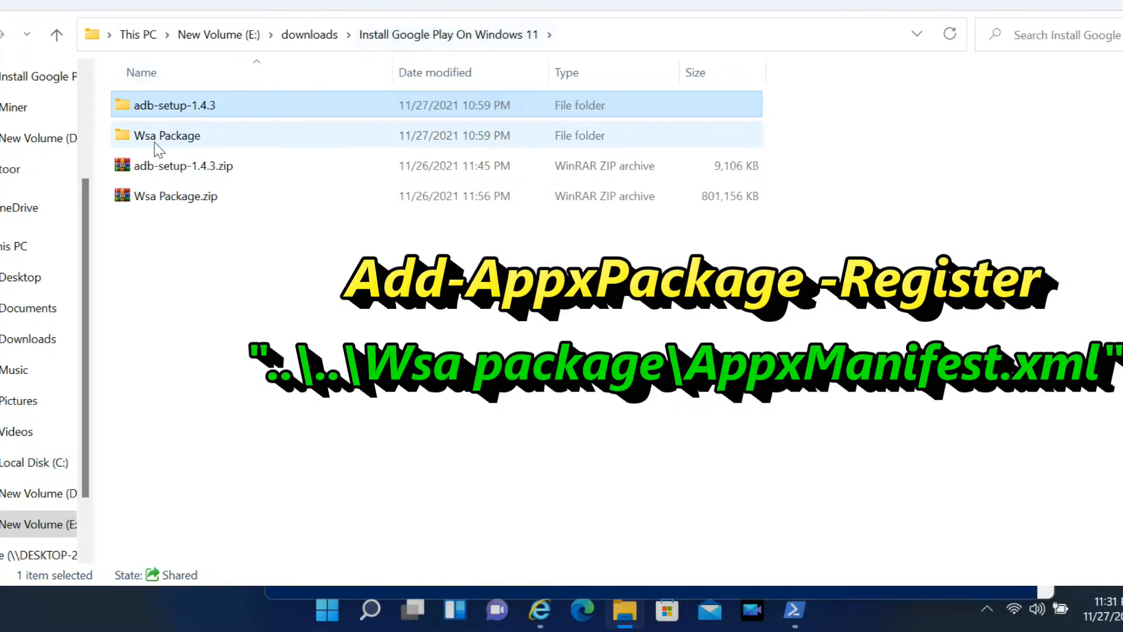
pyautogui.doubleClick(166, 135)
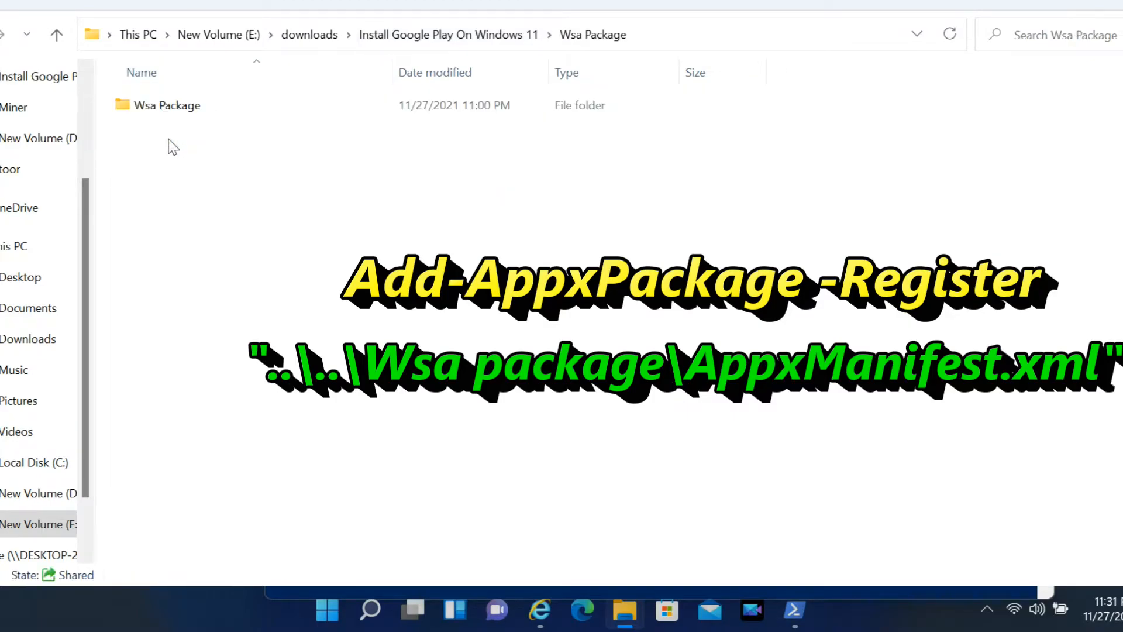
pyautogui.moveTo(172, 109)
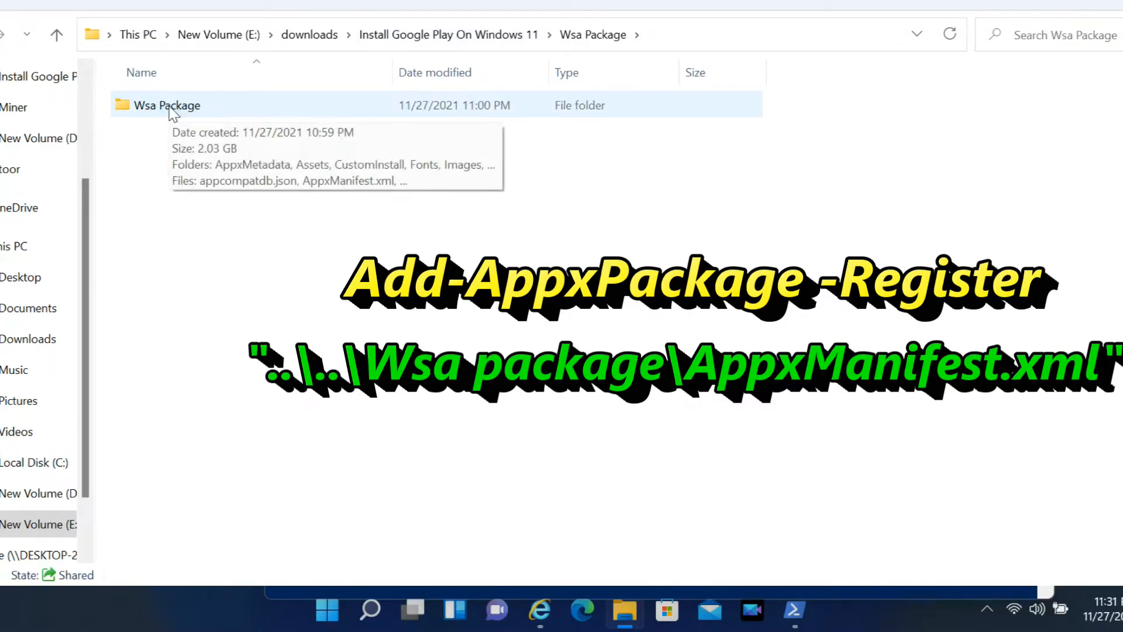
pyautogui.doubleClick(167, 106)
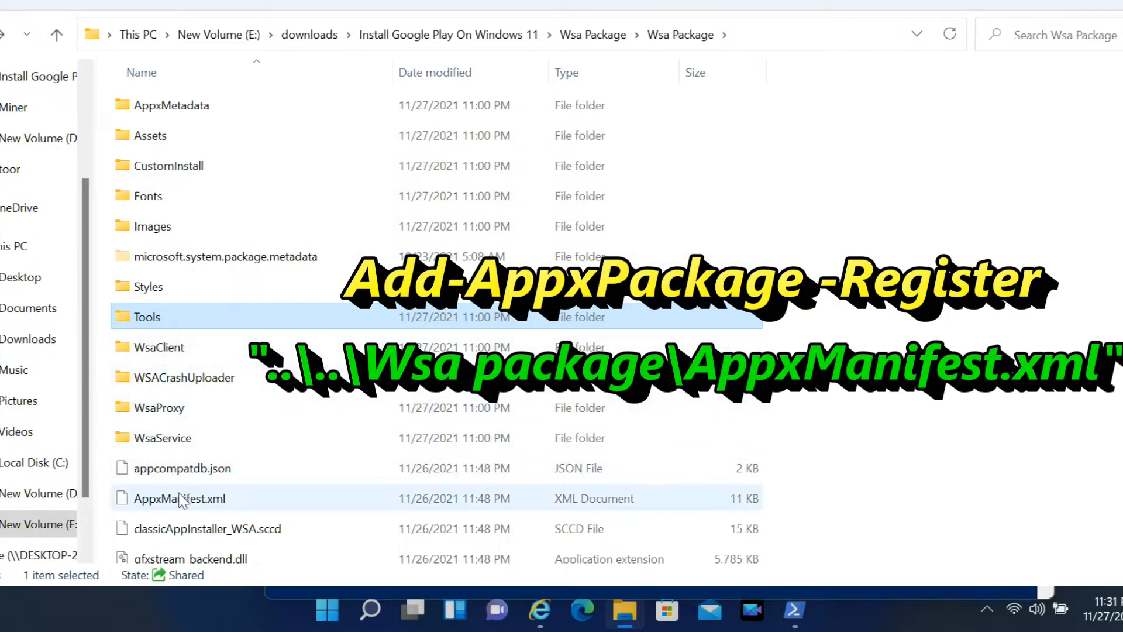
# Copy the full path of AppxManifest.xml and return to PowerShell.
pyautogui.click(180, 499)
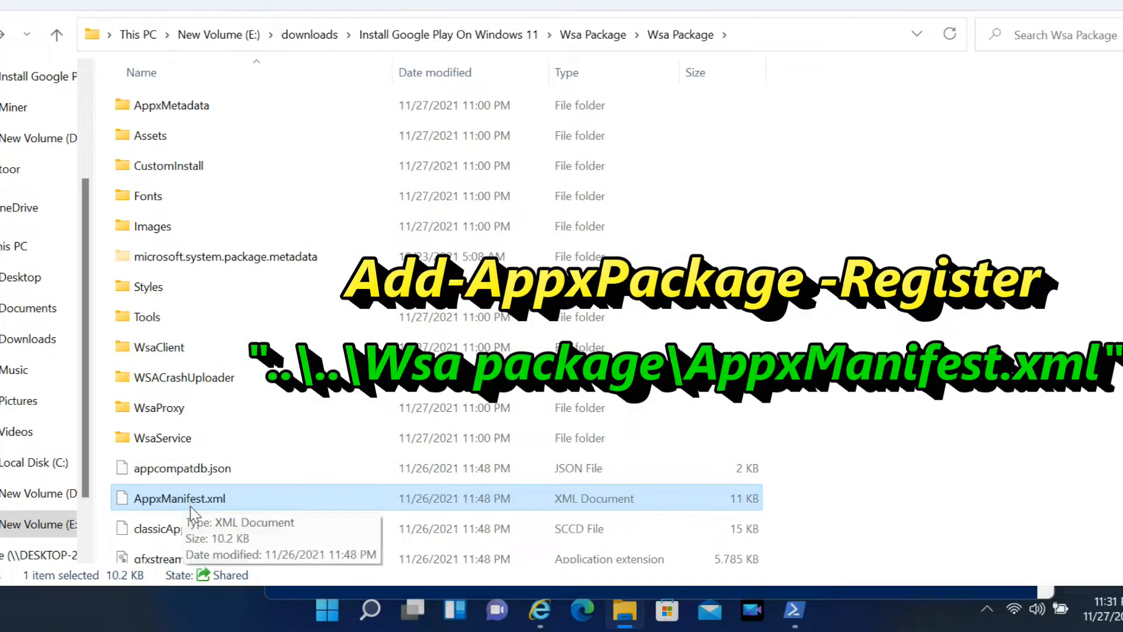
pyautogui.scroll(-3)
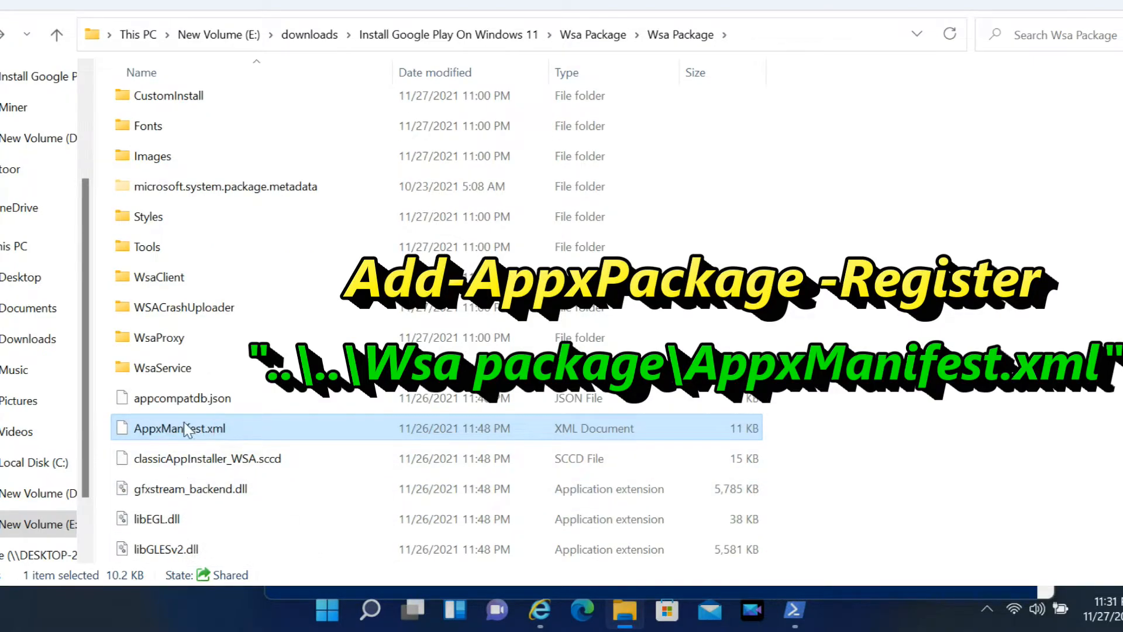
pyautogui.rightClick(184, 428)
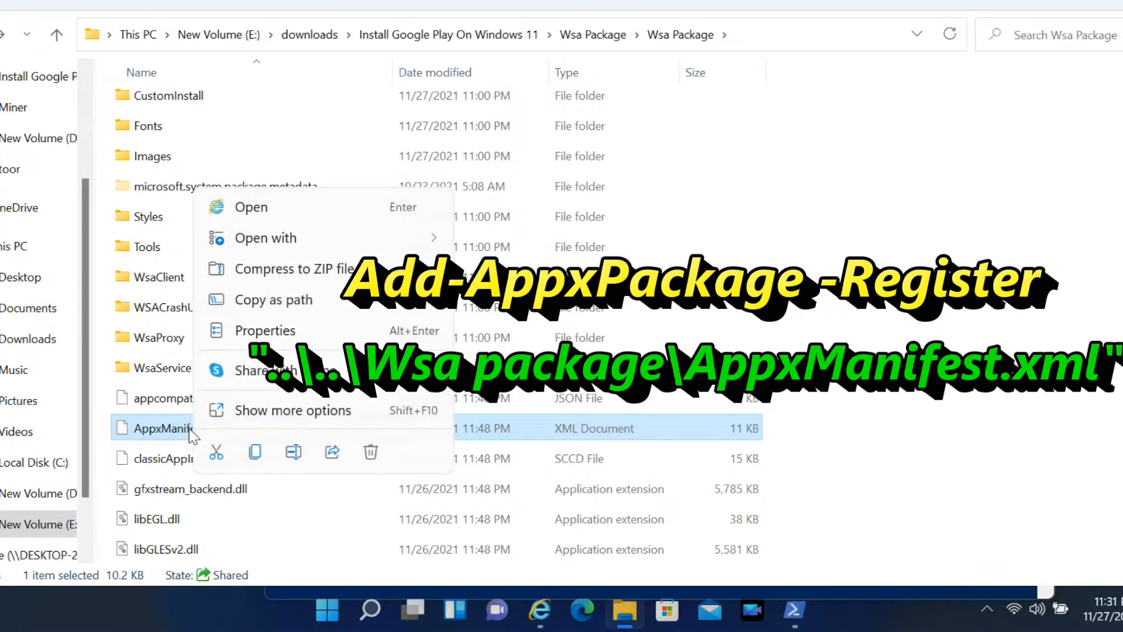
pyautogui.moveTo(305, 304)
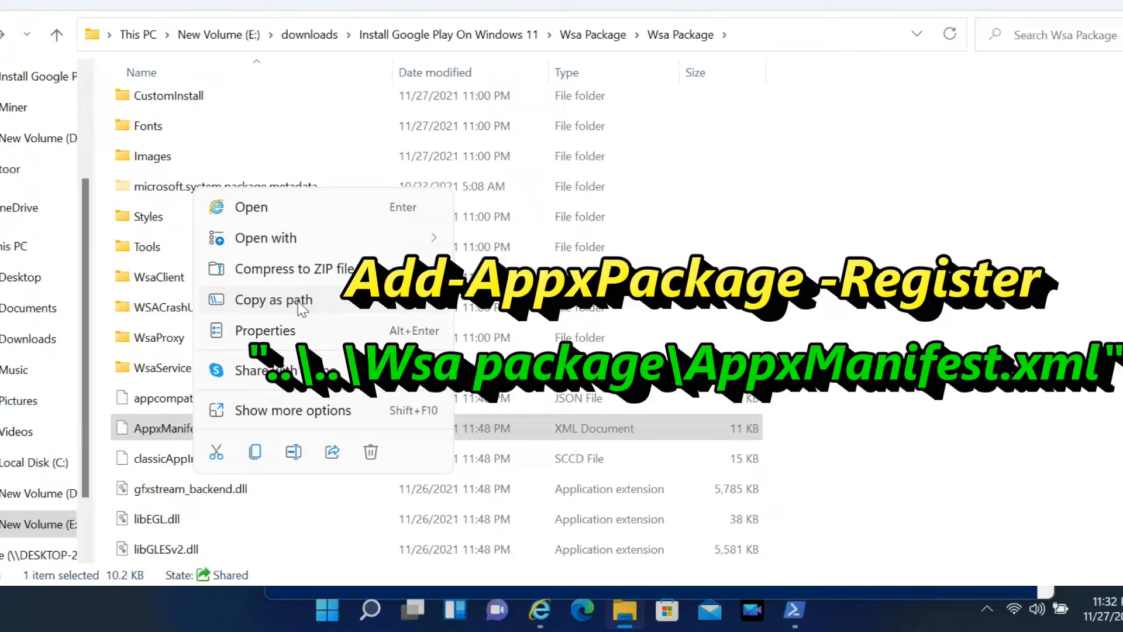
pyautogui.click(274, 299)
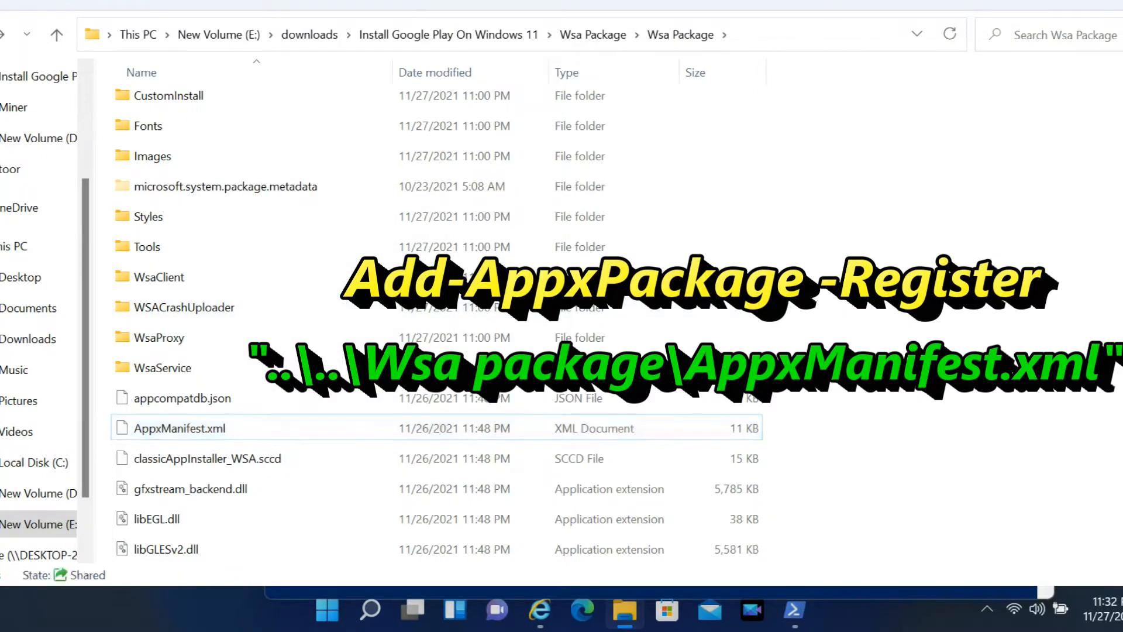
pyautogui.click(794, 611)
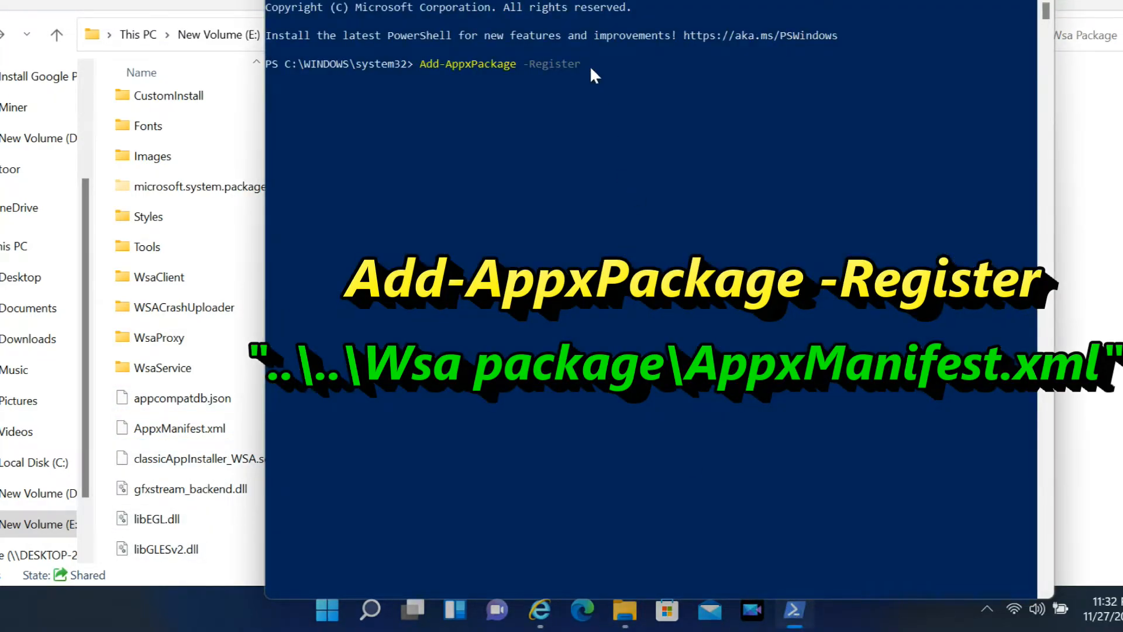
# Run Add-AppxPackage -Register with the pasted AppxManifest.xml path, then close PowerShell.
pyautogui.write('"E:\\downloads\\Install Google Play On Windows 11\\Wsa Package\\Wsa Package\\AppxManifest.xml"')
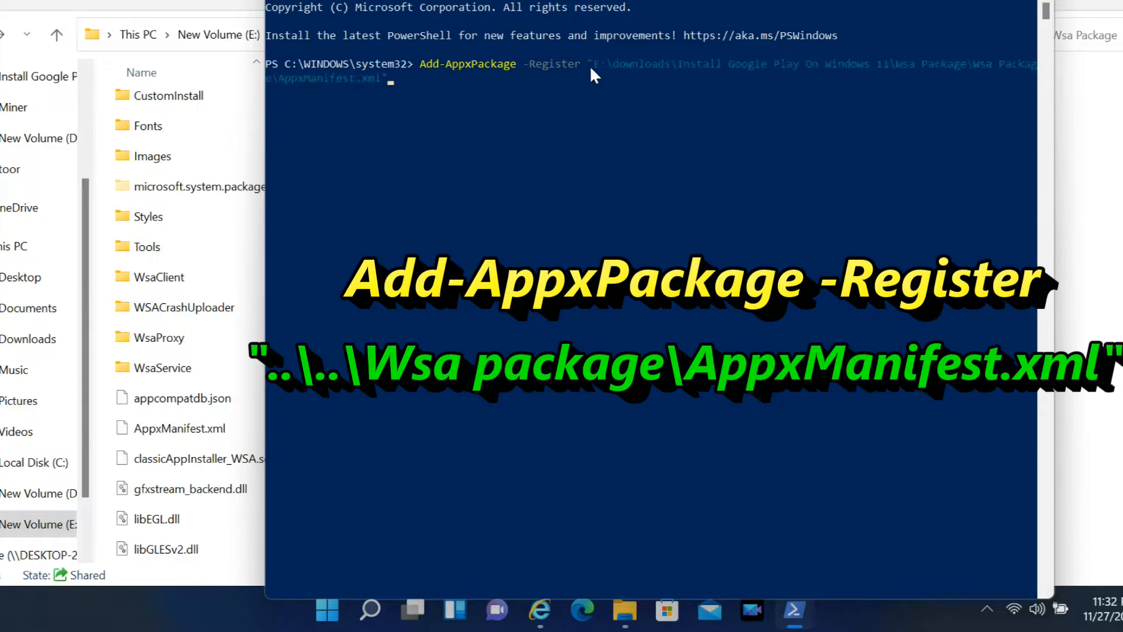
pyautogui.moveTo(608, 75)
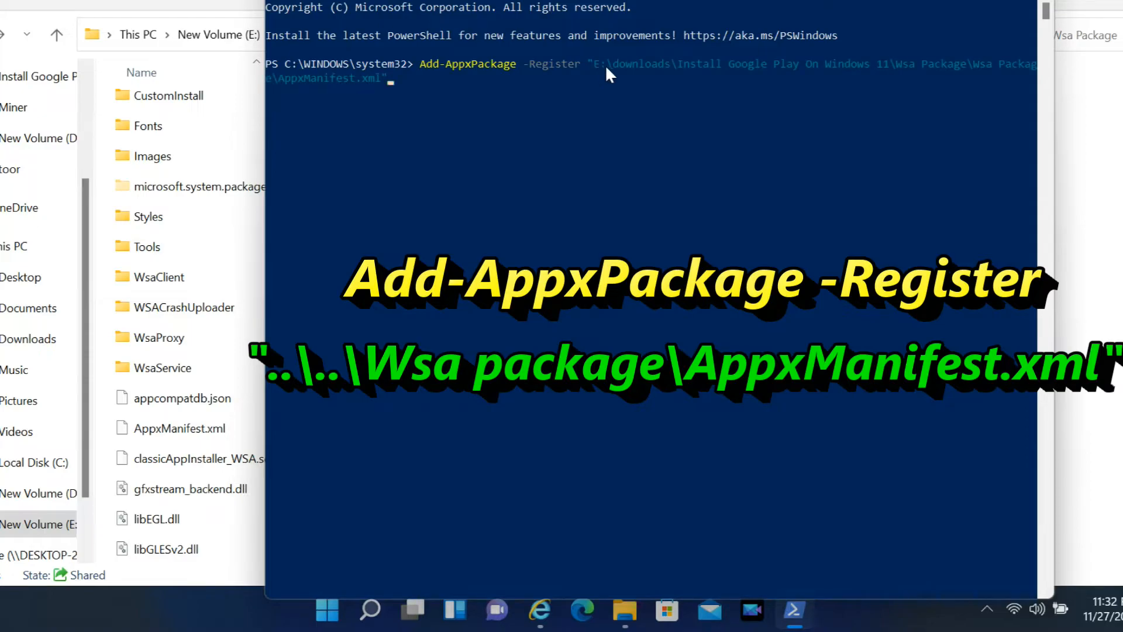
pyautogui.moveTo(447, 120)
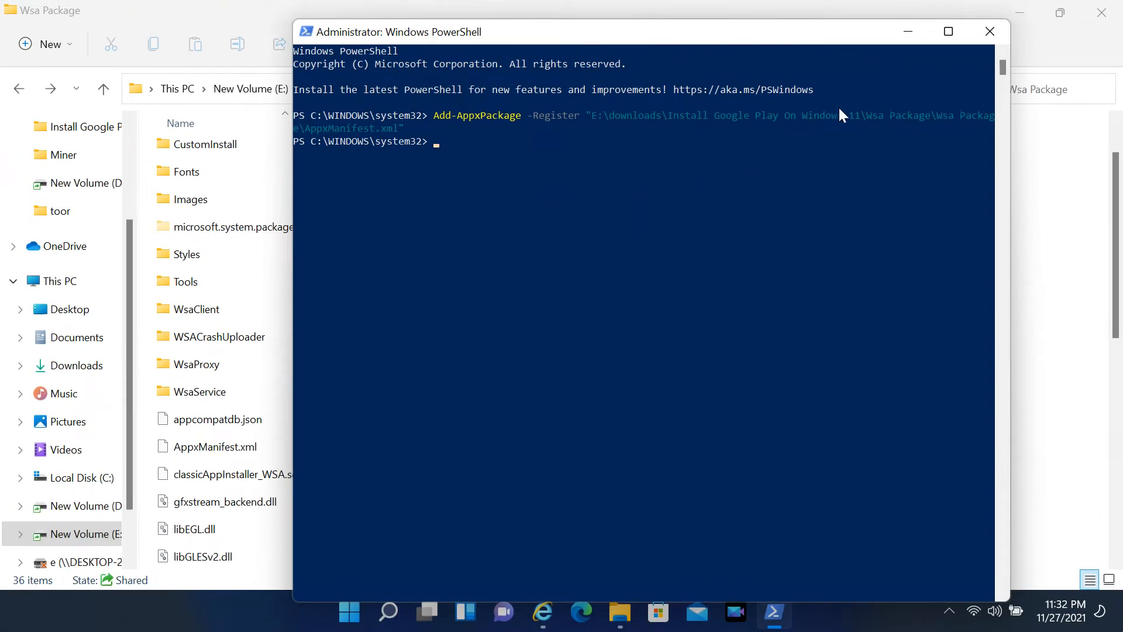
pyautogui.click(990, 30)
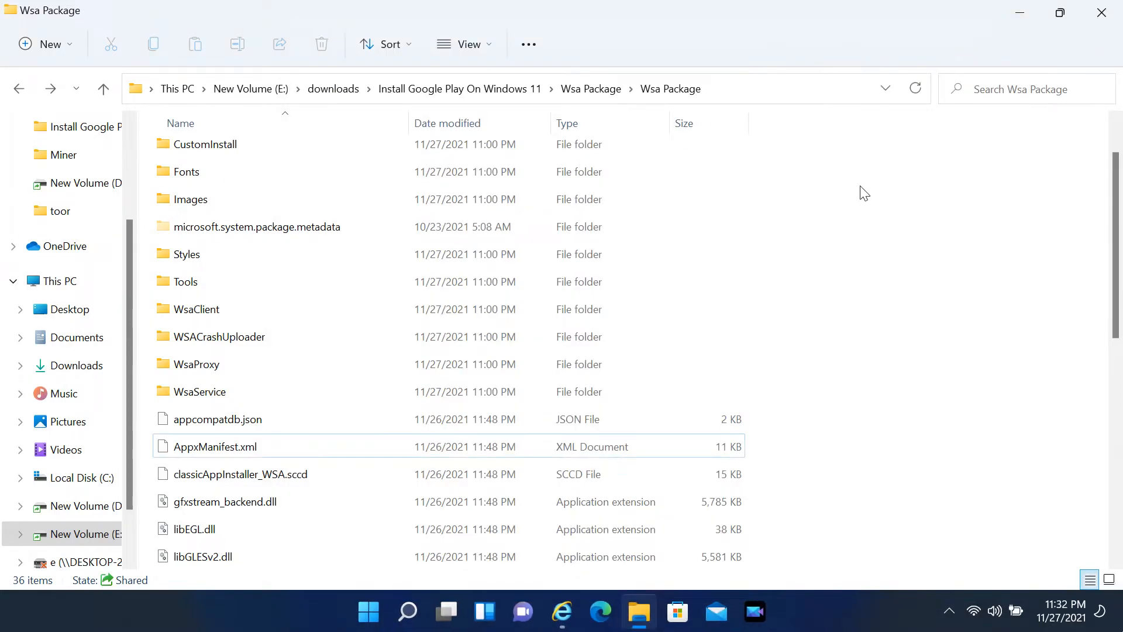
pyautogui.moveTo(819, 240)
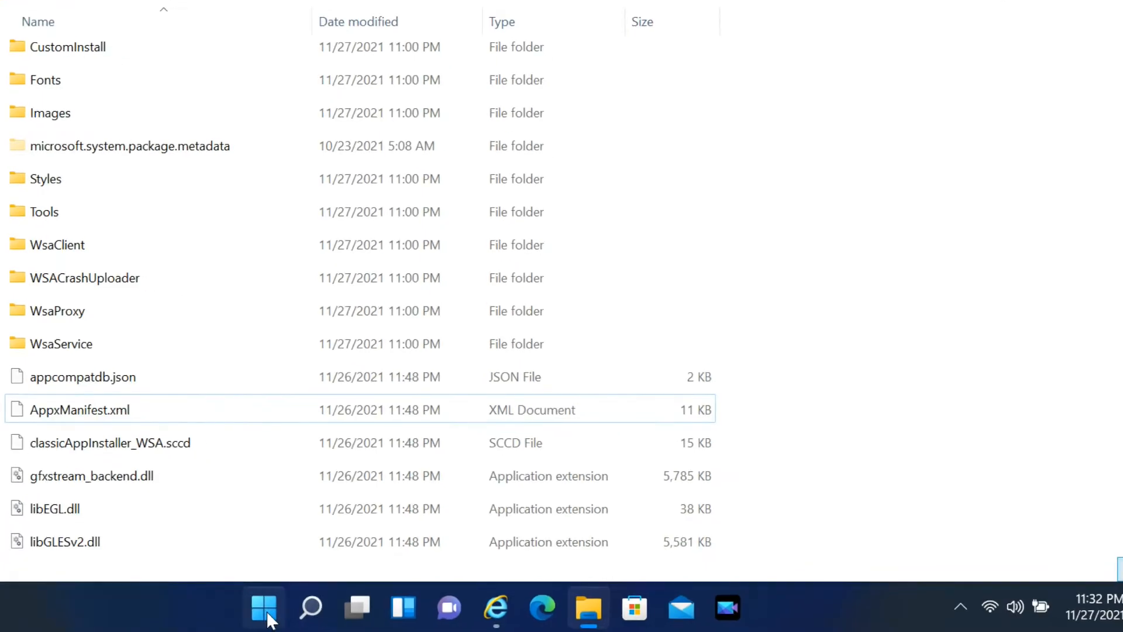
# Bring up the Start menu listing Windows Subsystem for Android under Recommended.
pyautogui.click(262, 608)
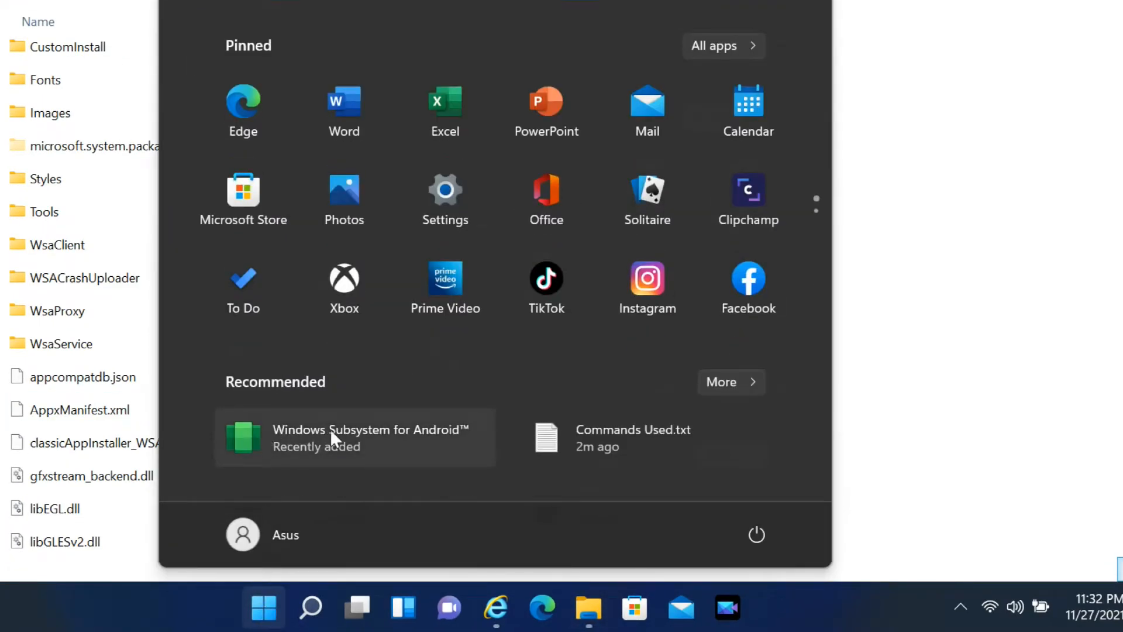
pyautogui.moveTo(444, 434)
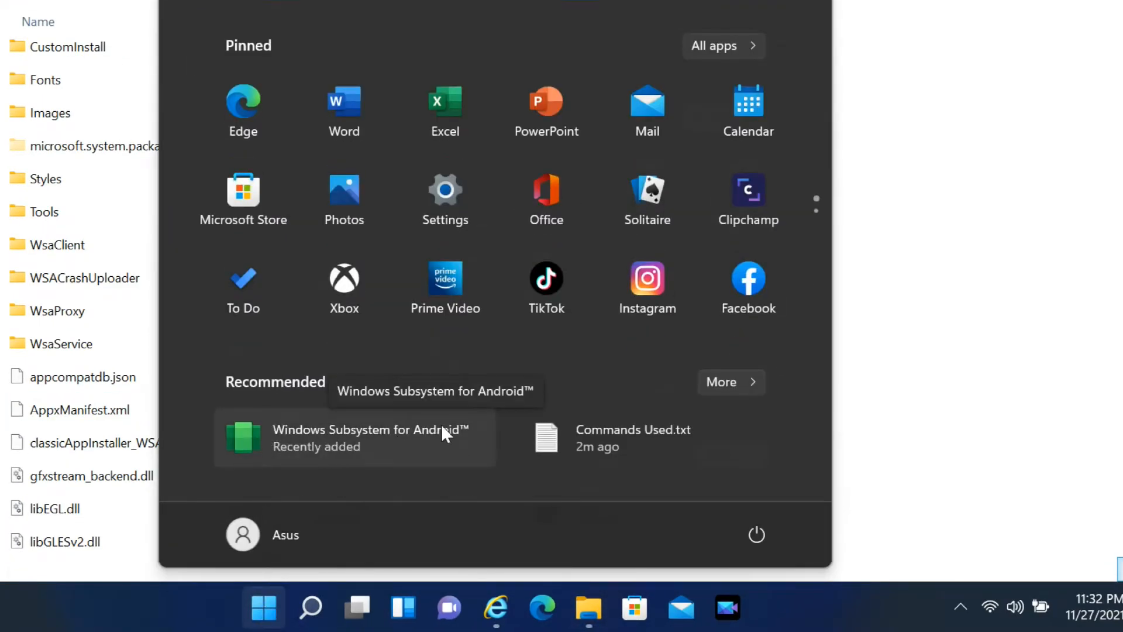
pyautogui.moveTo(352, 454)
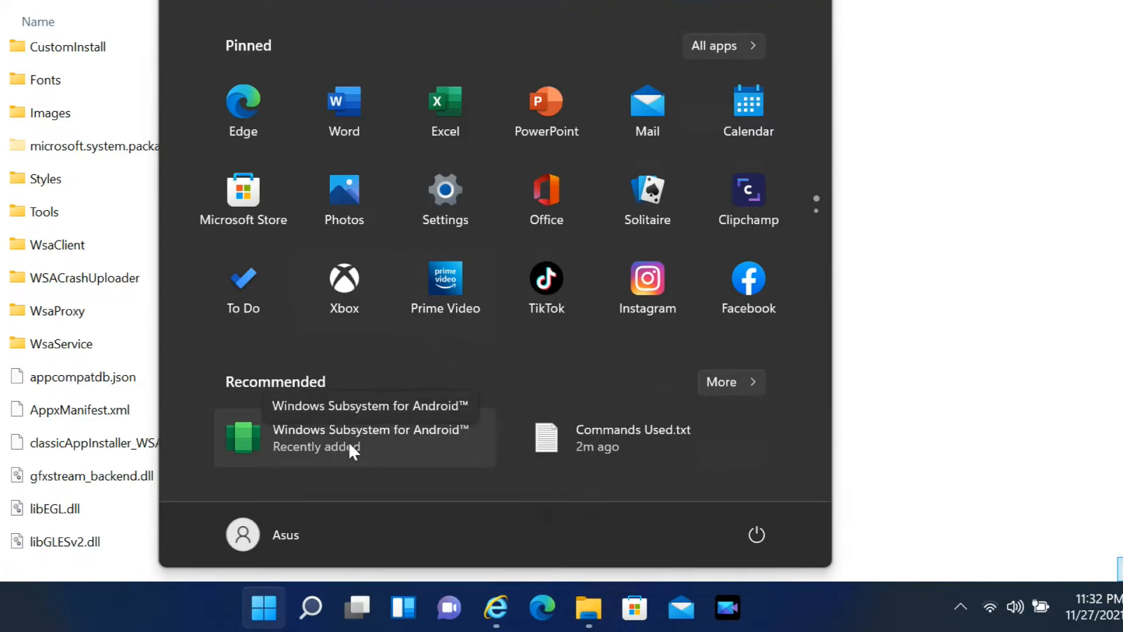
pyautogui.moveTo(376, 453)
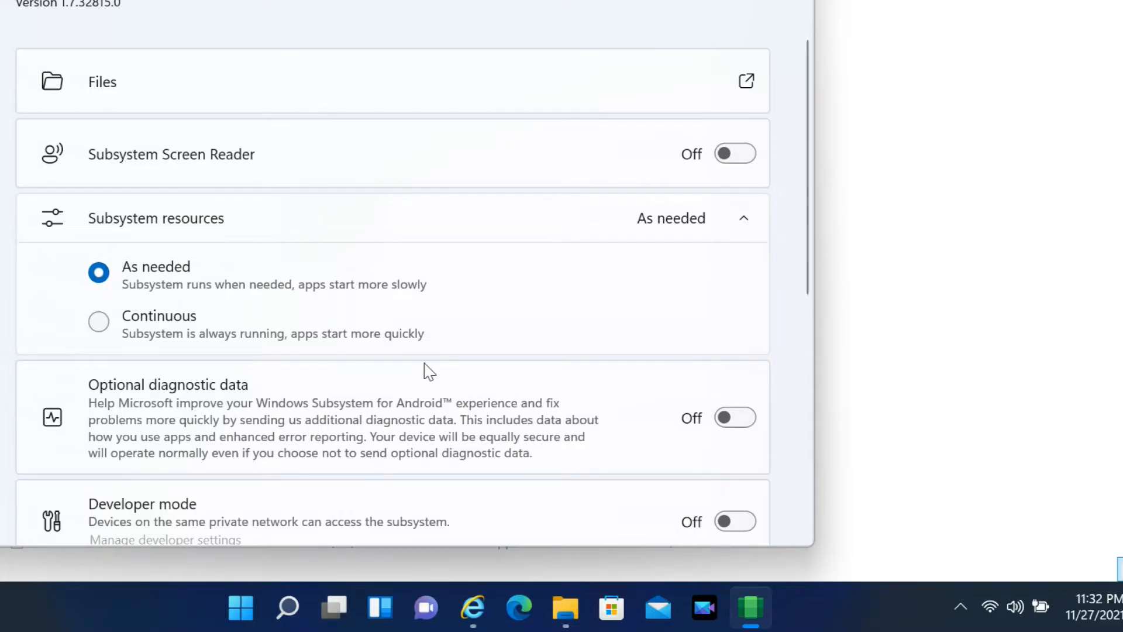
# Switch Developer mode on in the Windows Subsystem for Android settings.
pyautogui.scroll(-3)
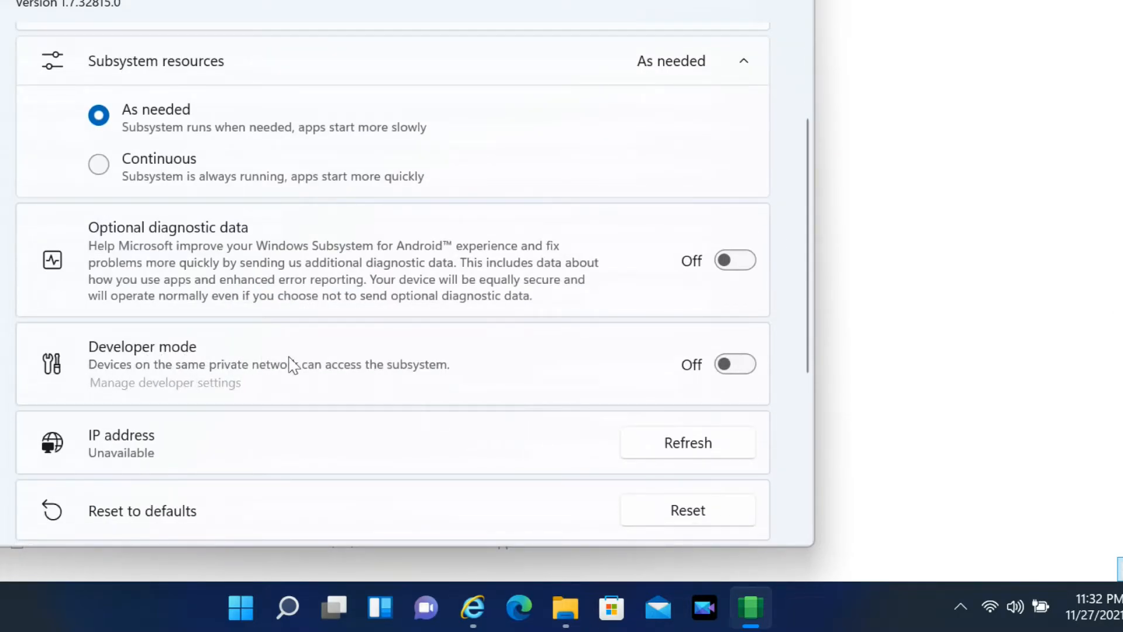
pyautogui.click(735, 364)
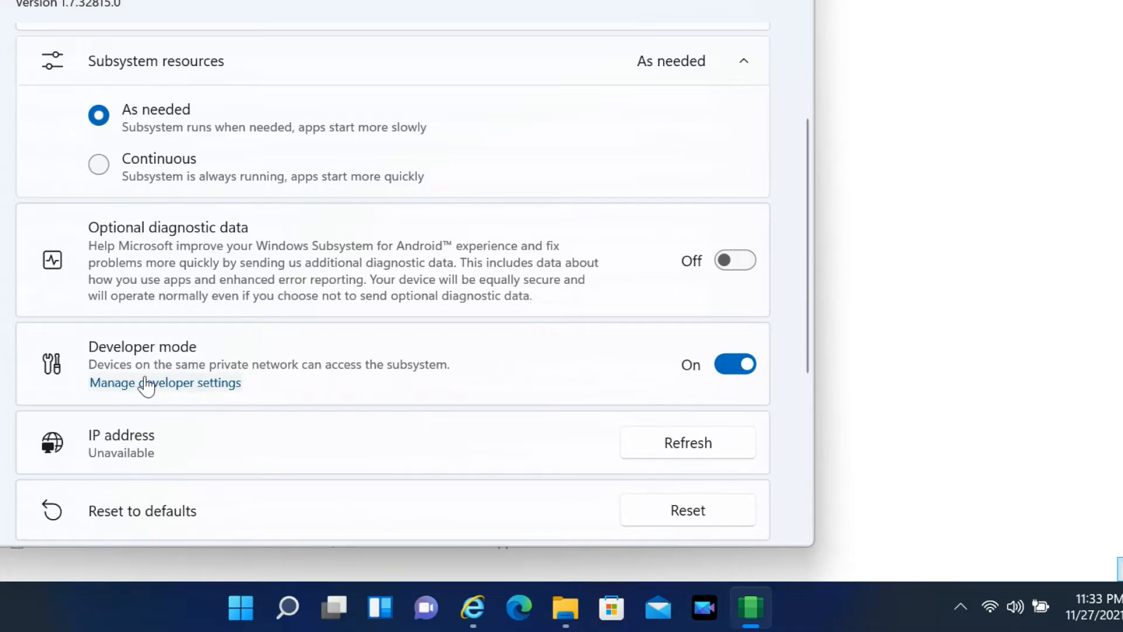
# Accept the optional diagnostic data prompt so WSA Settings shows again with Developer mode on.
pyautogui.click(735, 260)
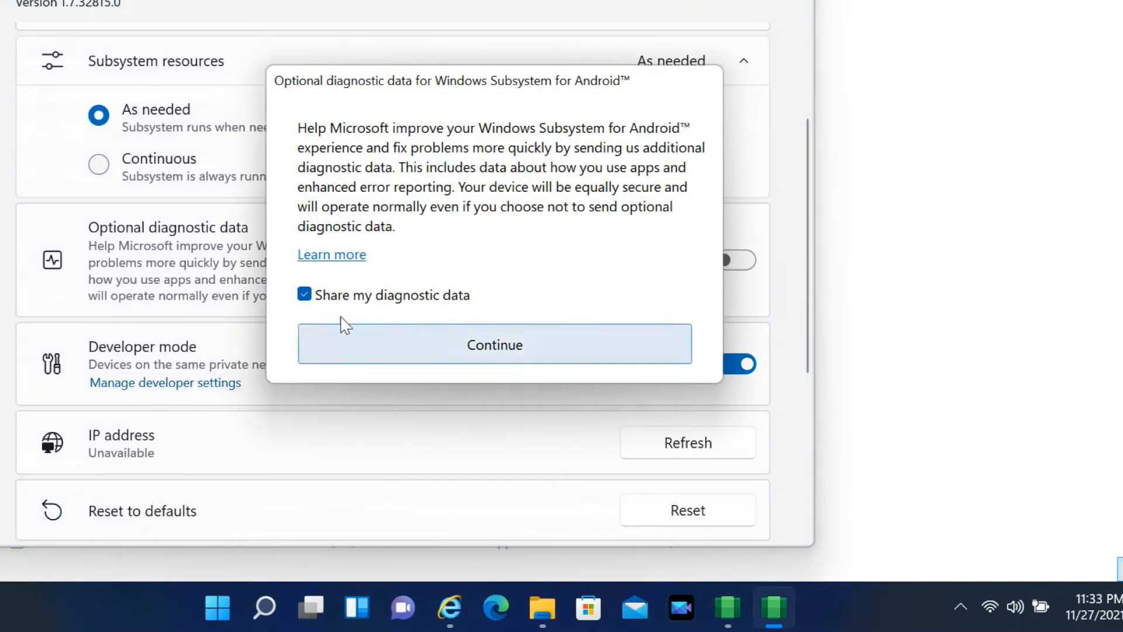
pyautogui.moveTo(484, 349)
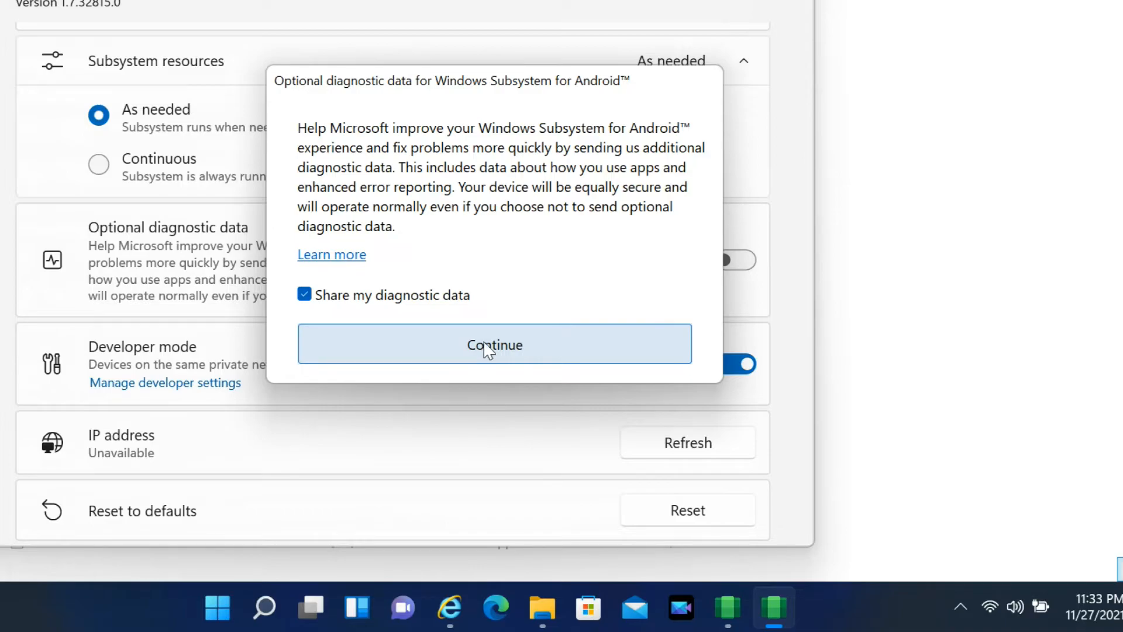
pyautogui.click(494, 344)
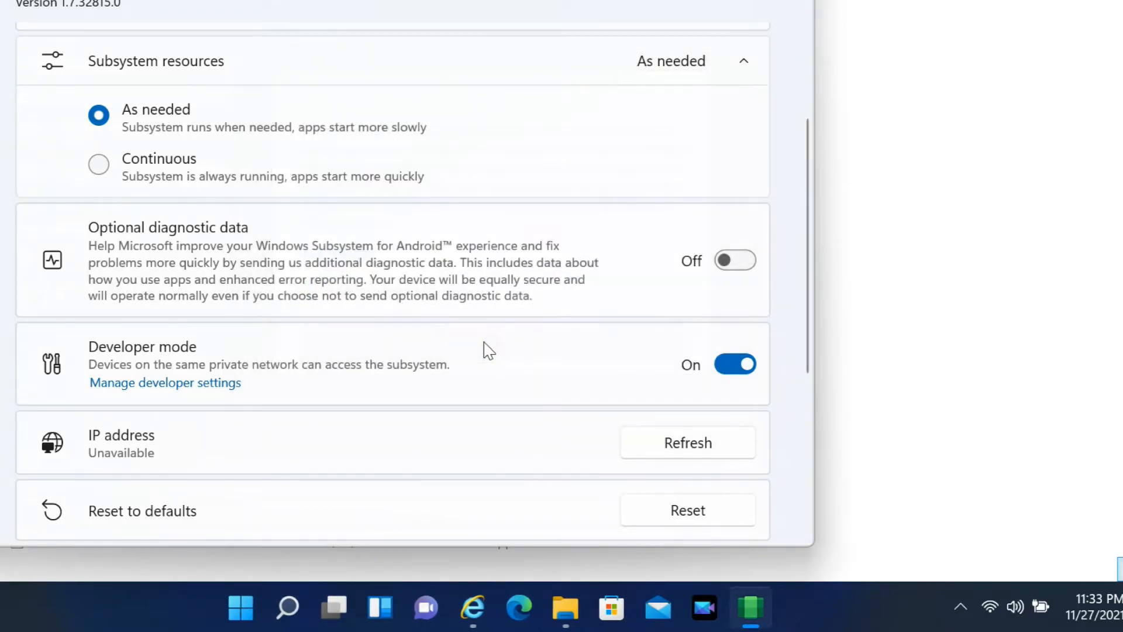
pyautogui.click(751, 607)
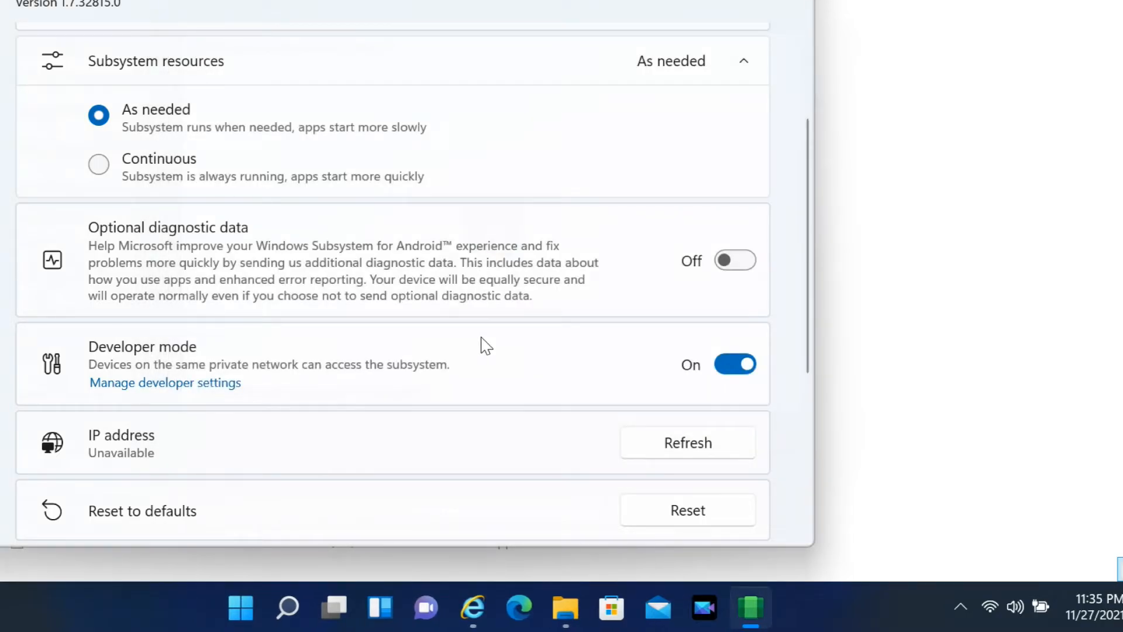
pyautogui.scroll(-3)
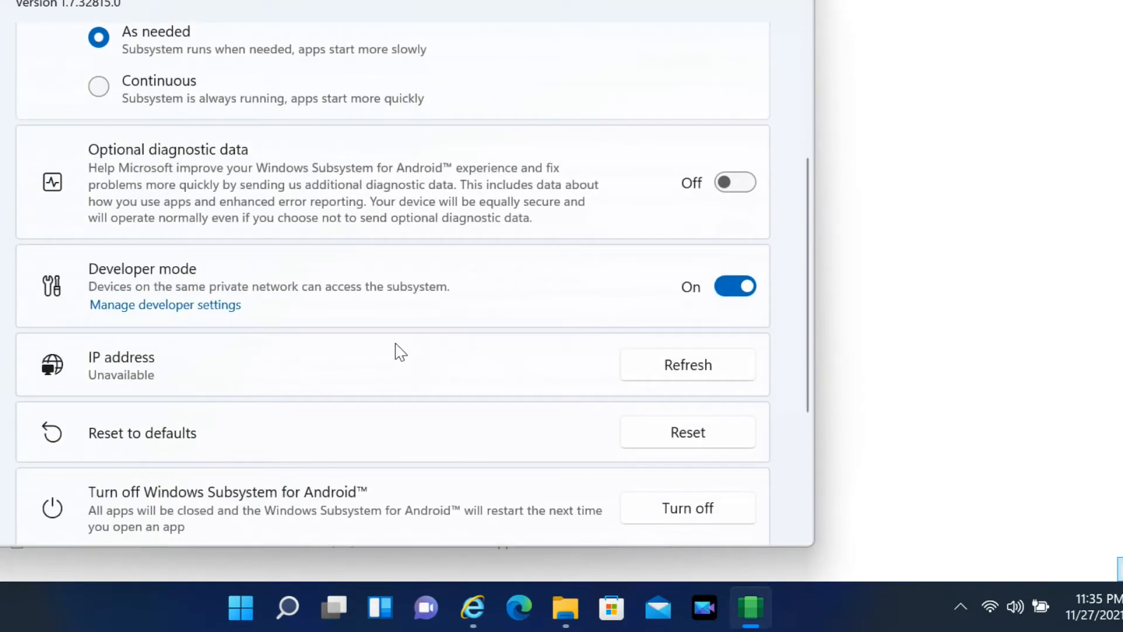
pyautogui.moveTo(199, 395)
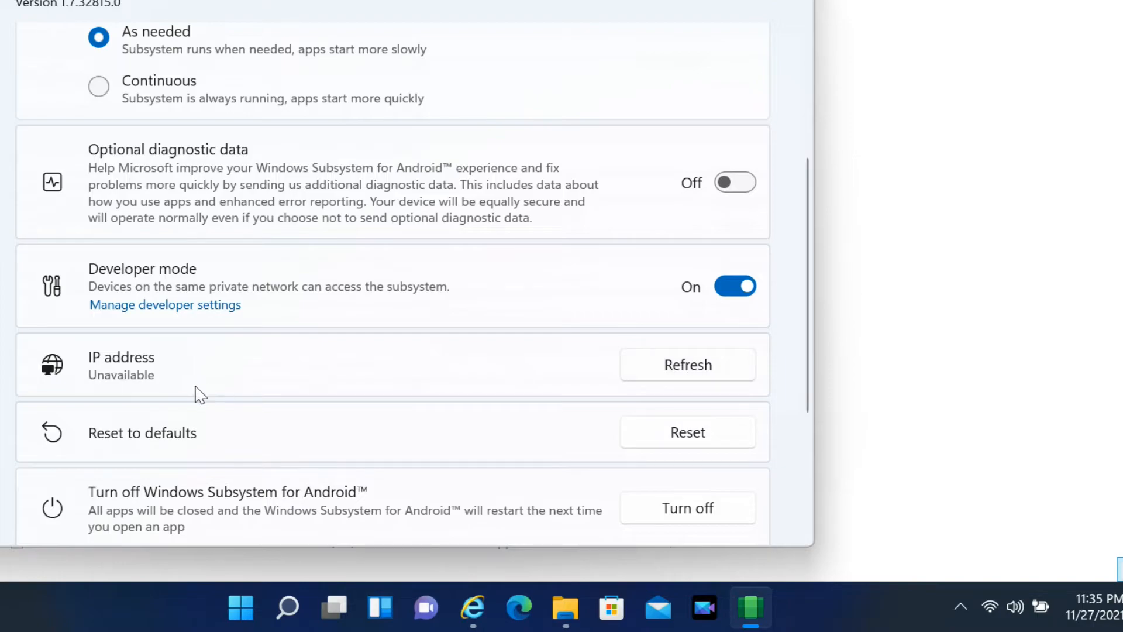
pyautogui.click(688, 365)
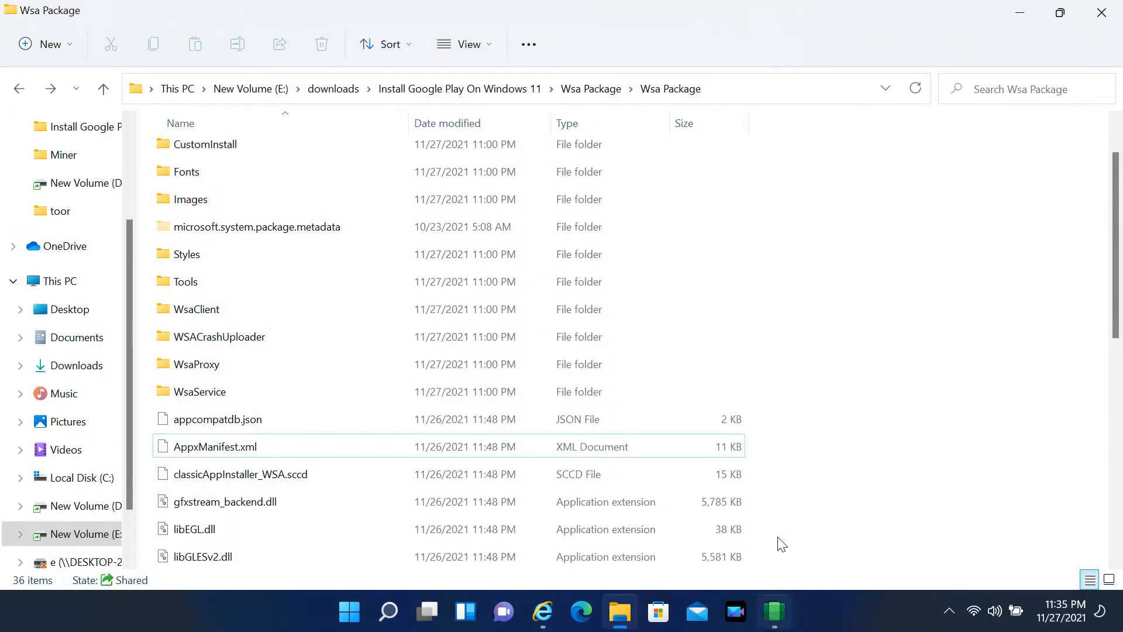
pyautogui.moveTo(84, 484)
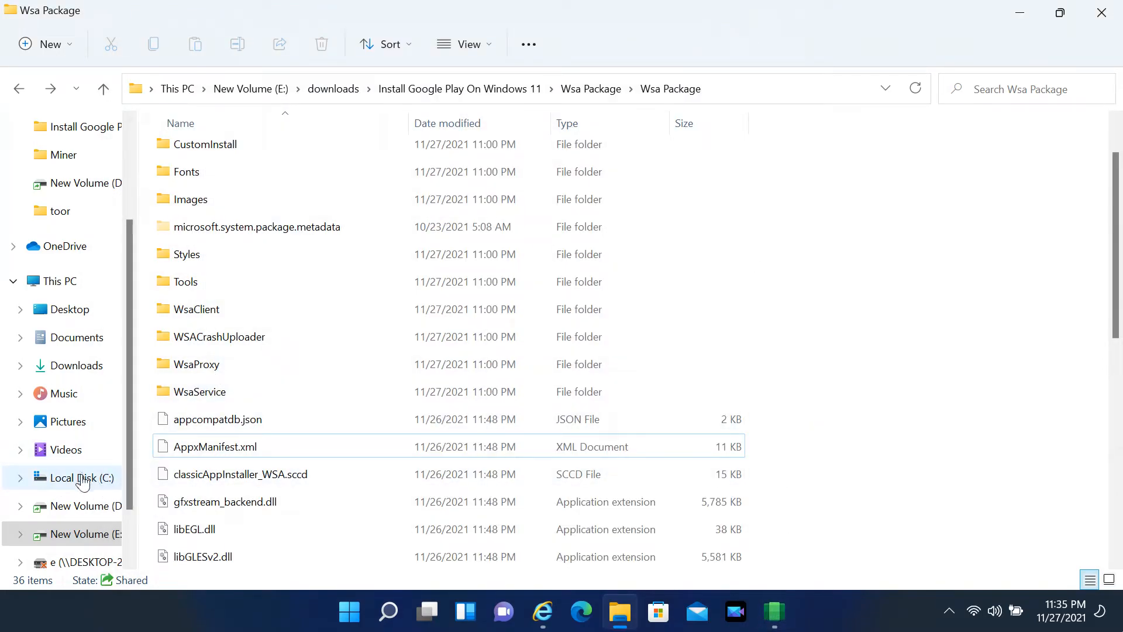
# Browse to C:\adb on Local Disk (C:), which lists adb.exe and fastboot.exe.
pyautogui.click(75, 477)
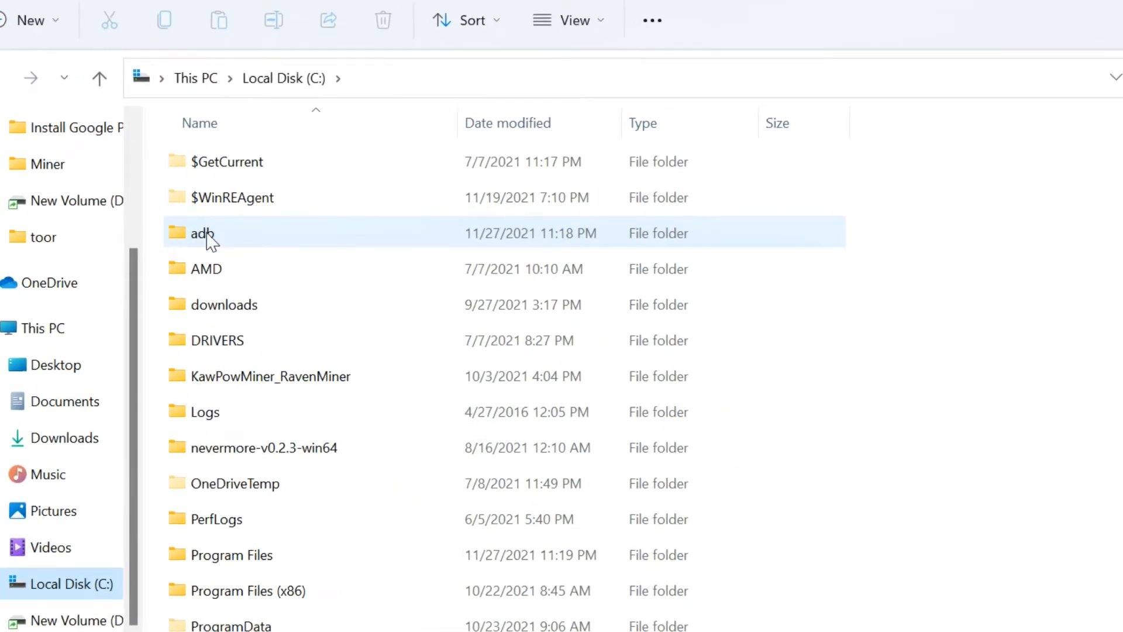
pyautogui.moveTo(209, 236)
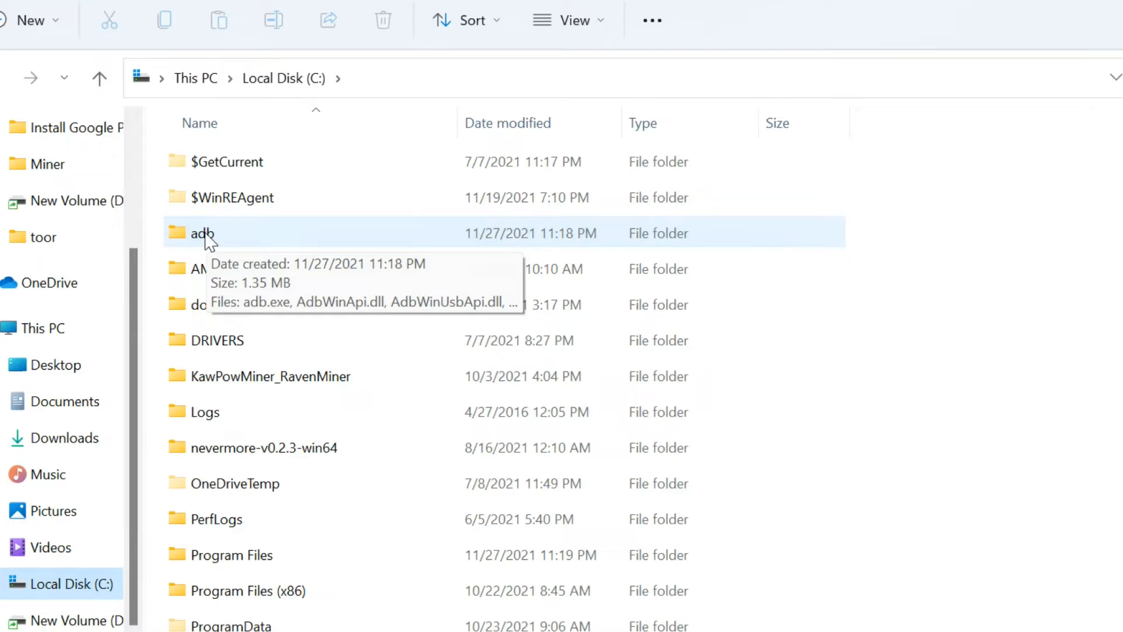
pyautogui.doubleClick(202, 233)
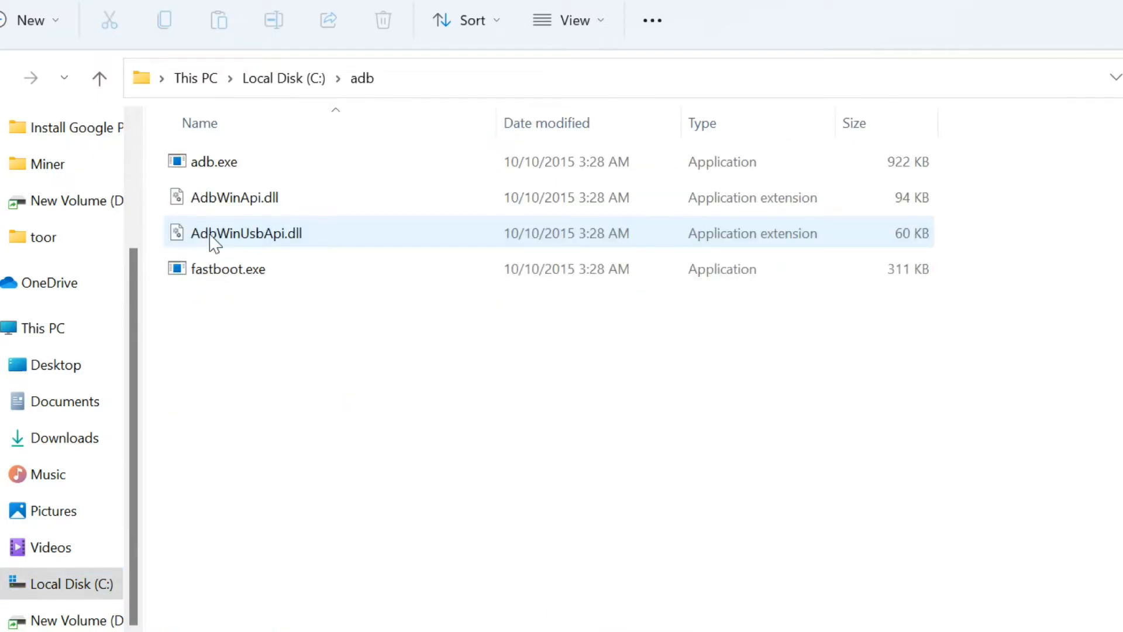
pyautogui.click(215, 161)
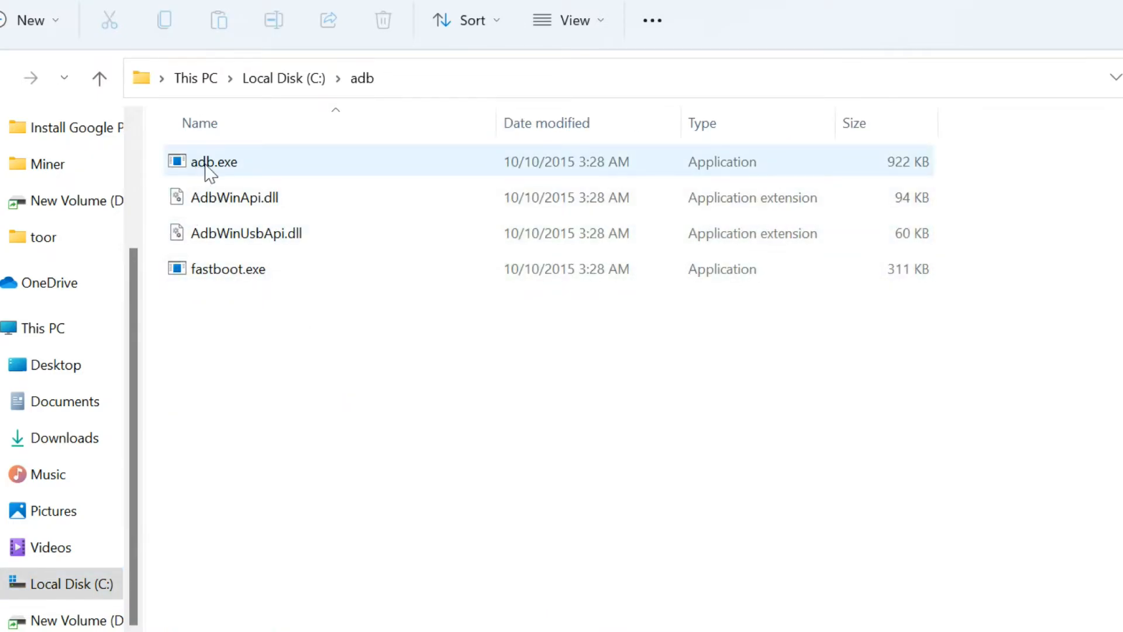
pyautogui.click(214, 161)
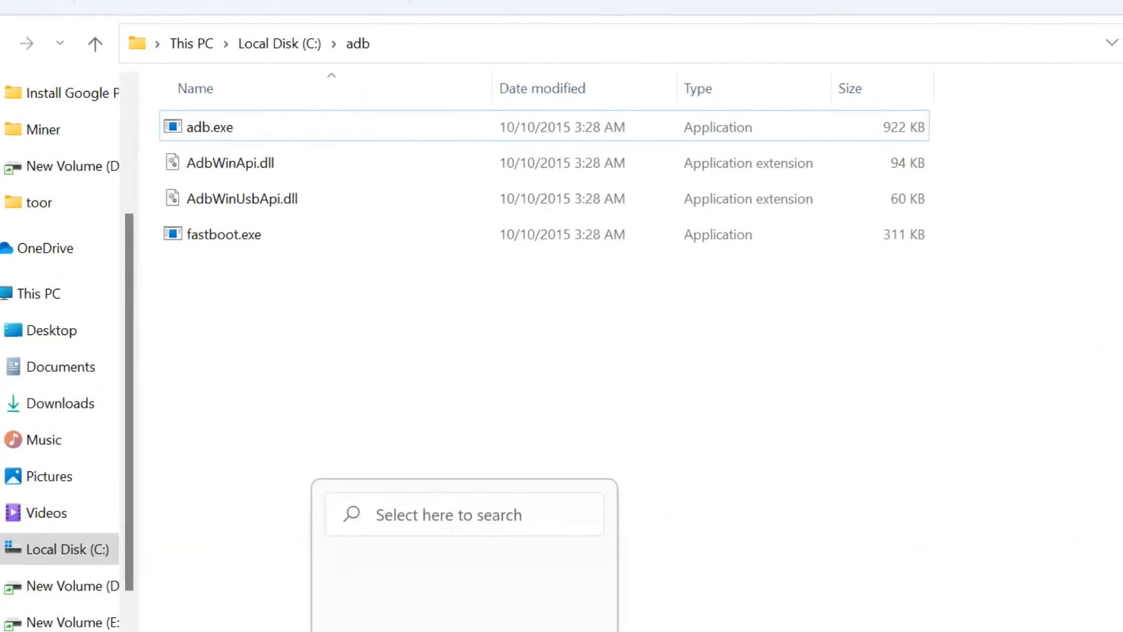
# Launch Command Prompt from Start search with 'cmd'.
pyautogui.click(463, 515)
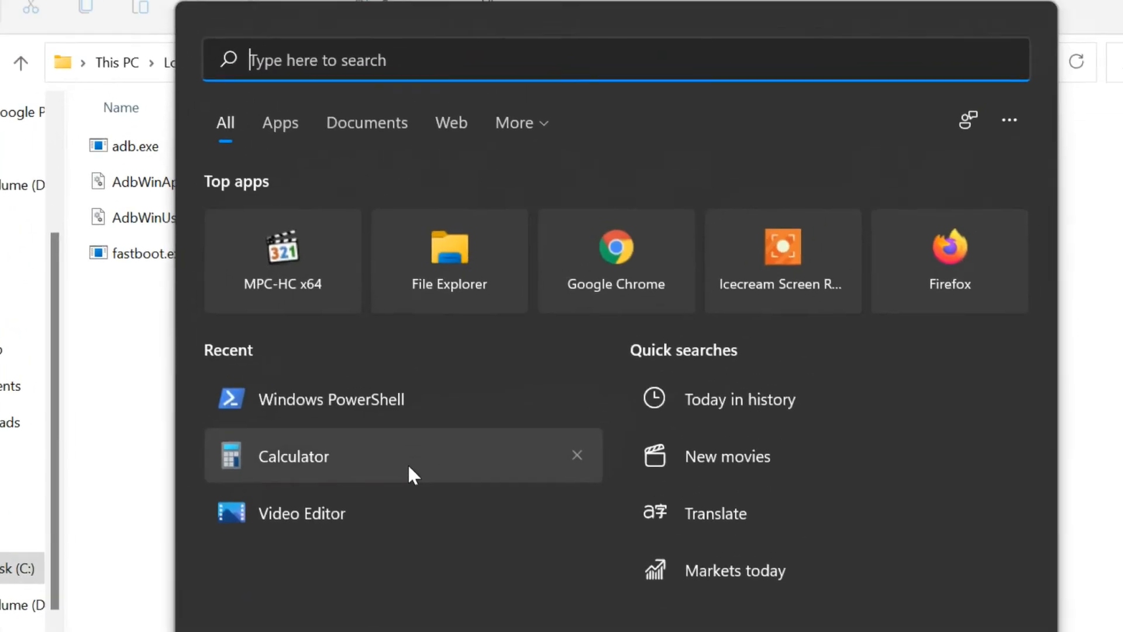
pyautogui.write('cmd')
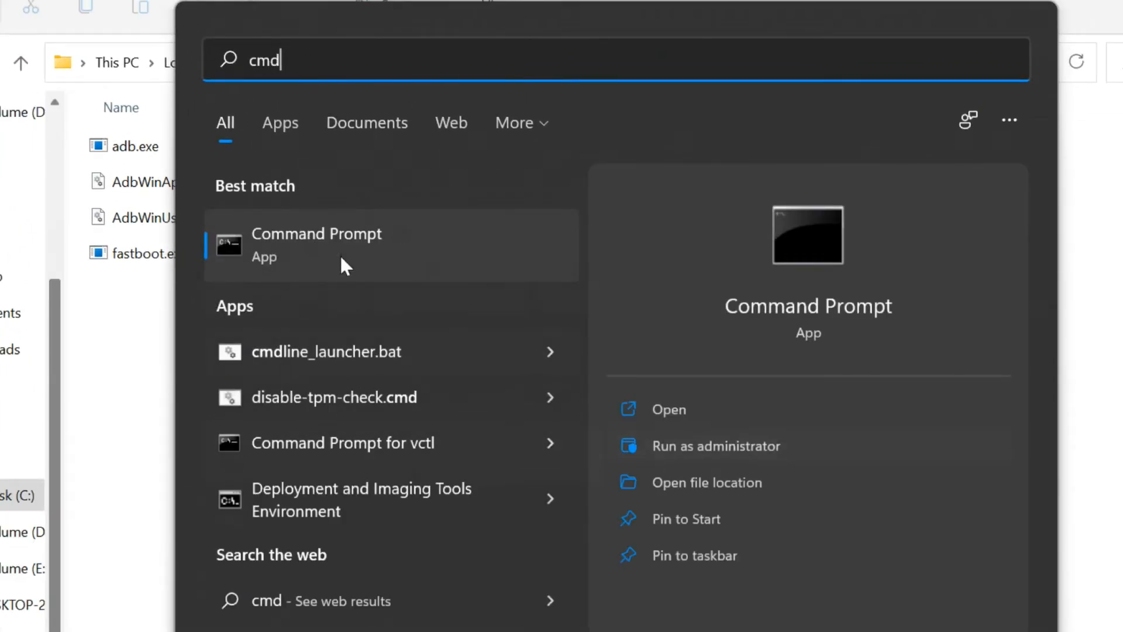
pyautogui.click(316, 242)
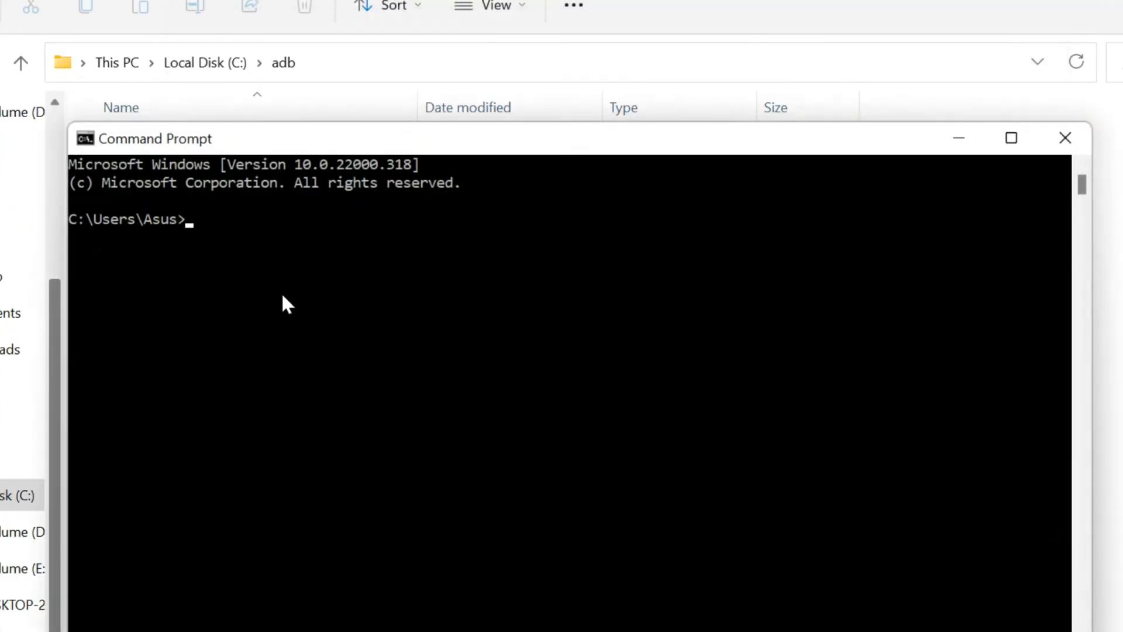
pyautogui.moveTo(300, 278)
pyautogui.write('cd\\')
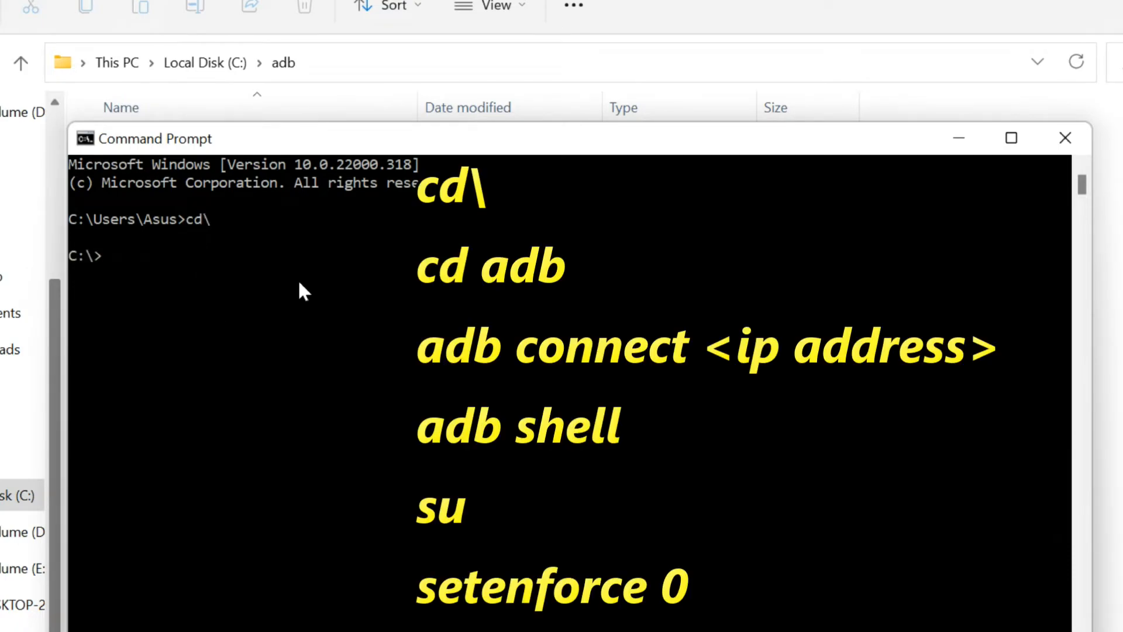
# Change into the adb folder and run adb connect to the subsystem's 172.x IP read from WSA settings.
pyautogui.write('cd adb')
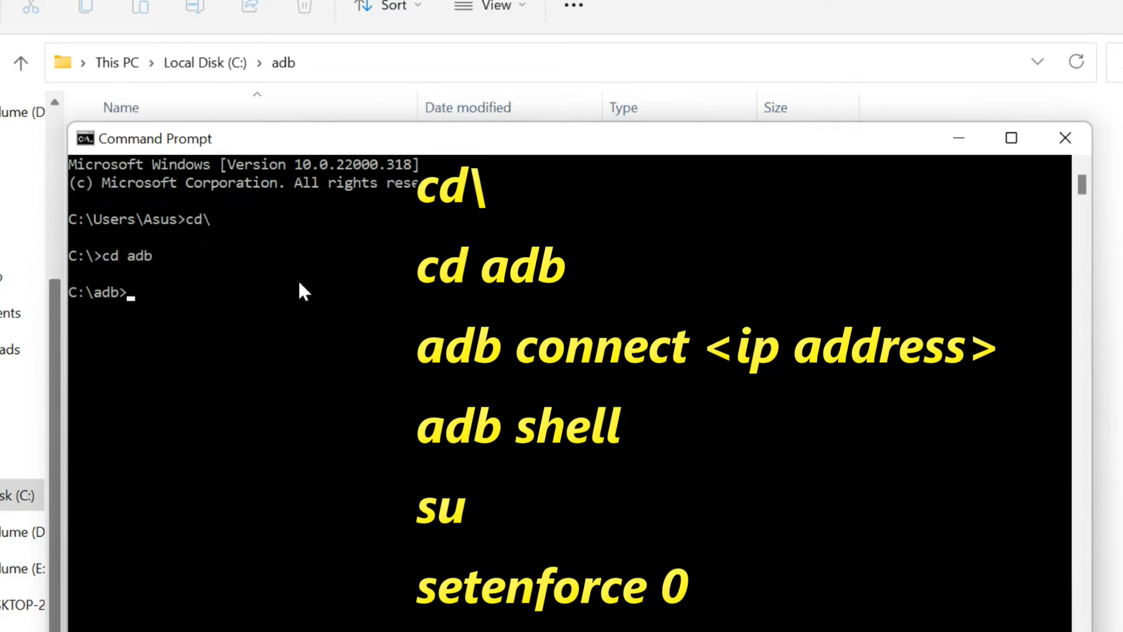
pyautogui.write('adb')
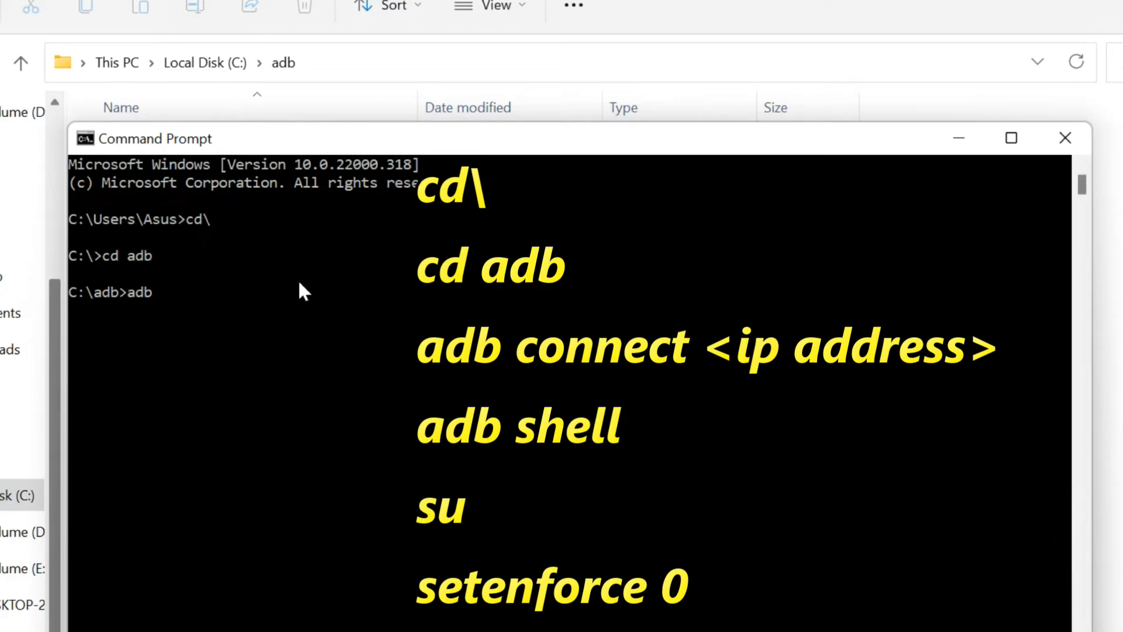
pyautogui.write('connect')
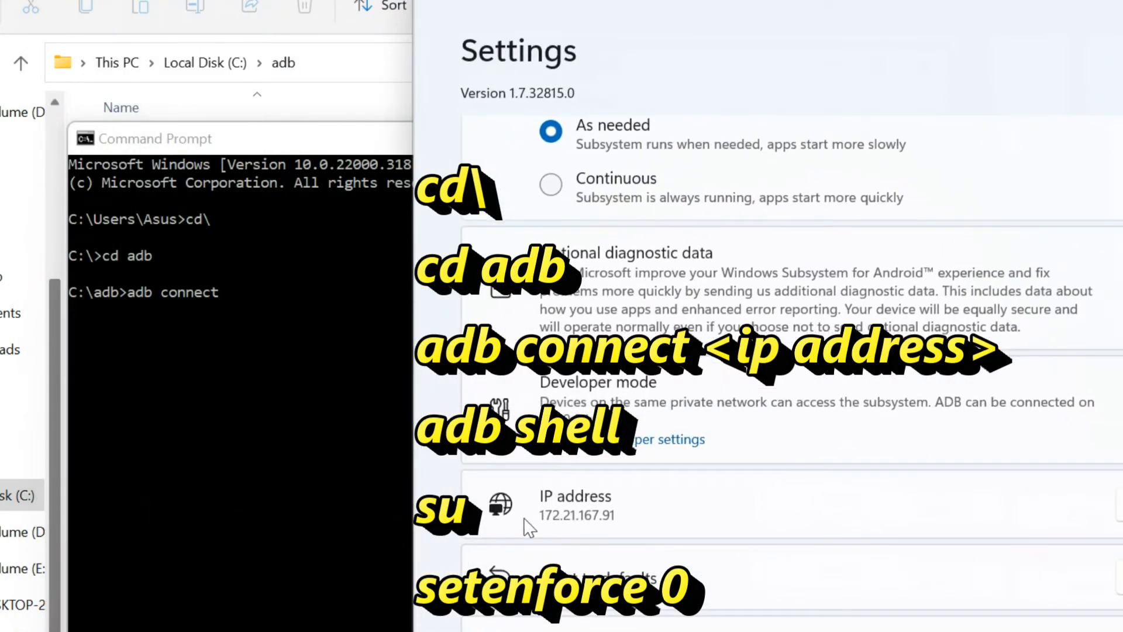
pyautogui.click(156, 138)
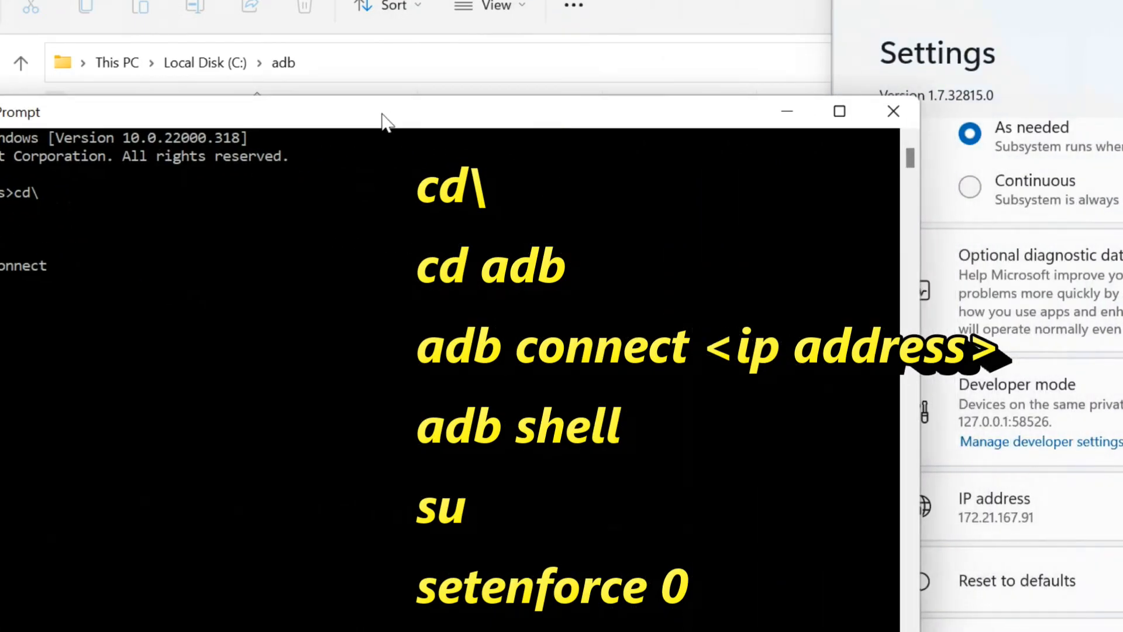
pyautogui.write('adb connect')
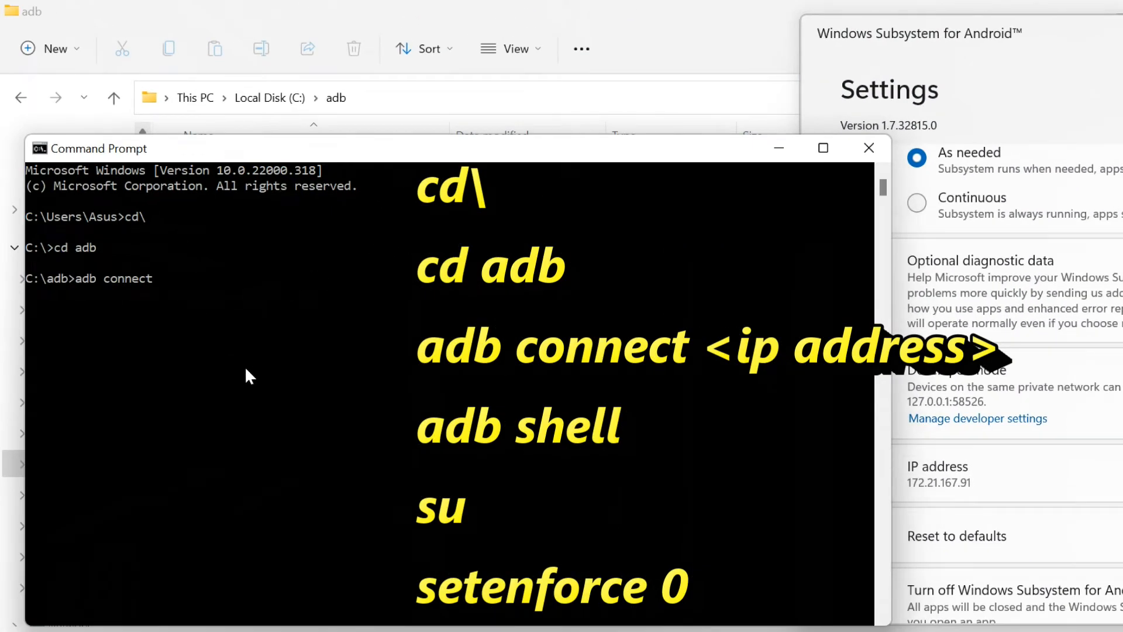
pyautogui.write('172.21.167.9')
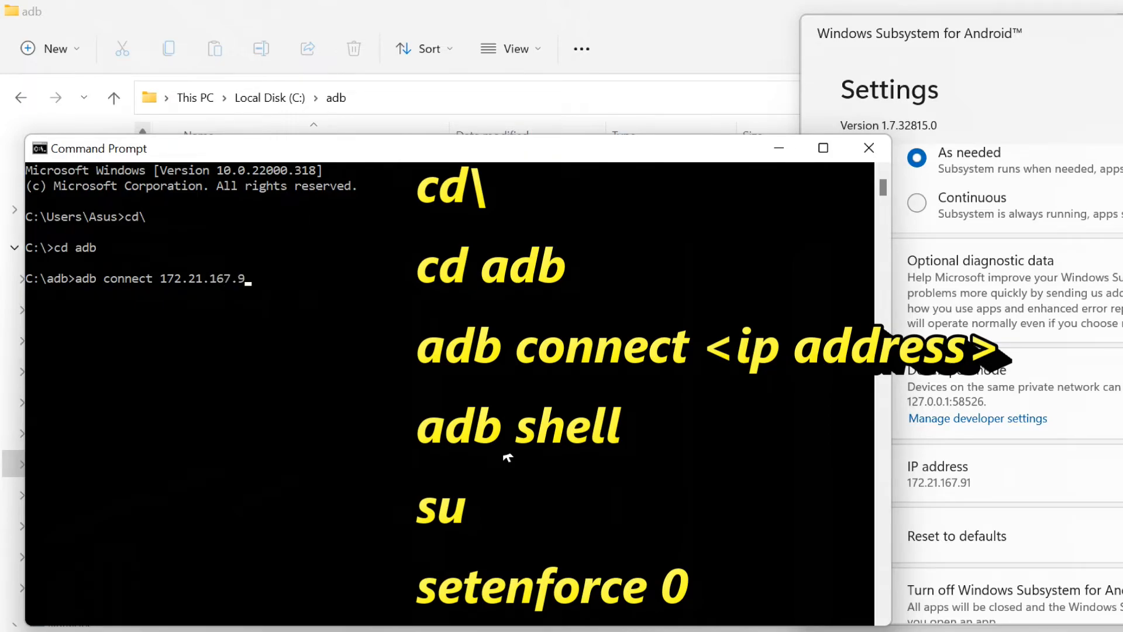
pyautogui.write('1')
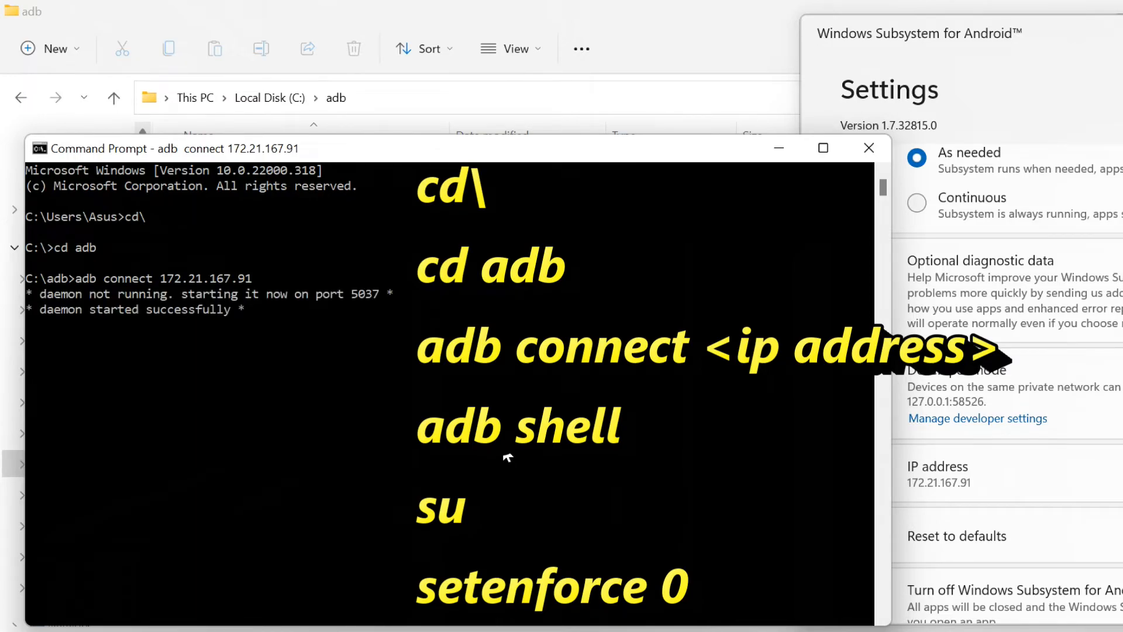
pyautogui.press('Enter')
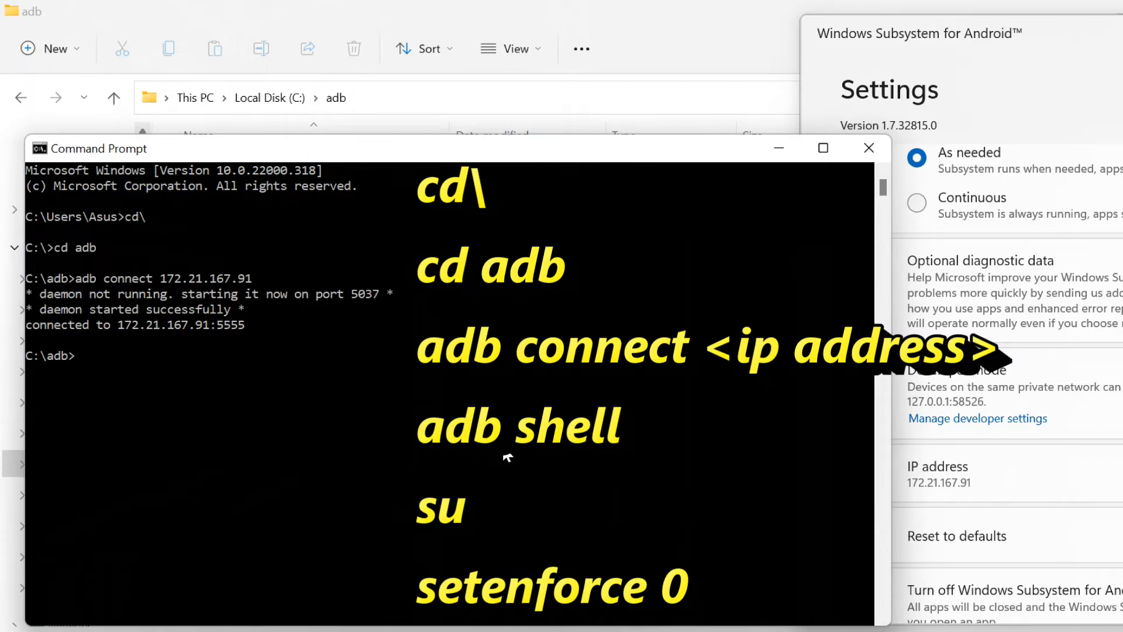
# Gain a root shell with su and run setenforce 0 in the Android shell.
pyautogui.write('adb shell')
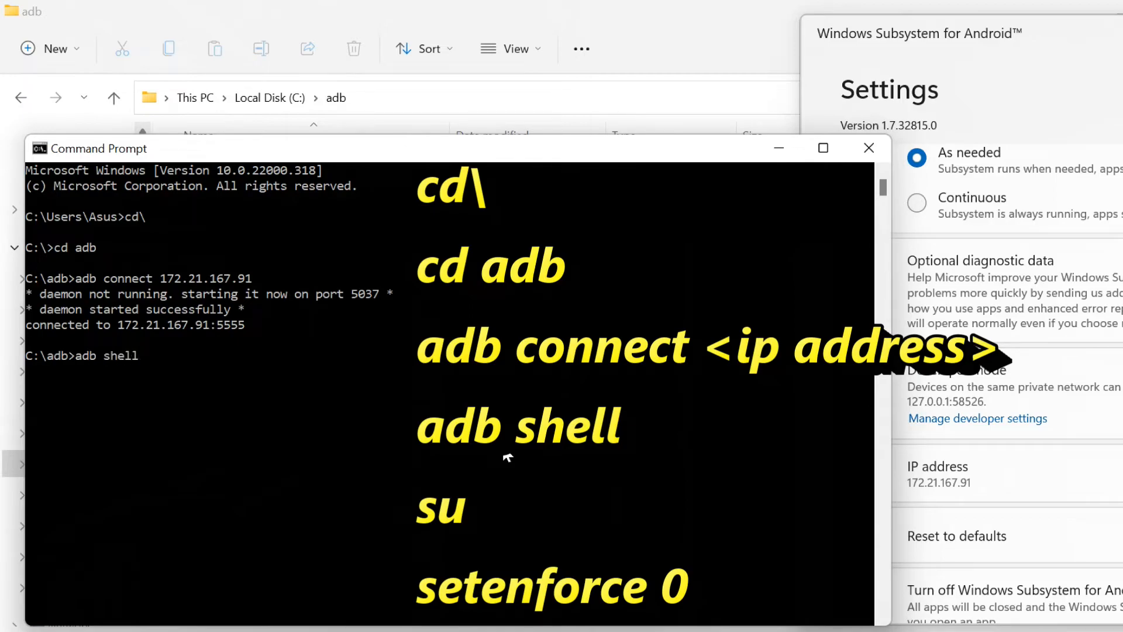
pyautogui.write('su')
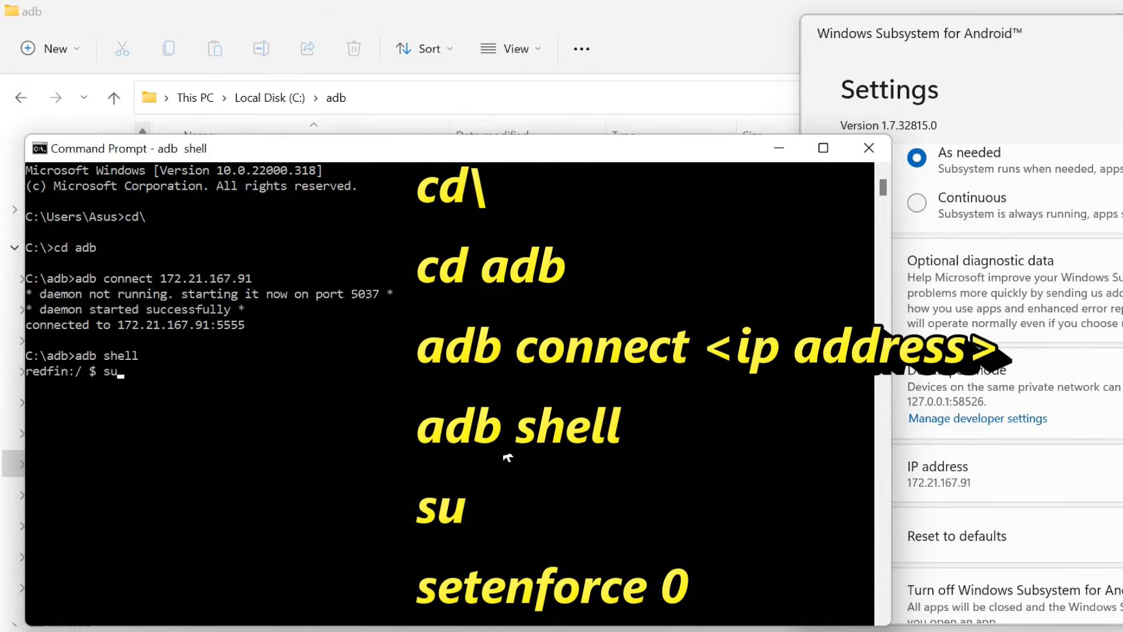
pyautogui.press('Enter')
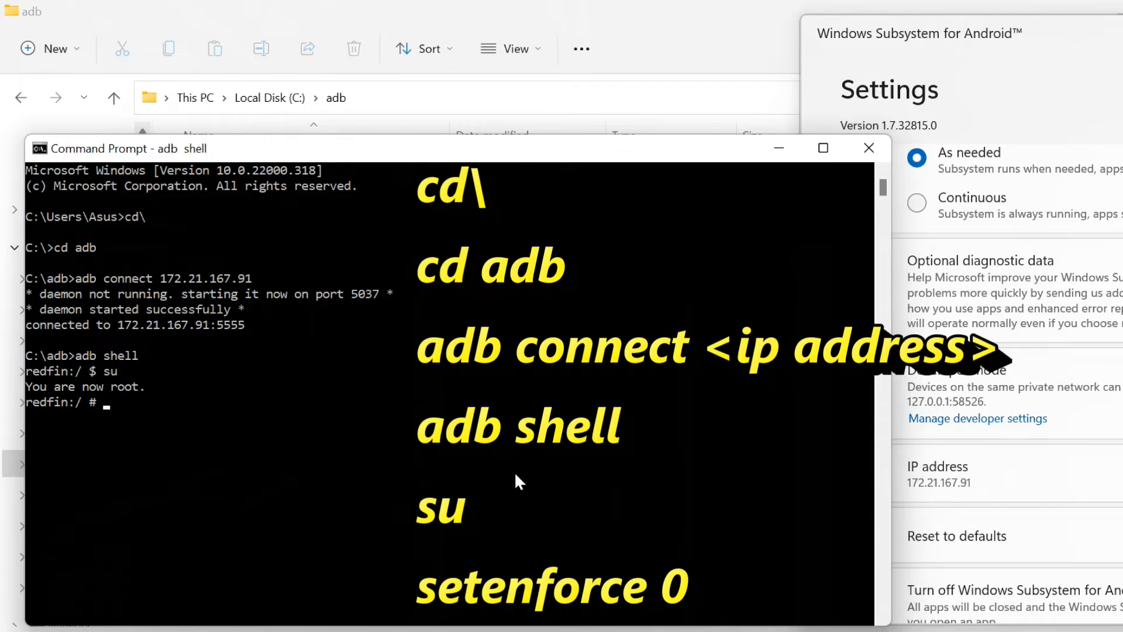
pyautogui.write('setenforce 0')
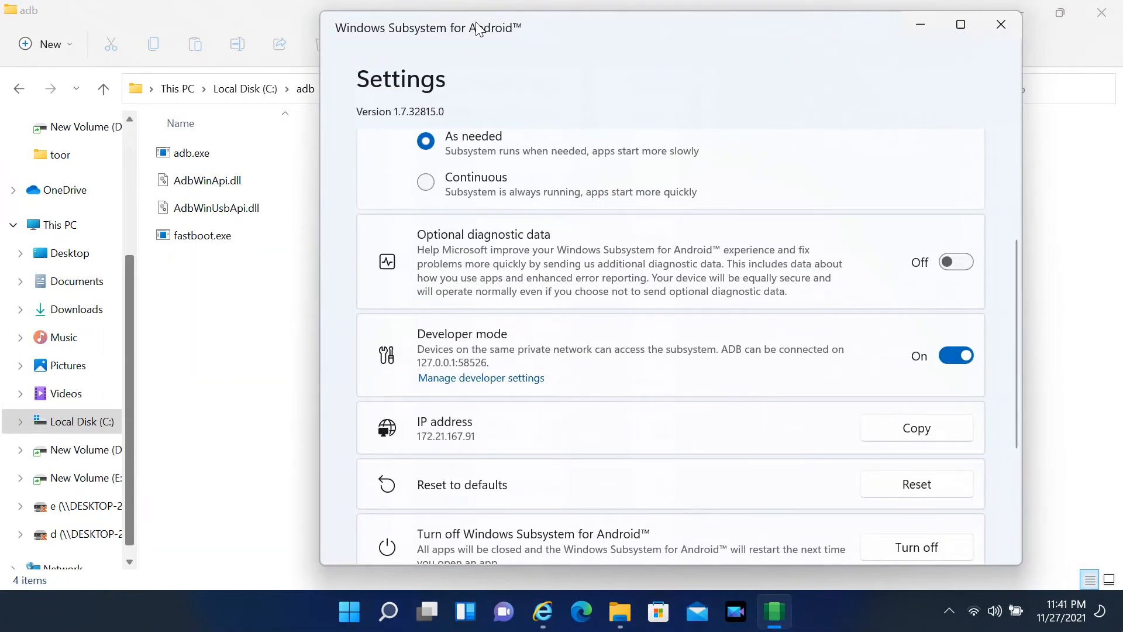
# Close WSA Settings and launch Play Store from Start search, reaching its sign-in screen.
pyautogui.click(1001, 24)
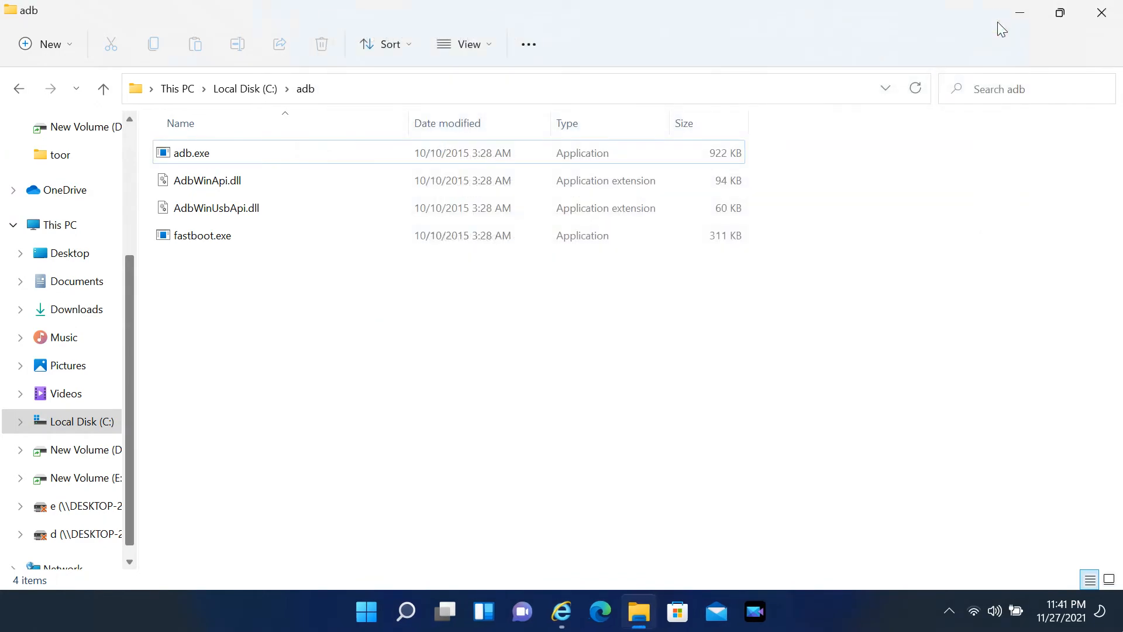
pyautogui.click(368, 610)
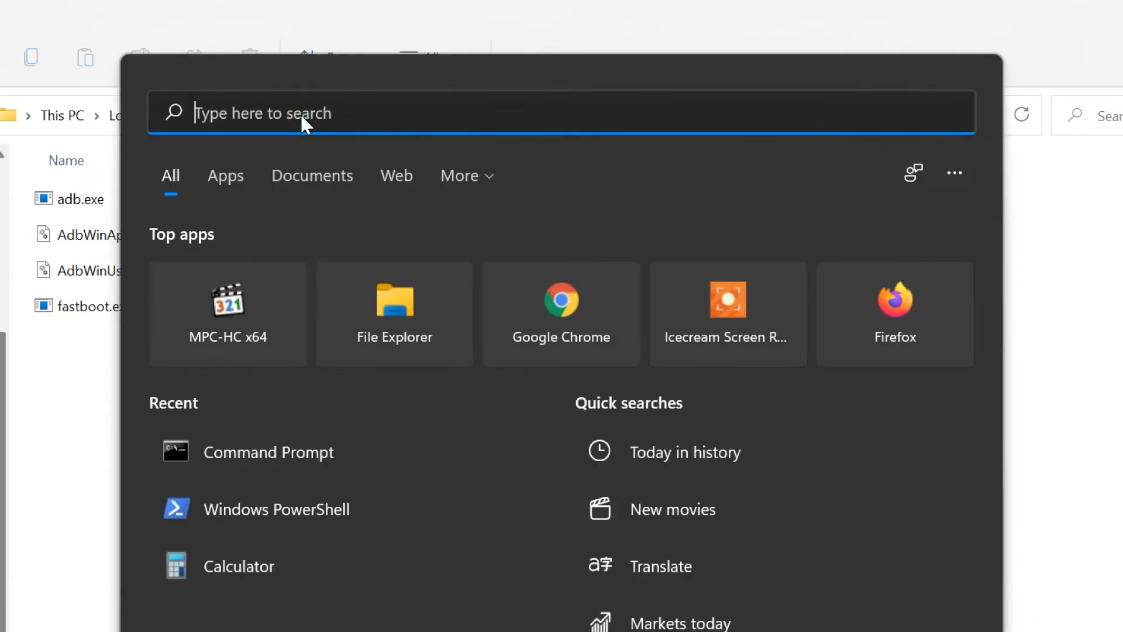
pyautogui.write('pla')
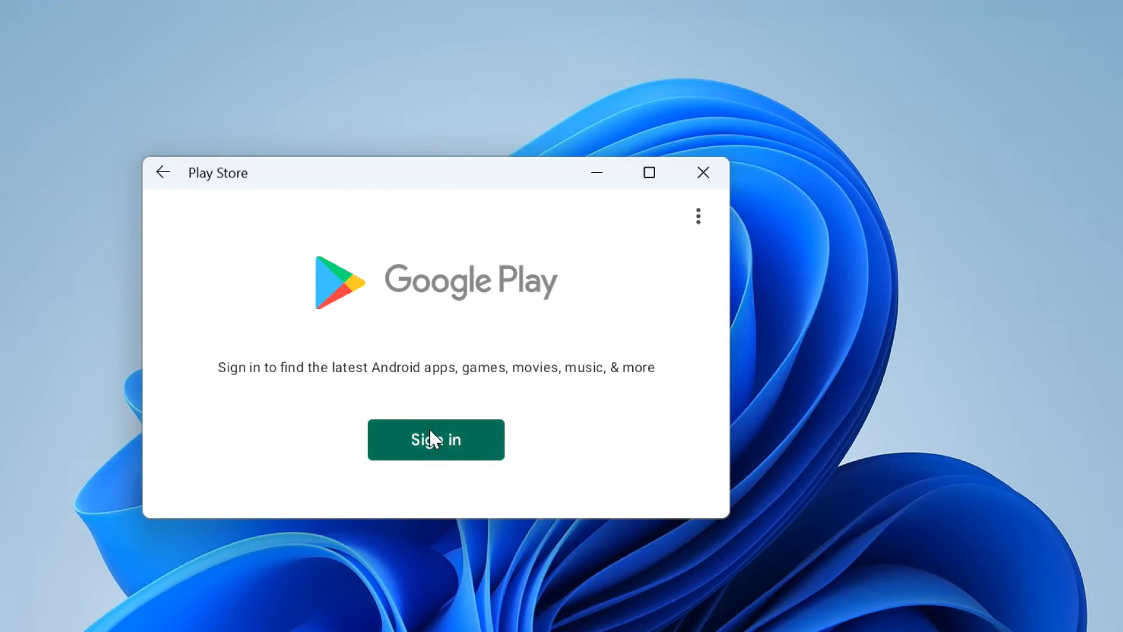
# Sign in with the Google account and agree to the terms to reach the Games home page.
pyautogui.click(435, 440)
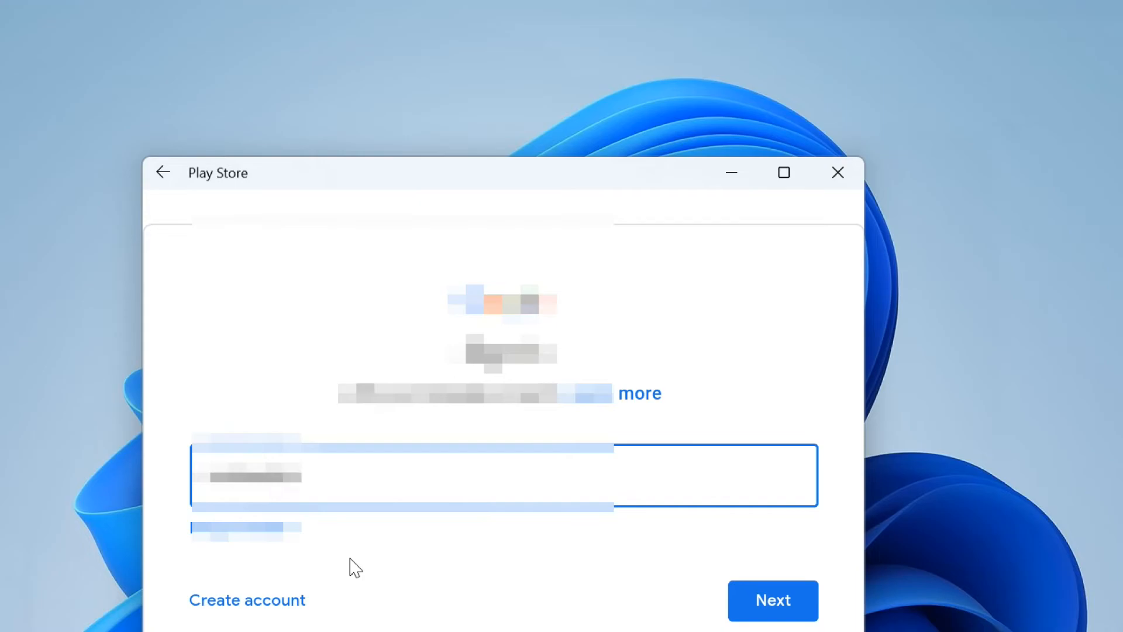
pyautogui.click(772, 600)
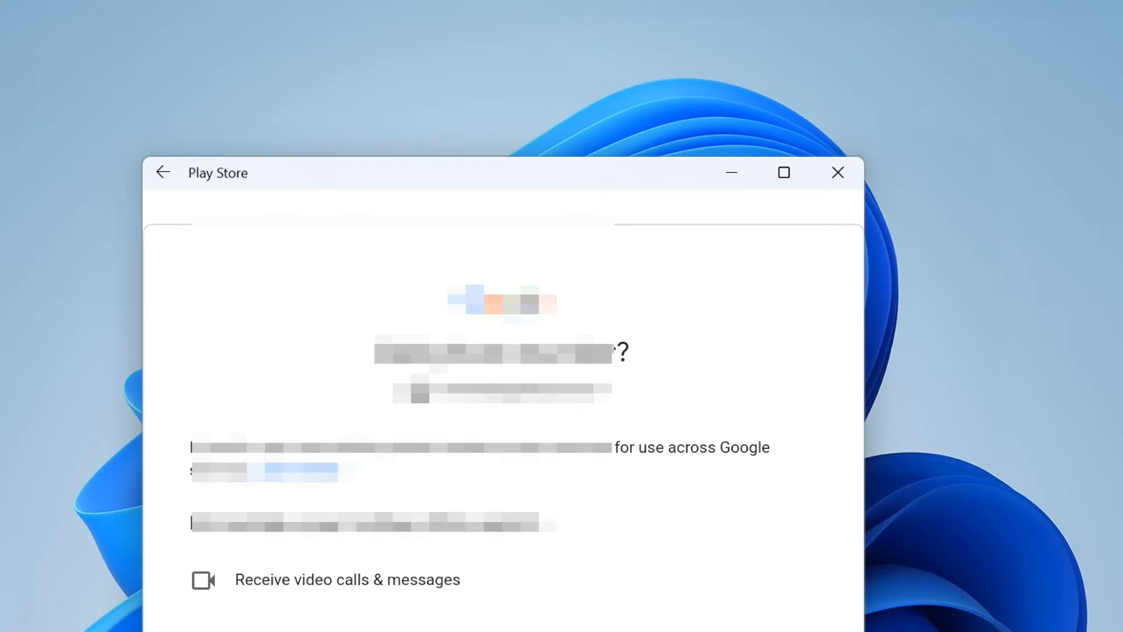
pyautogui.moveTo(295, 571)
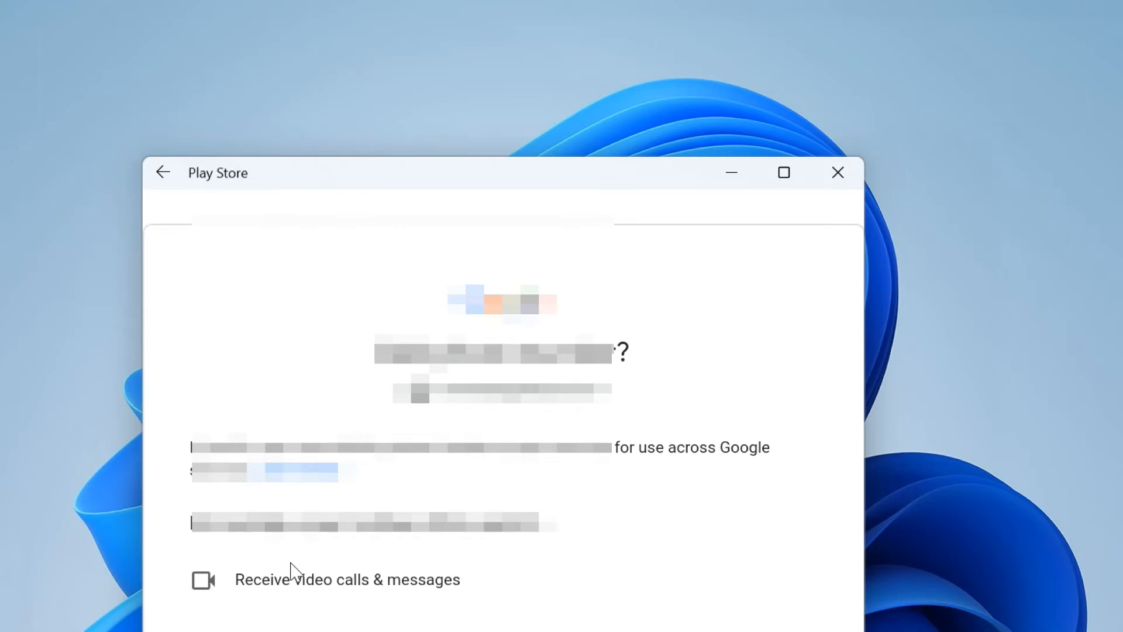
pyautogui.scroll(-3)
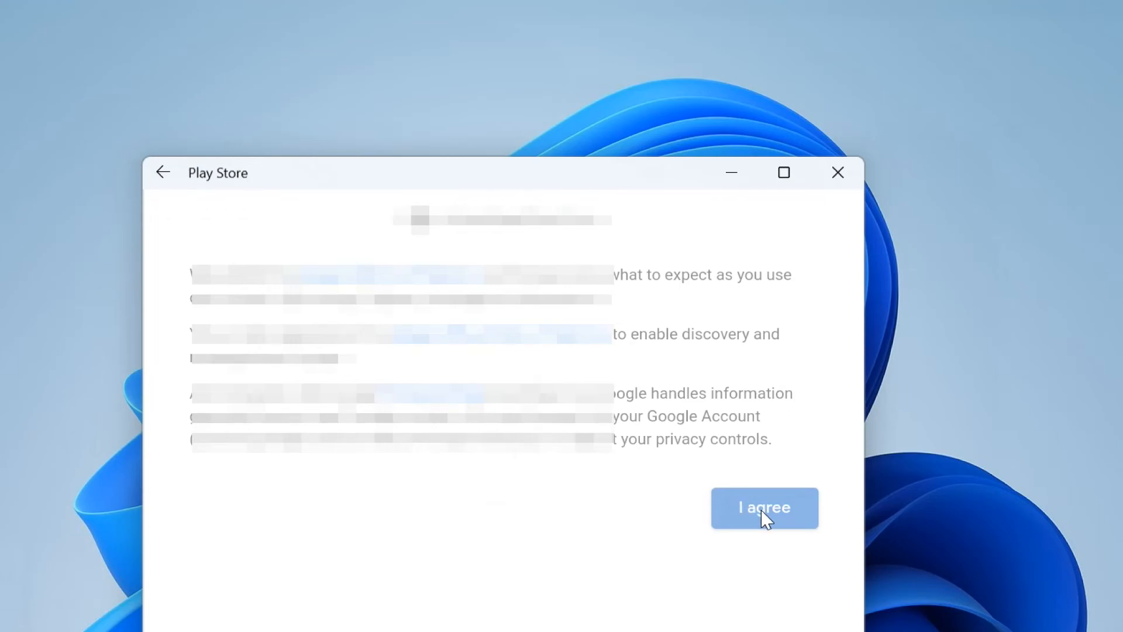
pyautogui.click(765, 507)
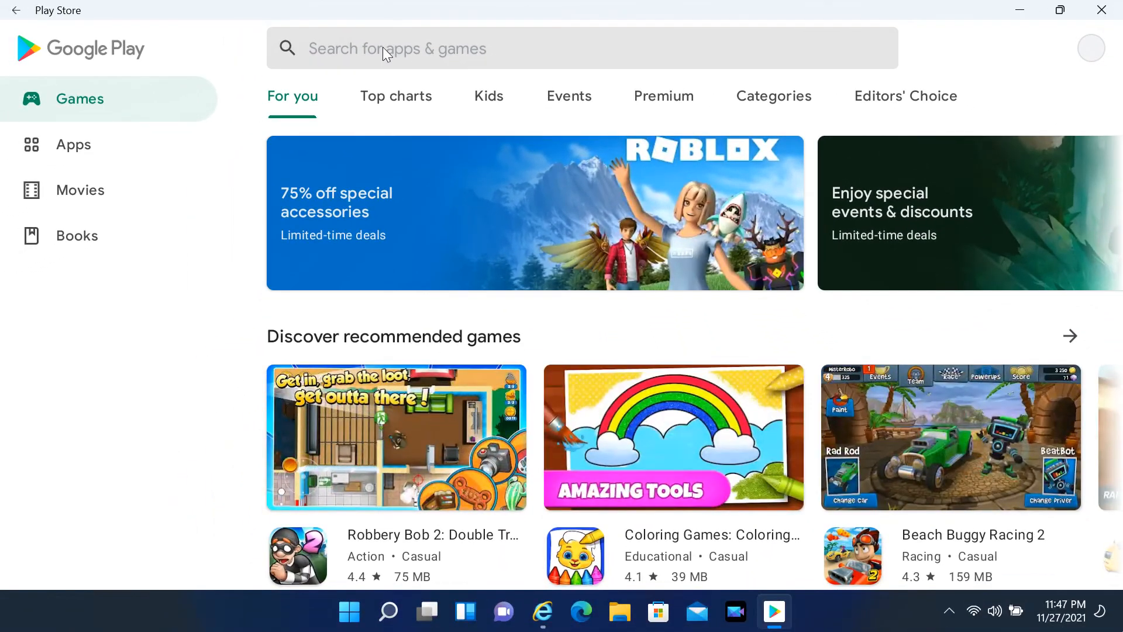
# Search 'whatsapp' and start installing WhatsApp Messenger, now downloading.
pyautogui.write('whats')
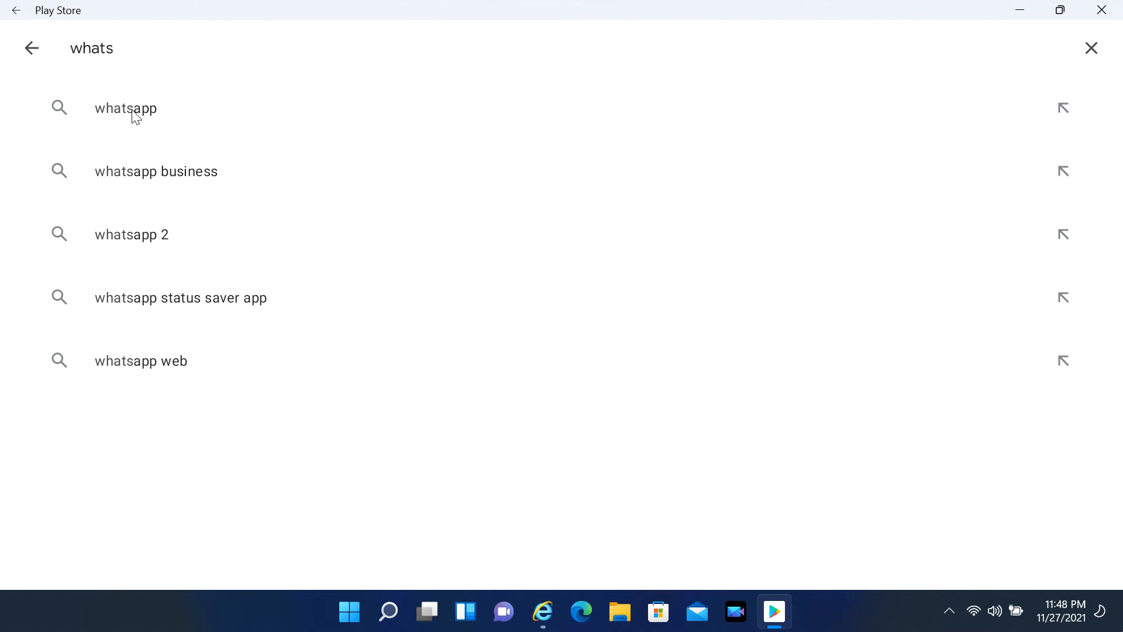
pyautogui.click(126, 108)
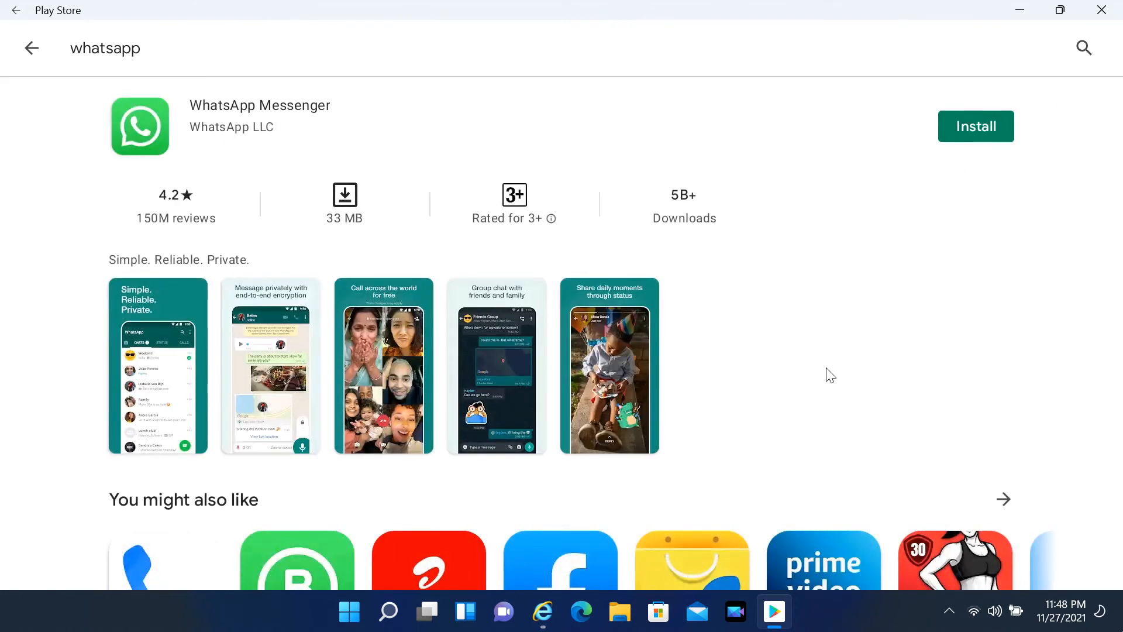
pyautogui.scroll(-3)
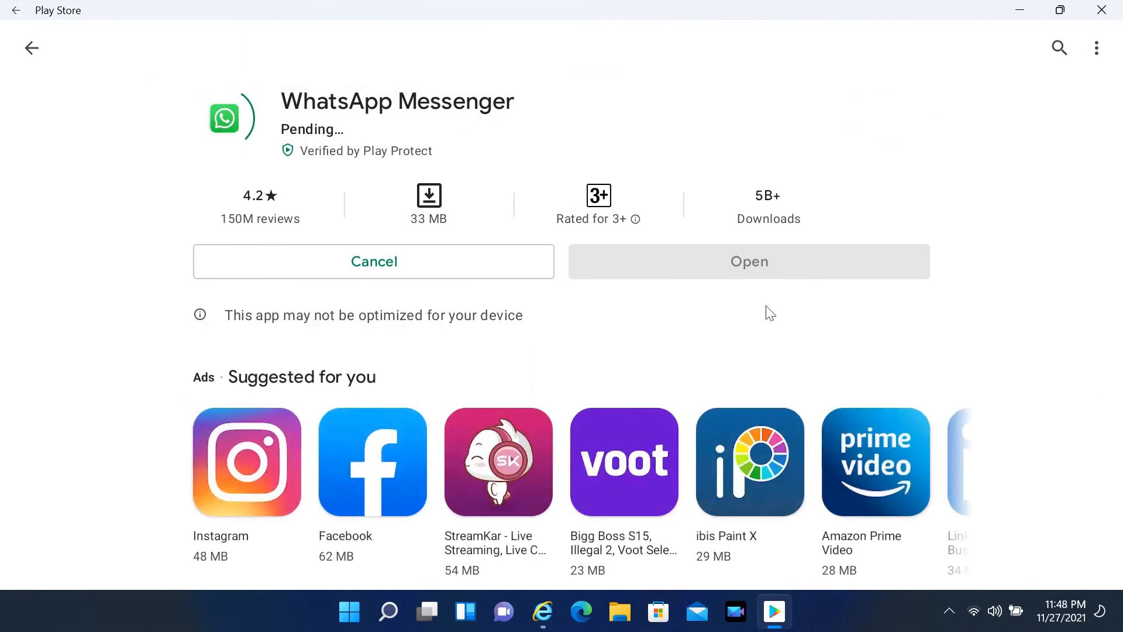
pyautogui.scroll(-3)
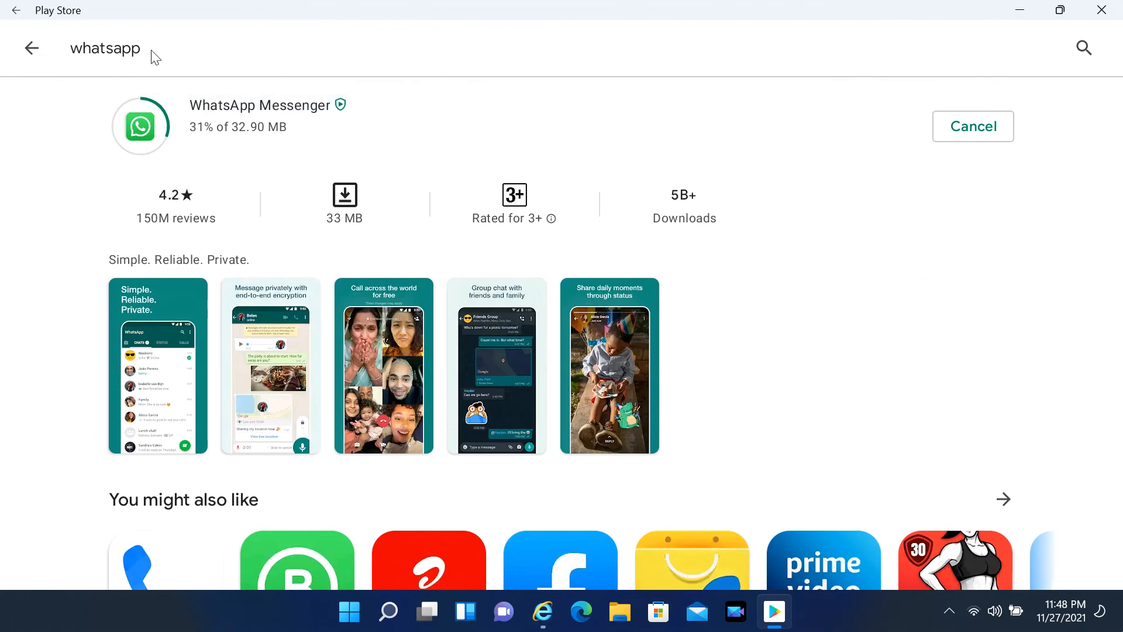
# Search Google Play for 'youtube' and browse down the results.
pyautogui.write('you')
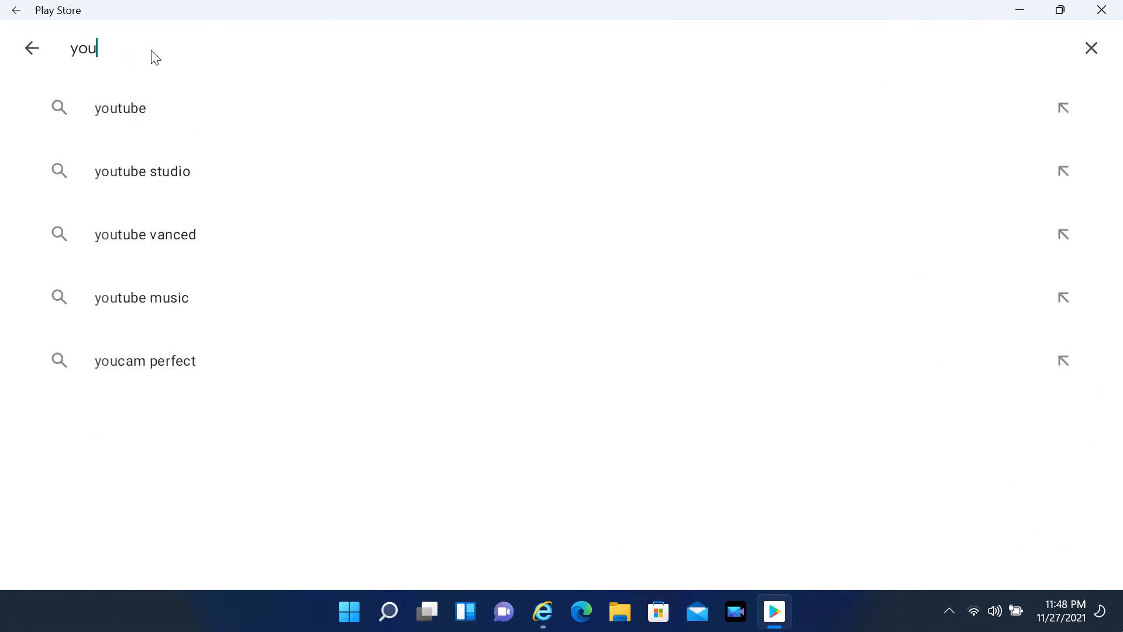
pyautogui.click(119, 107)
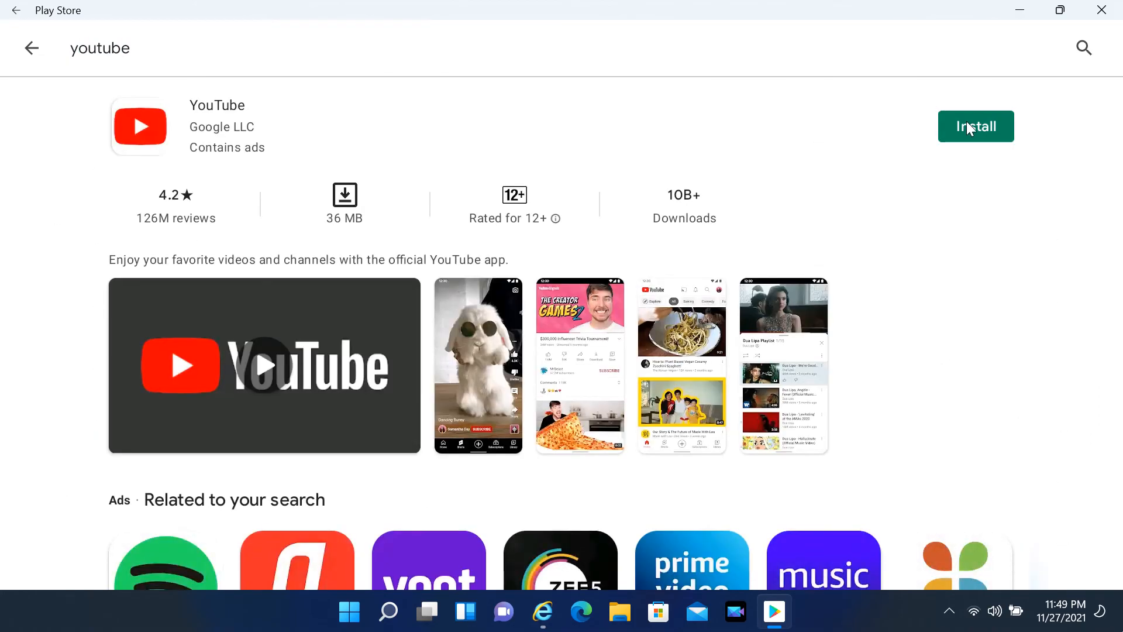
pyautogui.scroll(-3)
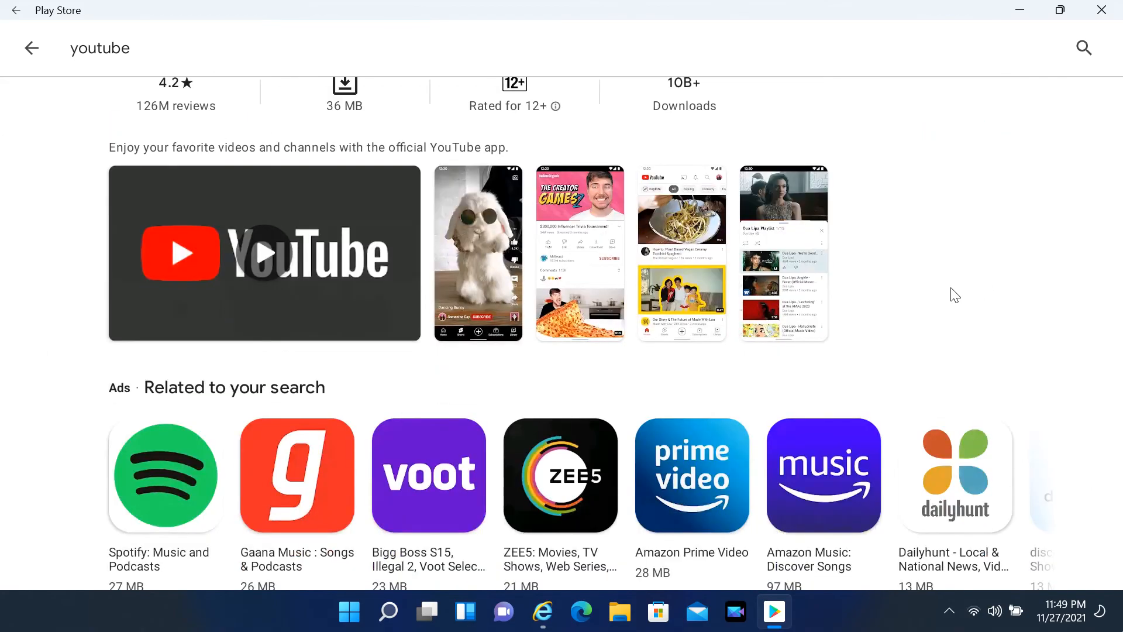
pyautogui.scroll(-3)
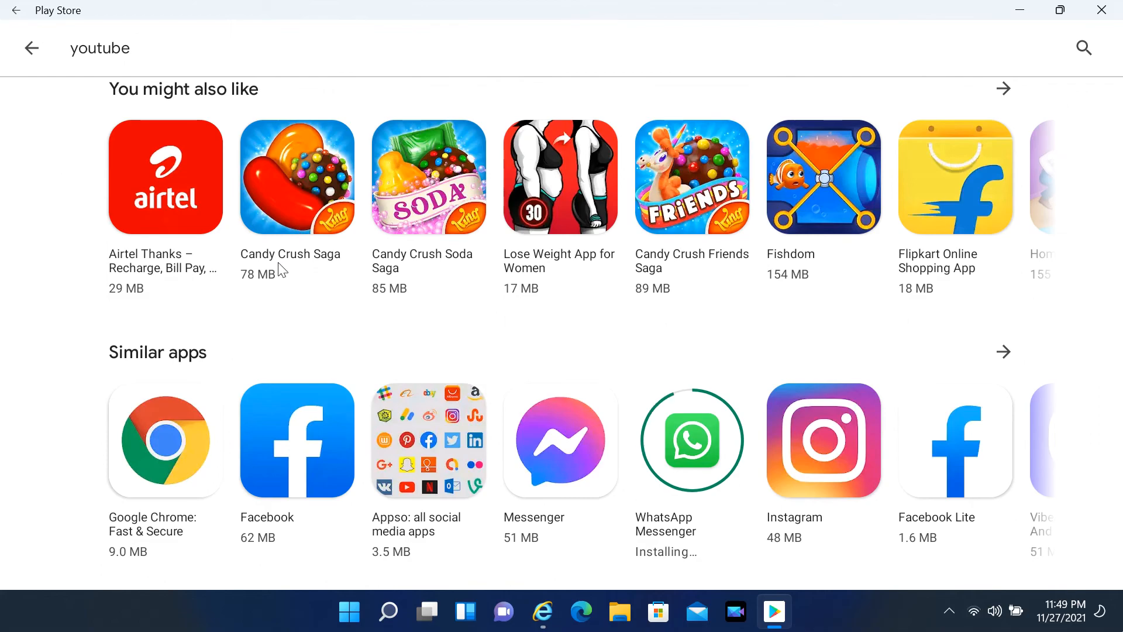
pyautogui.moveTo(571, 345)
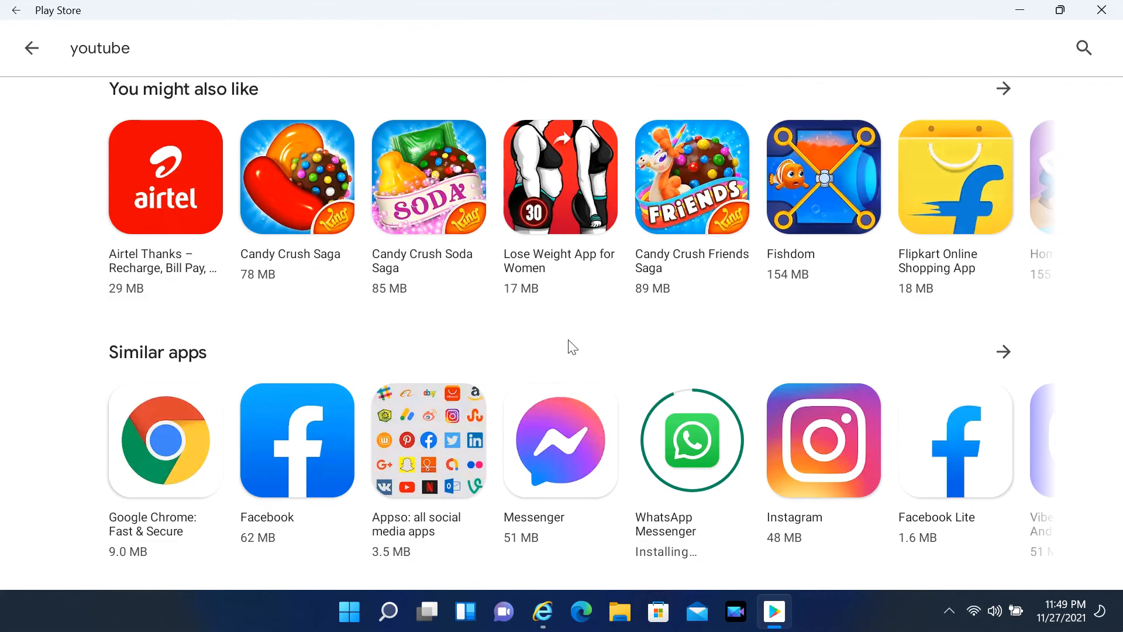
# Start installing Candy Crush Saga from its app page.
pyautogui.click(297, 176)
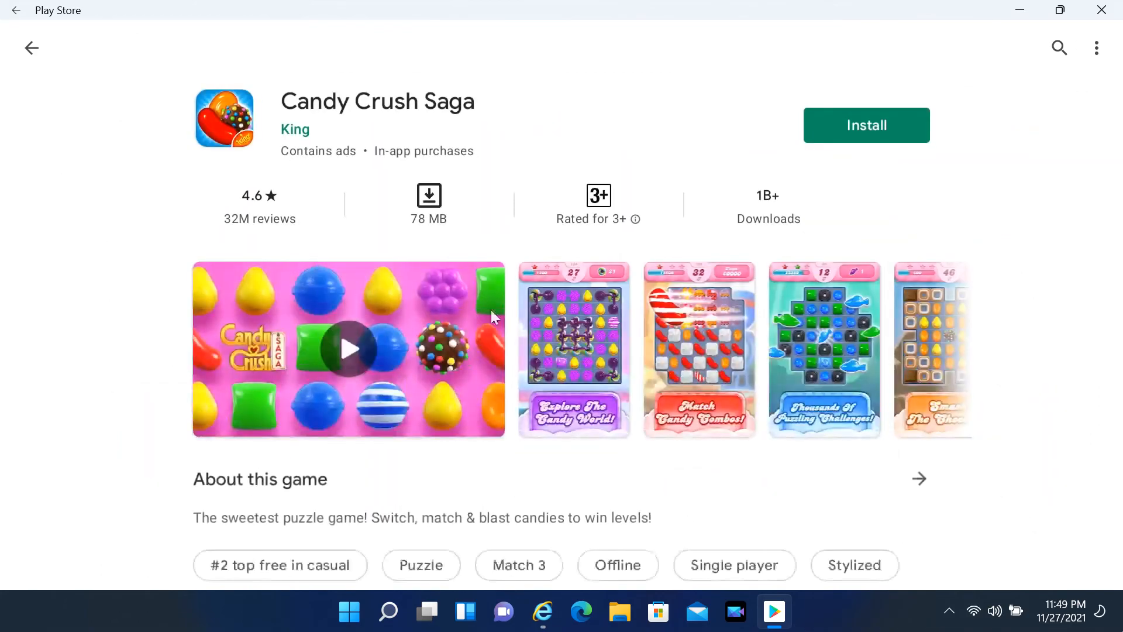
pyautogui.click(865, 124)
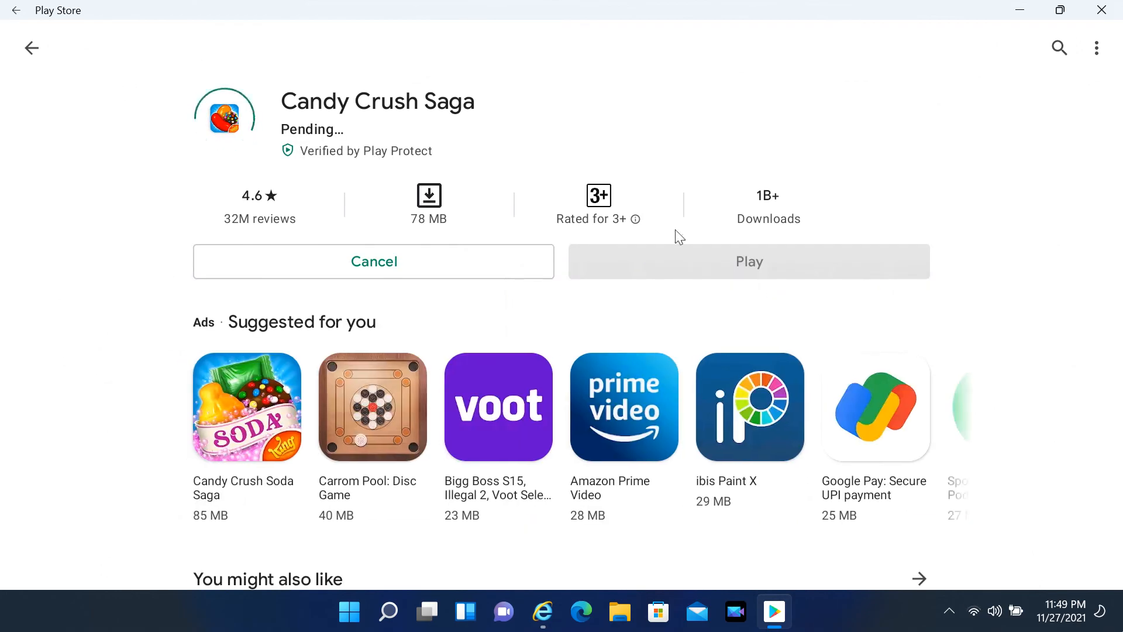
pyautogui.scroll(-3)
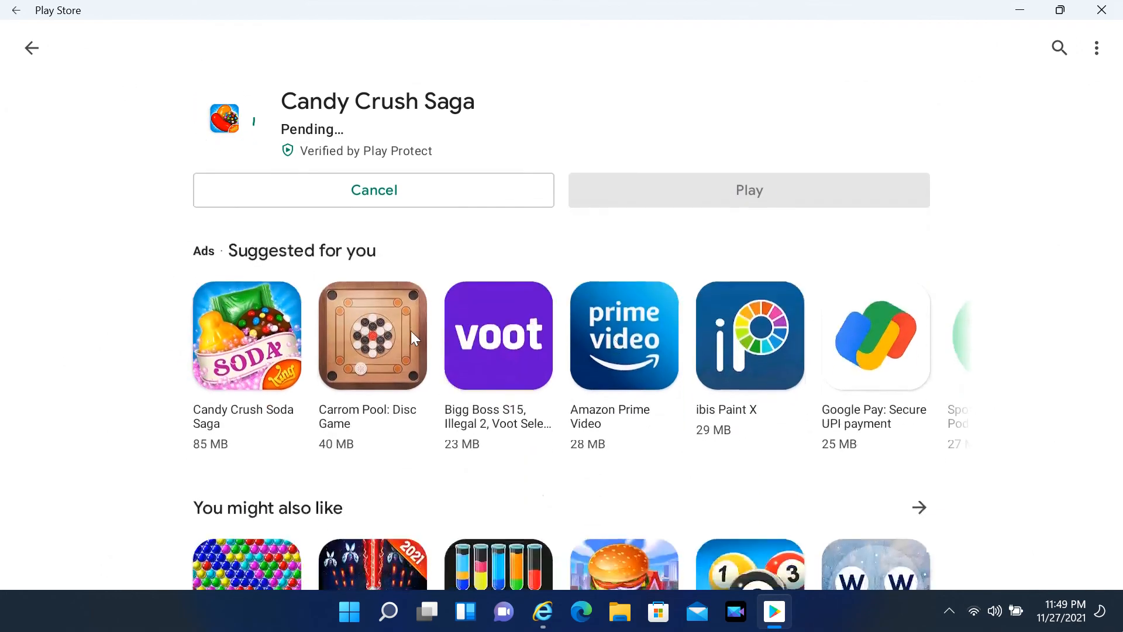
# Search Windows Start for 'whatsApp' to find the installed app.
pyautogui.click(350, 612)
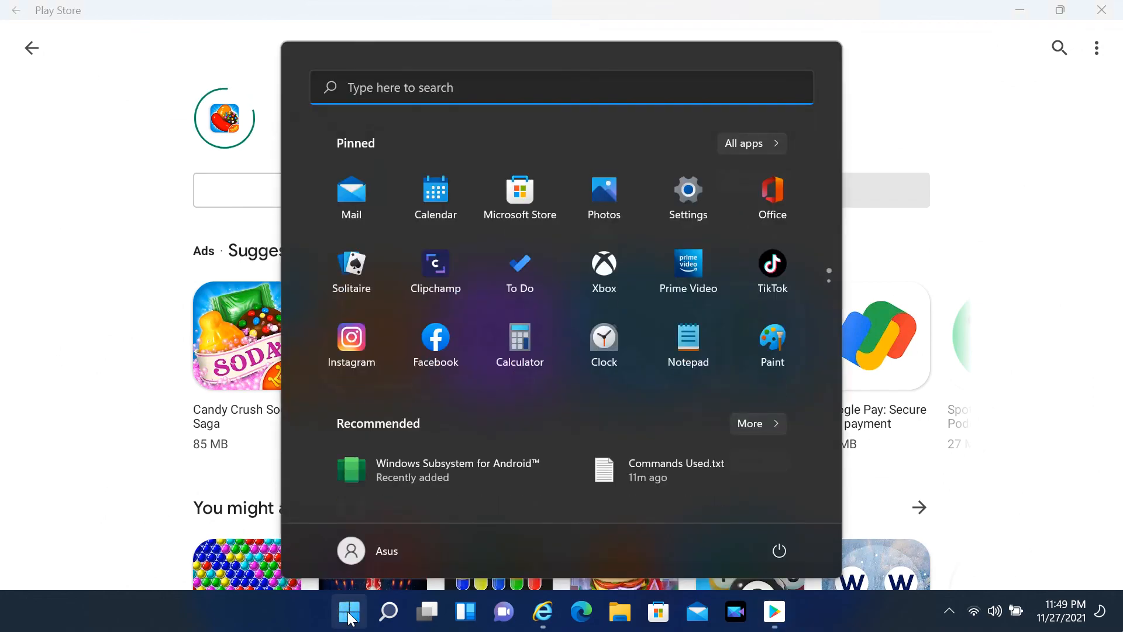
pyautogui.write('whatsApp')
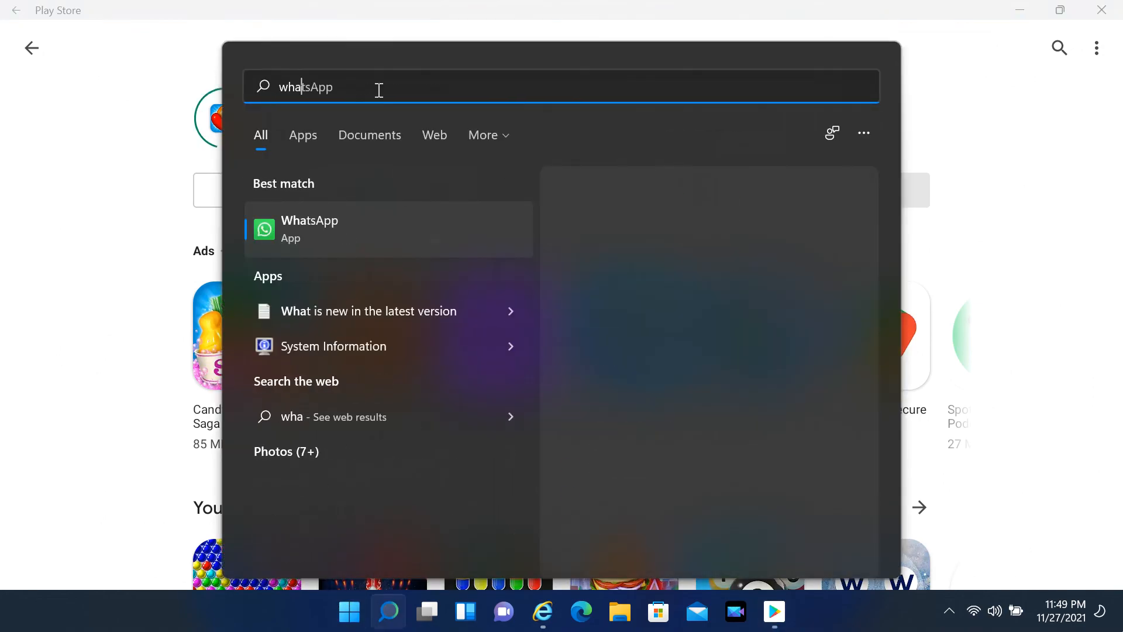